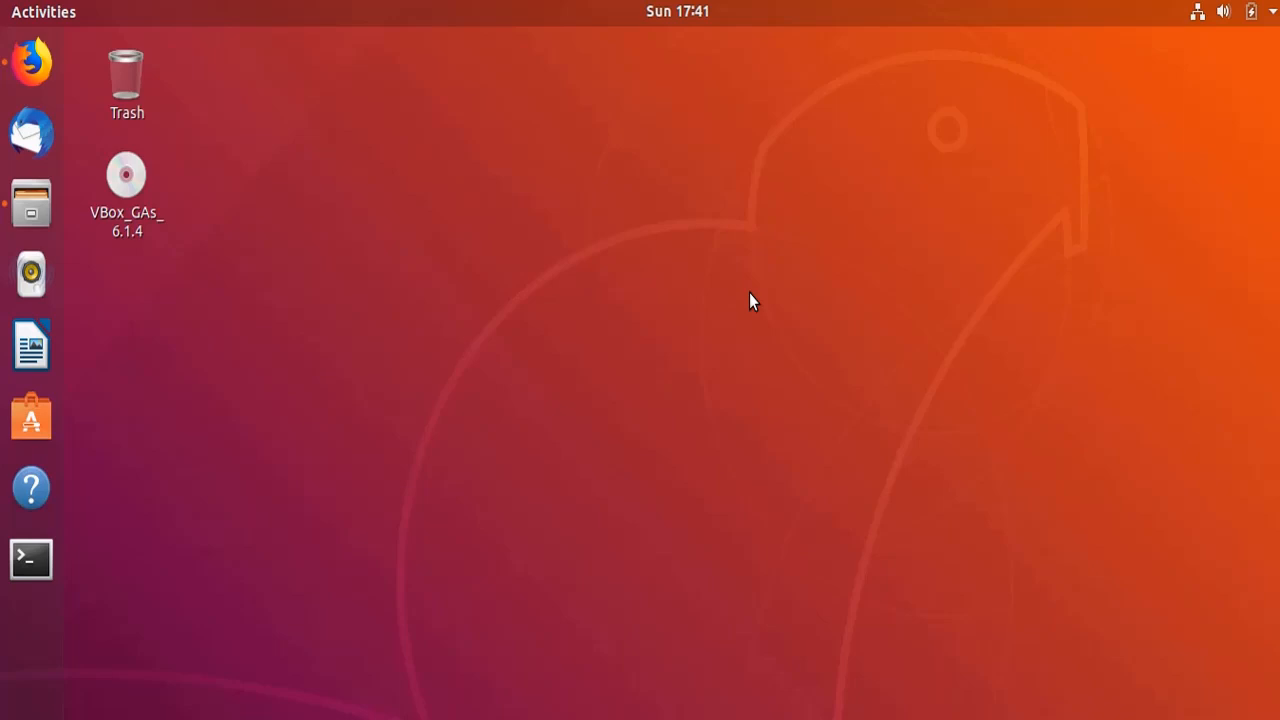
{"action": "mouse_move", "coordinate": [752, 308]}
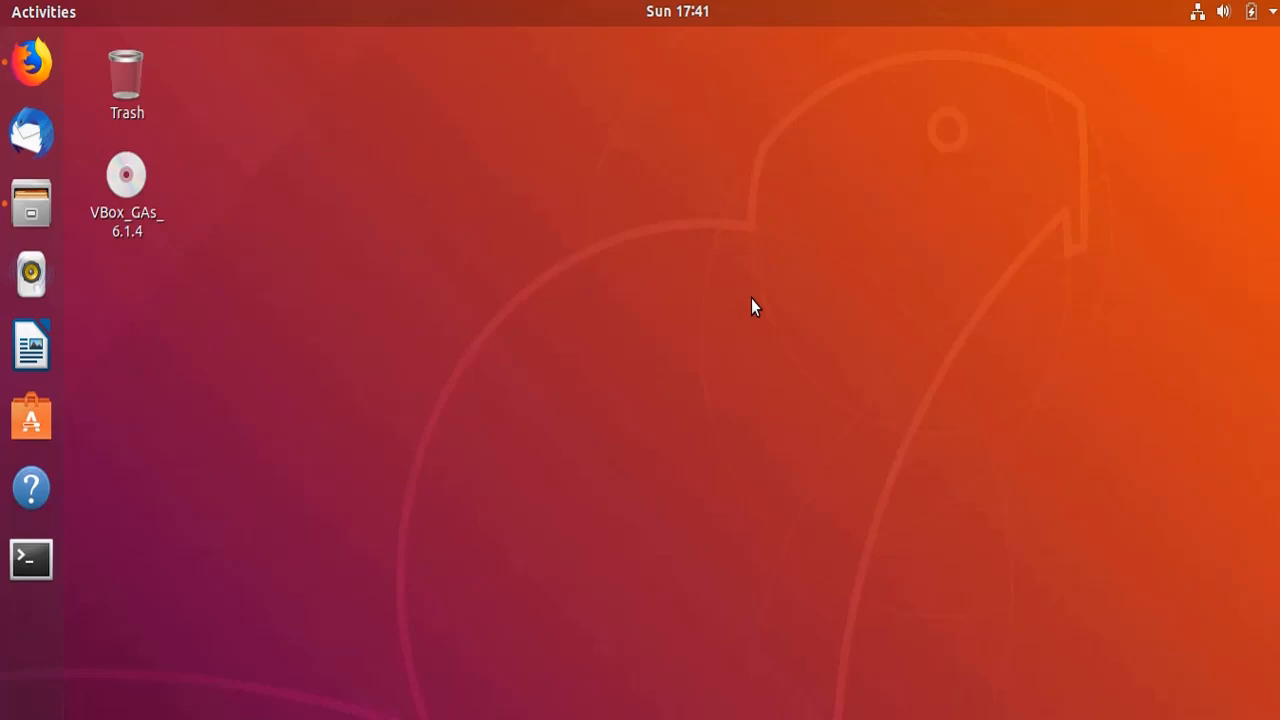
{"action": "mouse_move", "coordinate": [76, 88]}
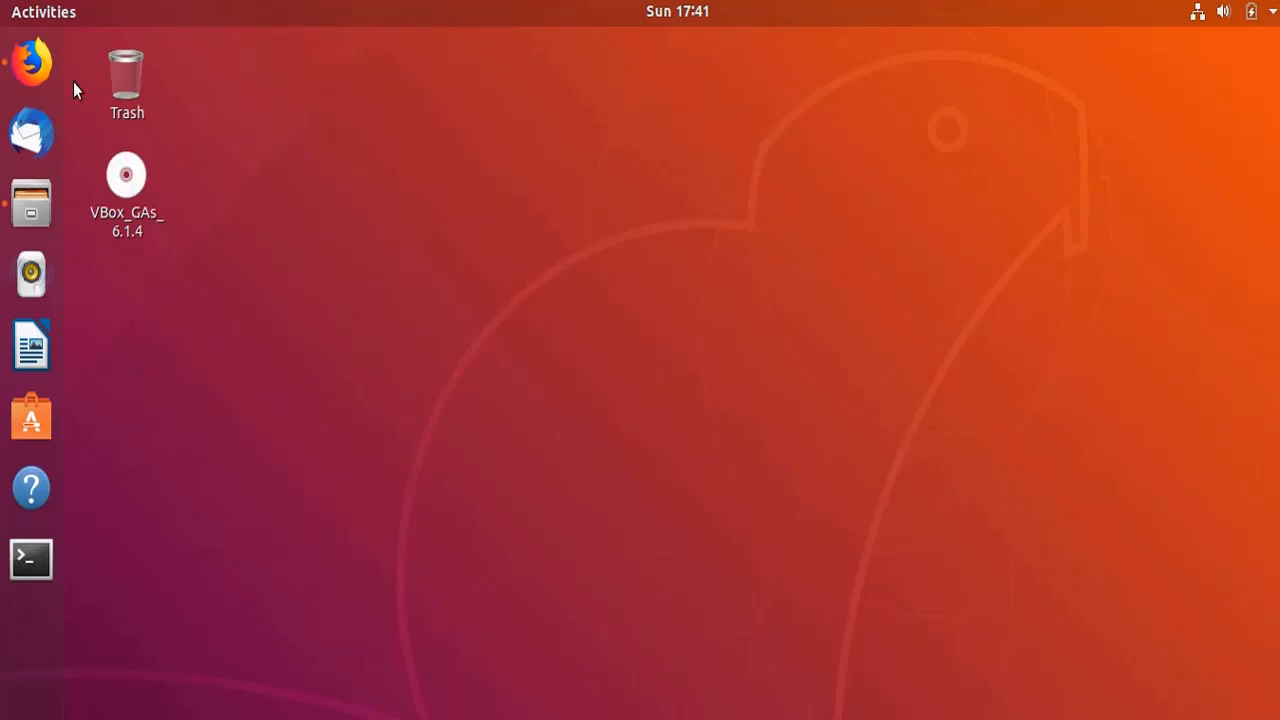
- Launch Firefox and go to the apachefriends.org XAMPP homepage
{"action": "left_click", "coordinate": [32, 62]}
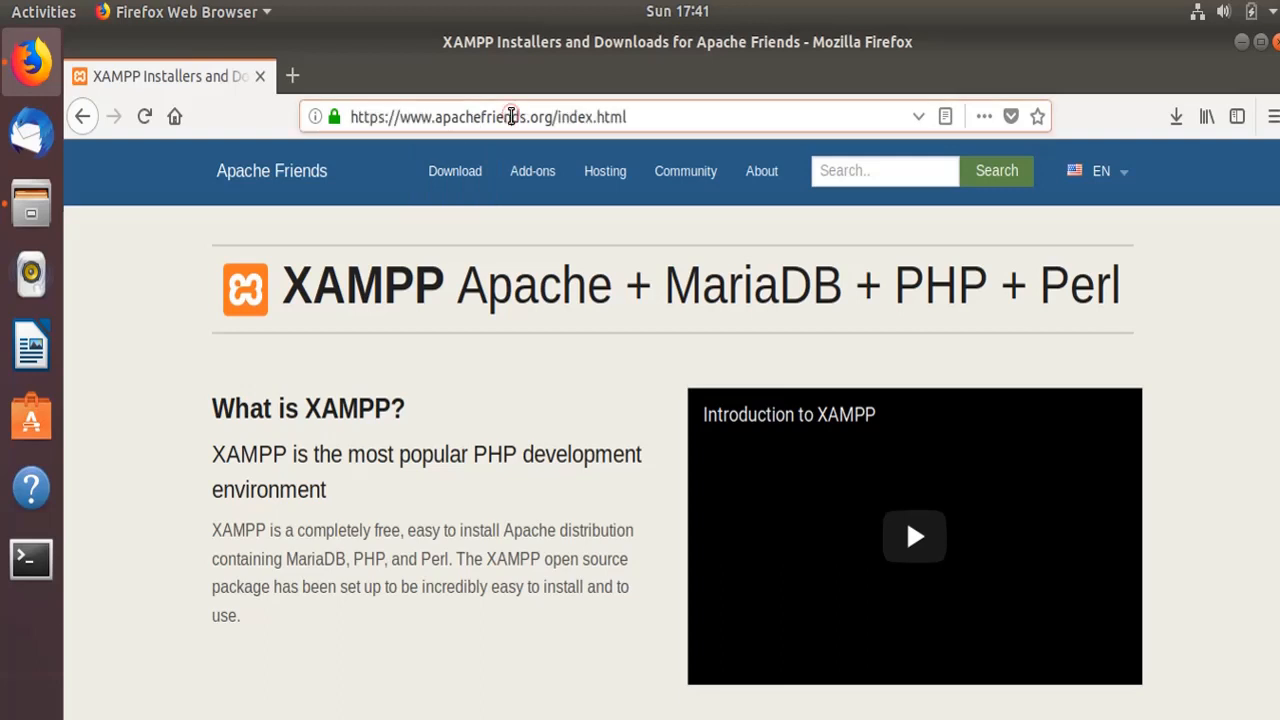
{"action": "left_click", "coordinate": [454, 132]}
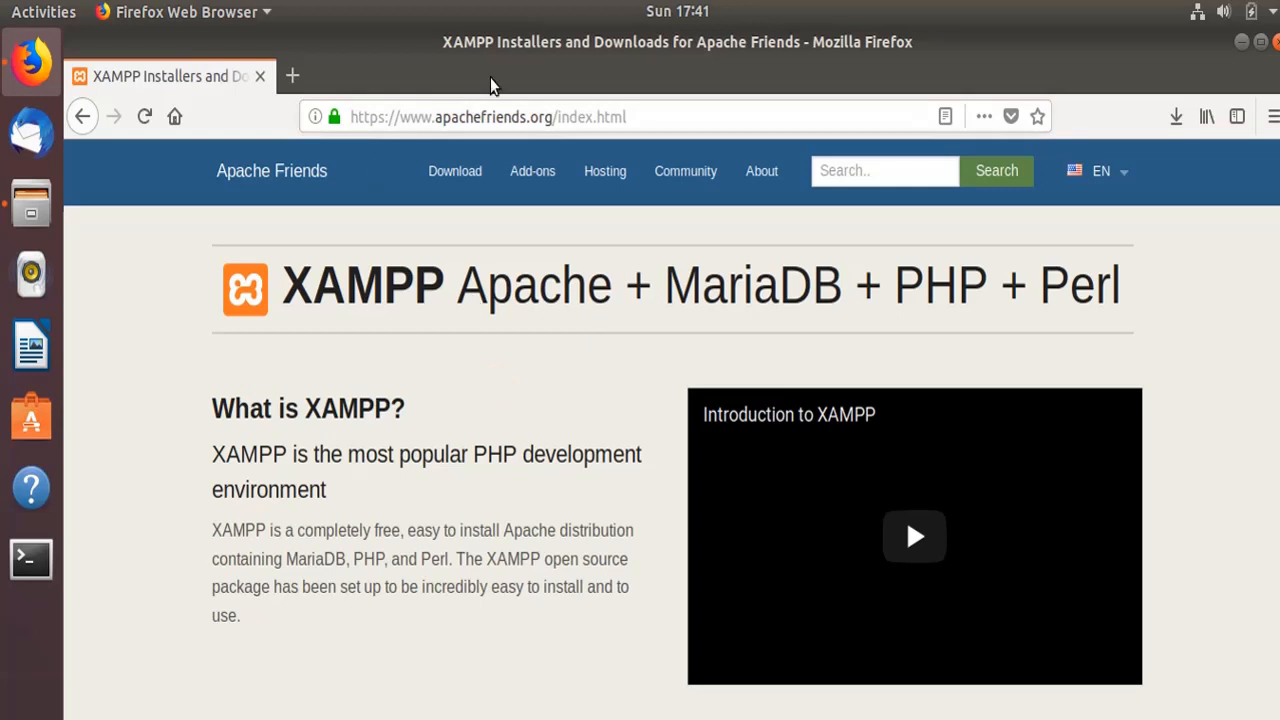
{"action": "mouse_move", "coordinate": [440, 332]}
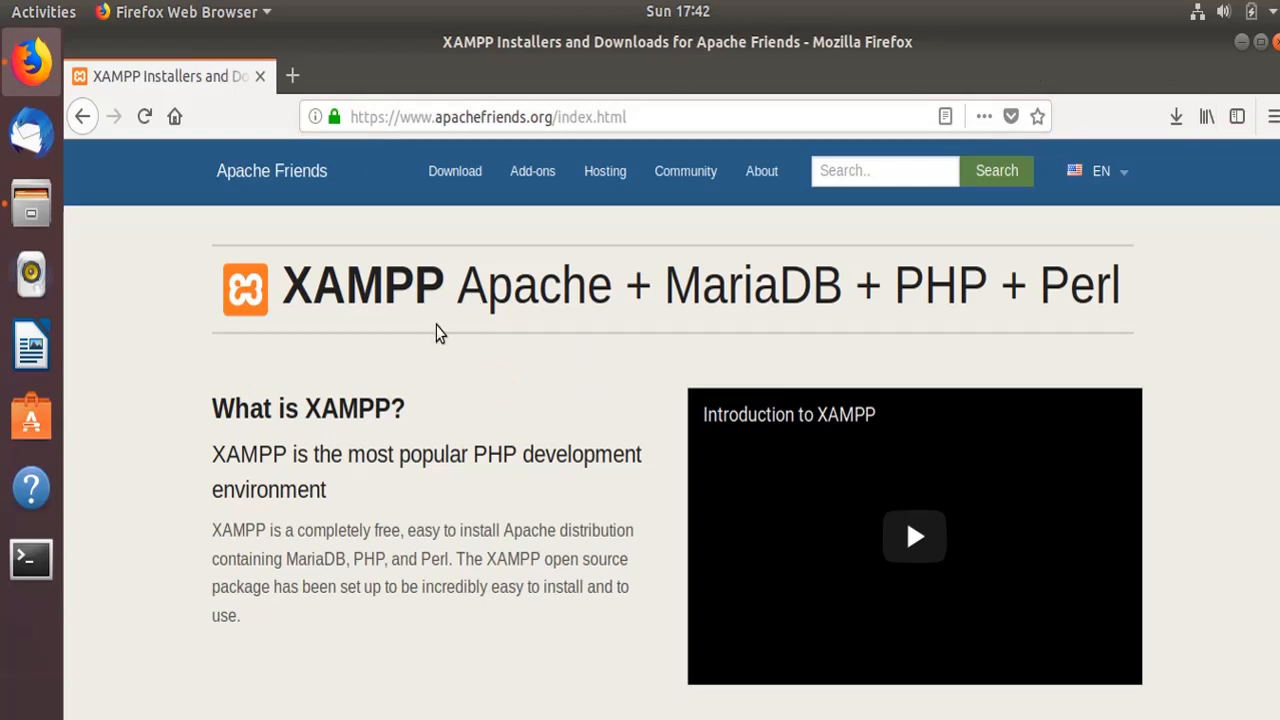
{"action": "mouse_move", "coordinate": [462, 294]}
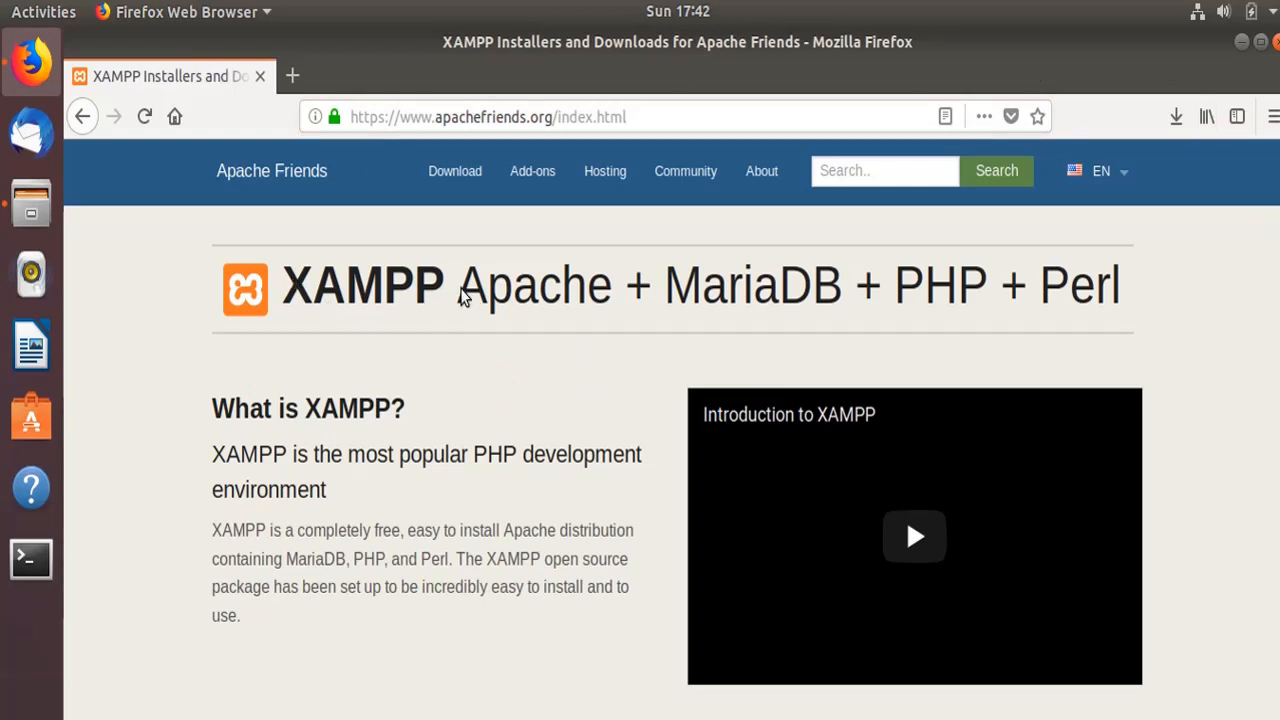
{"action": "mouse_move", "coordinate": [508, 402]}
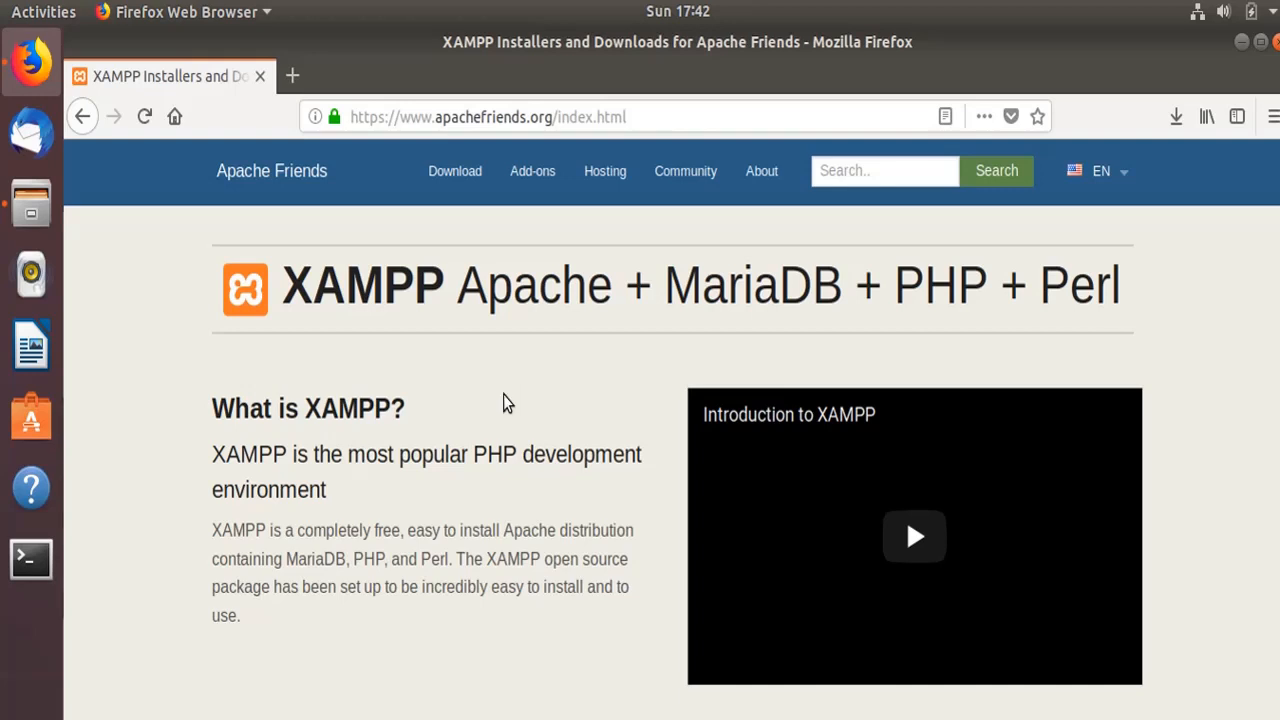
{"action": "mouse_move", "coordinate": [344, 322]}
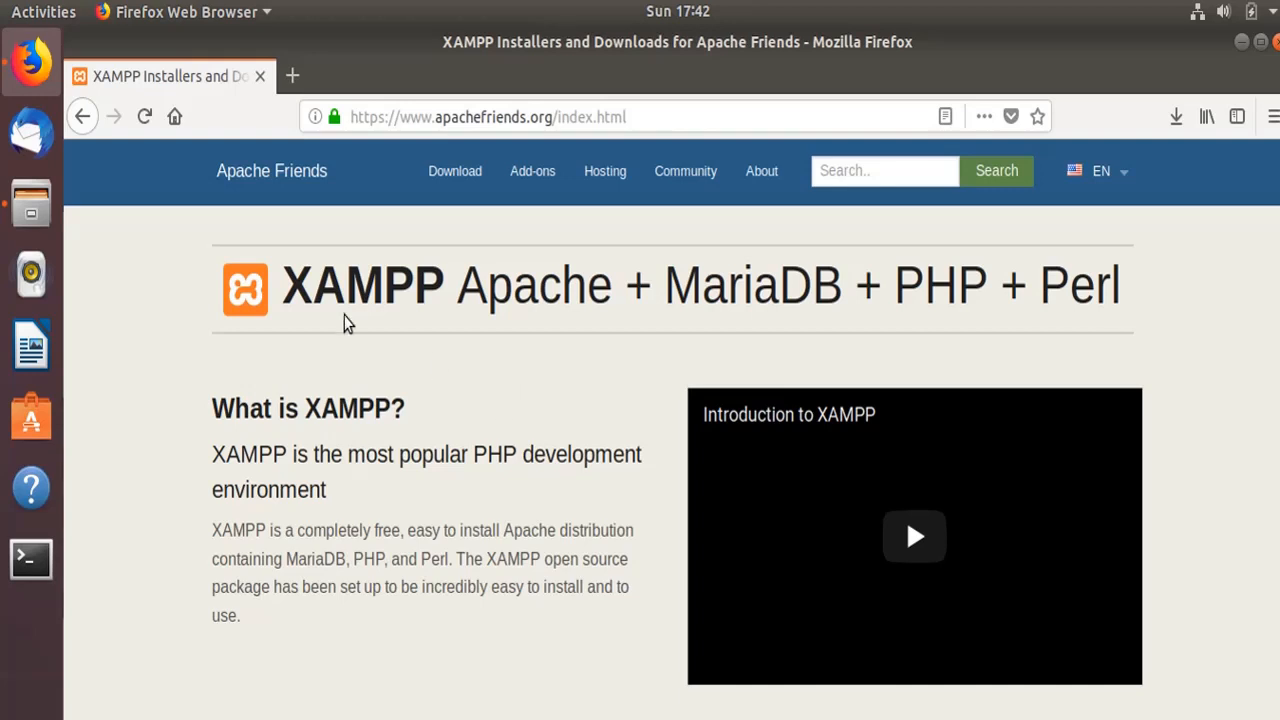
- Highlight the word XAMPP in the page heading while explaining, then clear the highlight
{"action": "double_click", "coordinate": [356, 284]}
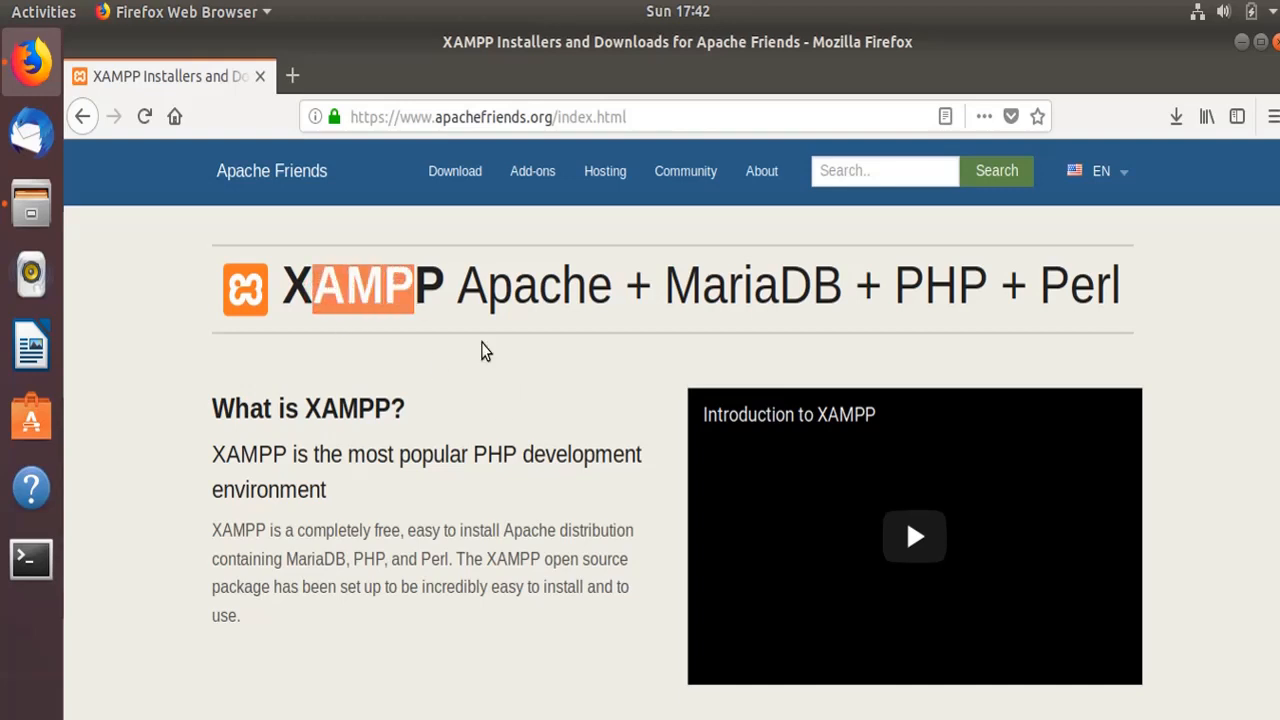
{"action": "mouse_move", "coordinate": [856, 304]}
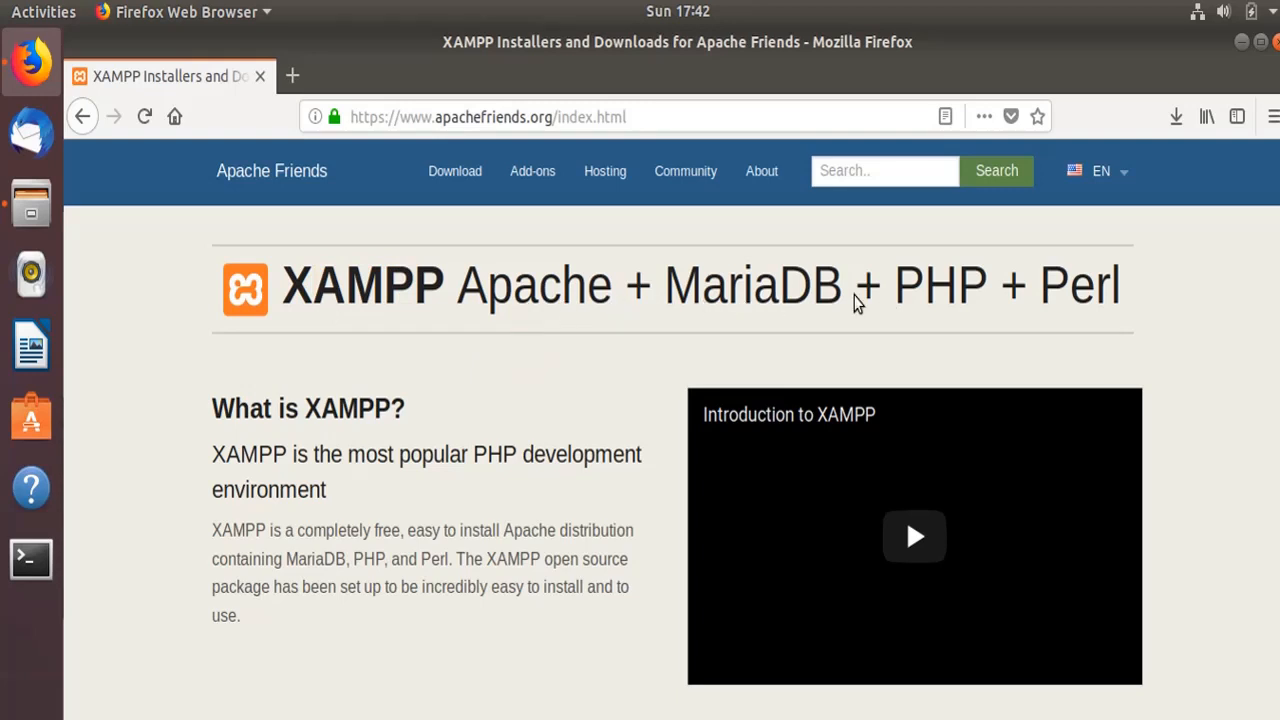
{"action": "mouse_move", "coordinate": [778, 304]}
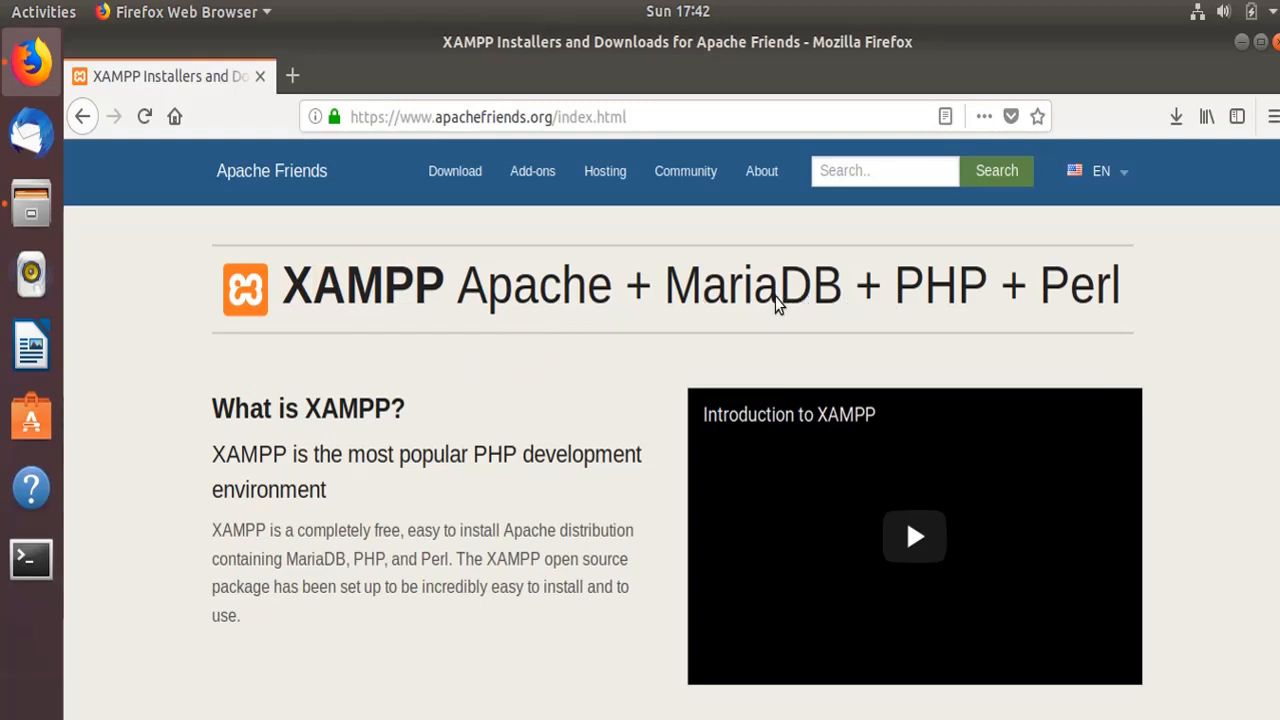
{"action": "mouse_move", "coordinate": [922, 304]}
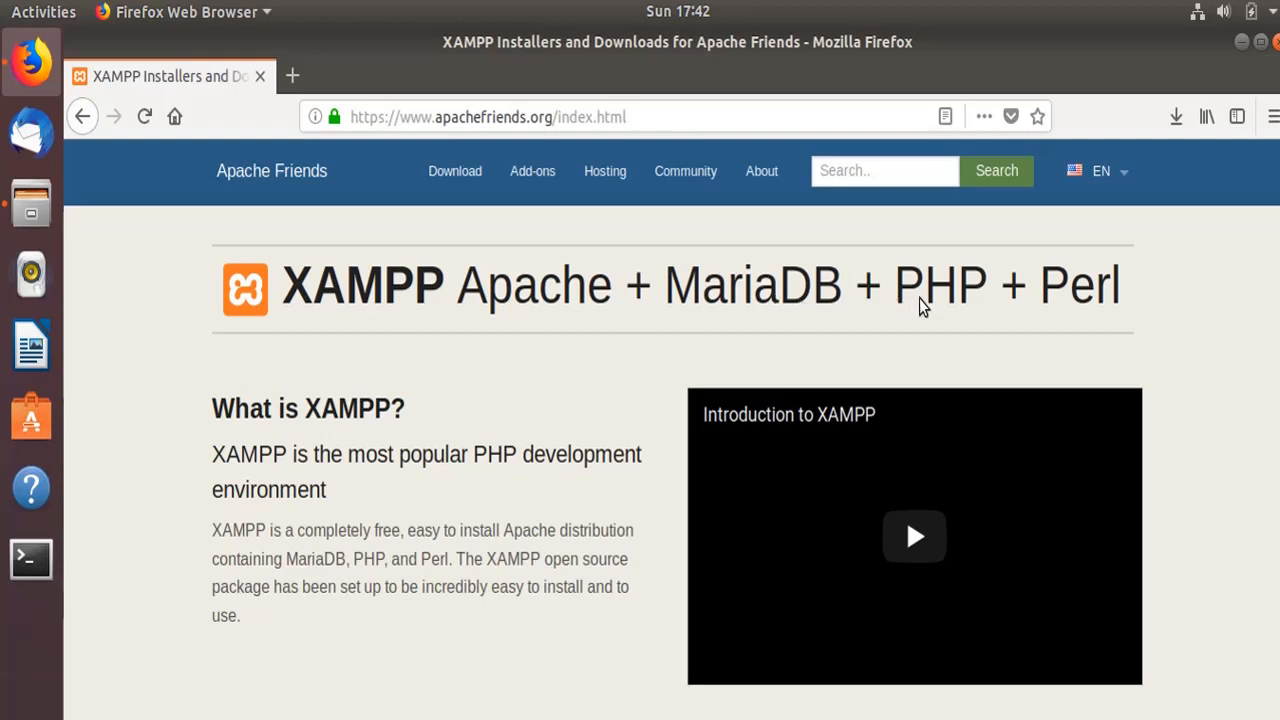
{"action": "mouse_move", "coordinate": [430, 290]}
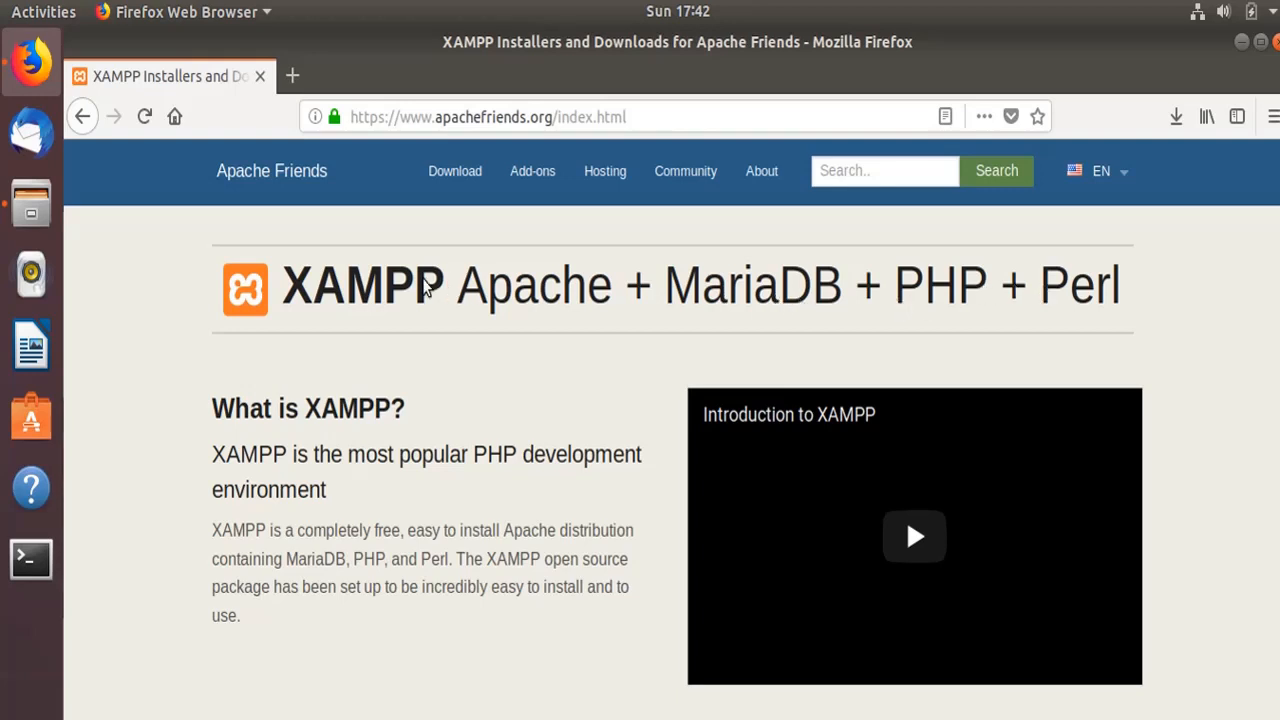
{"action": "mouse_move", "coordinate": [1100, 298]}
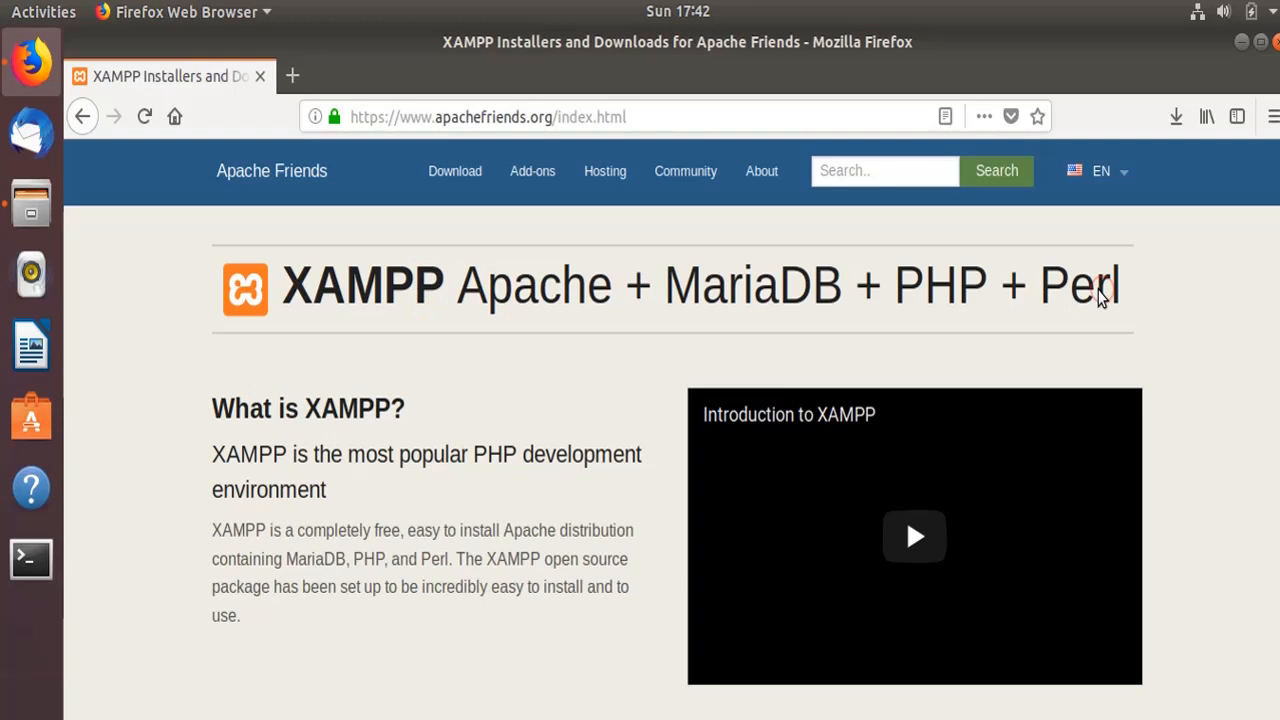
{"action": "mouse_move", "coordinate": [420, 346]}
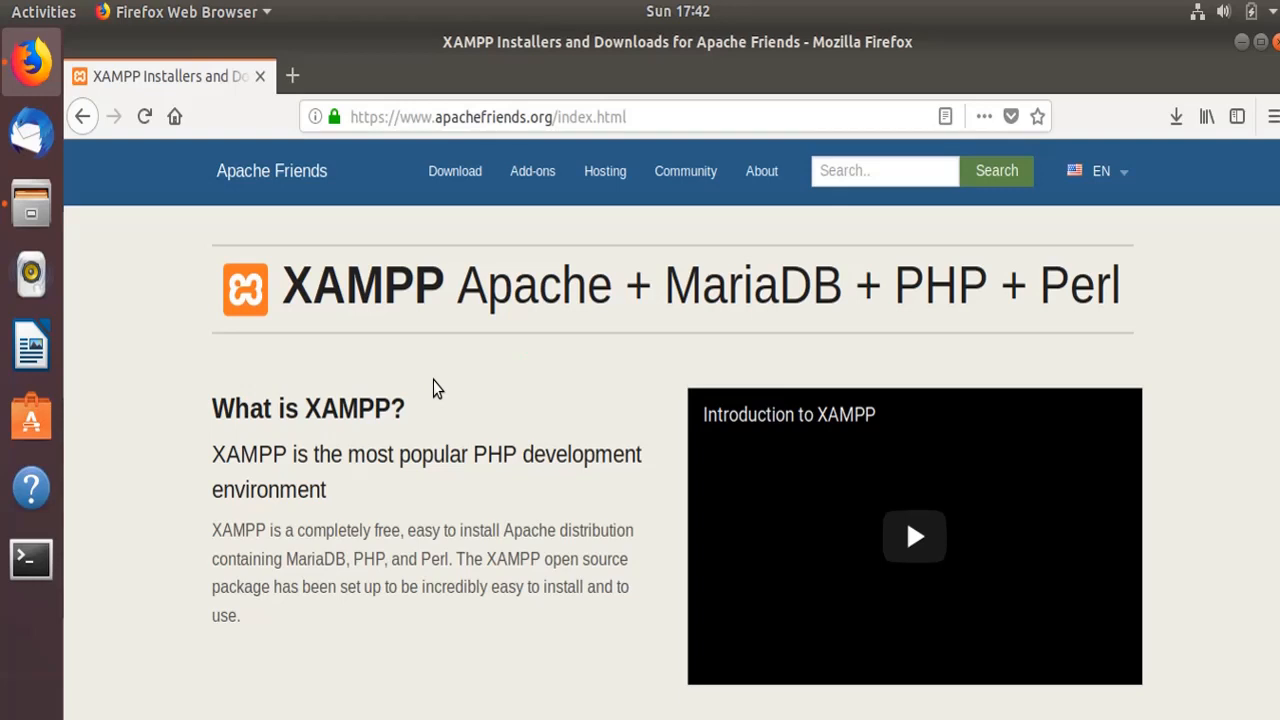
{"action": "mouse_move", "coordinate": [320, 302]}
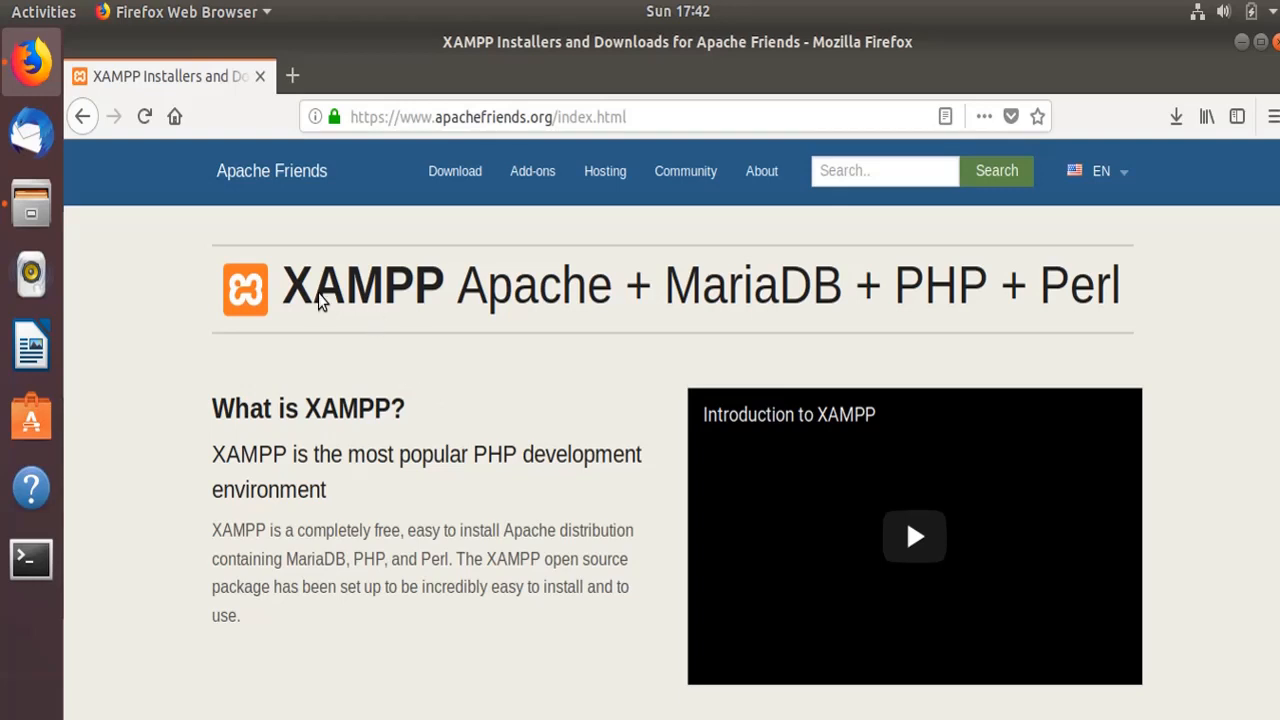
{"action": "double_click", "coordinate": [364, 284]}
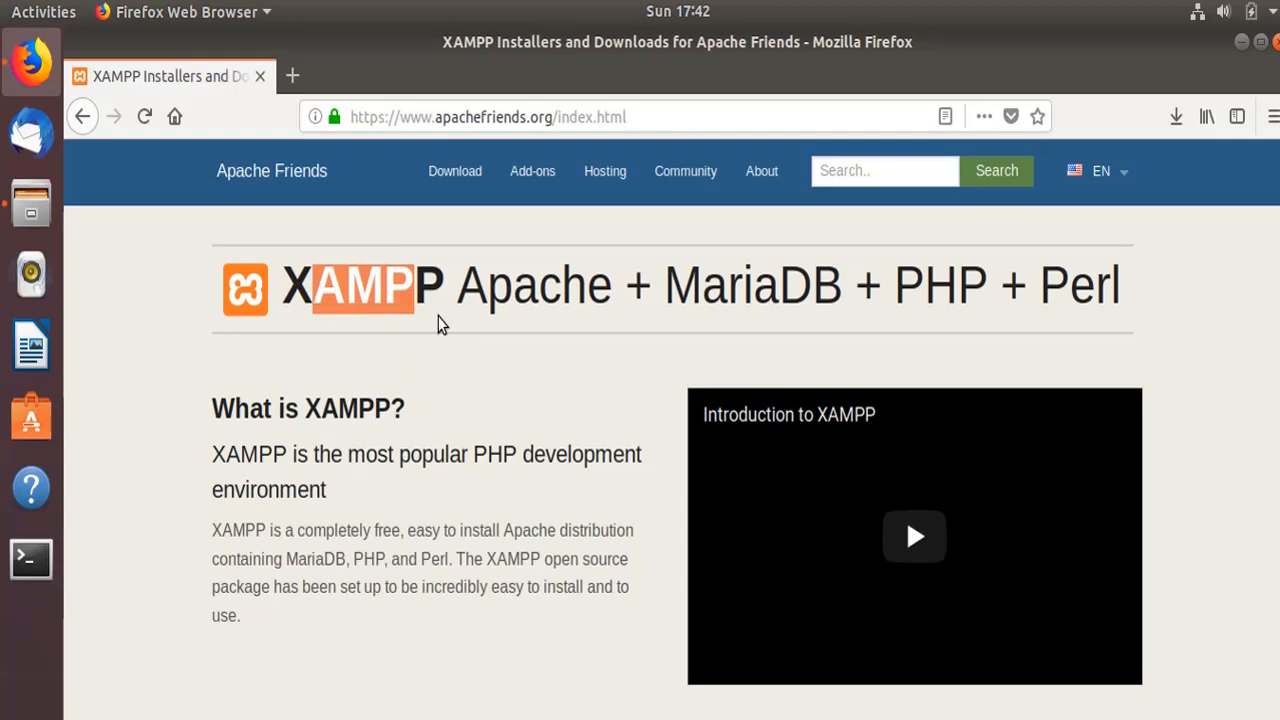
{"action": "left_click", "coordinate": [590, 356]}
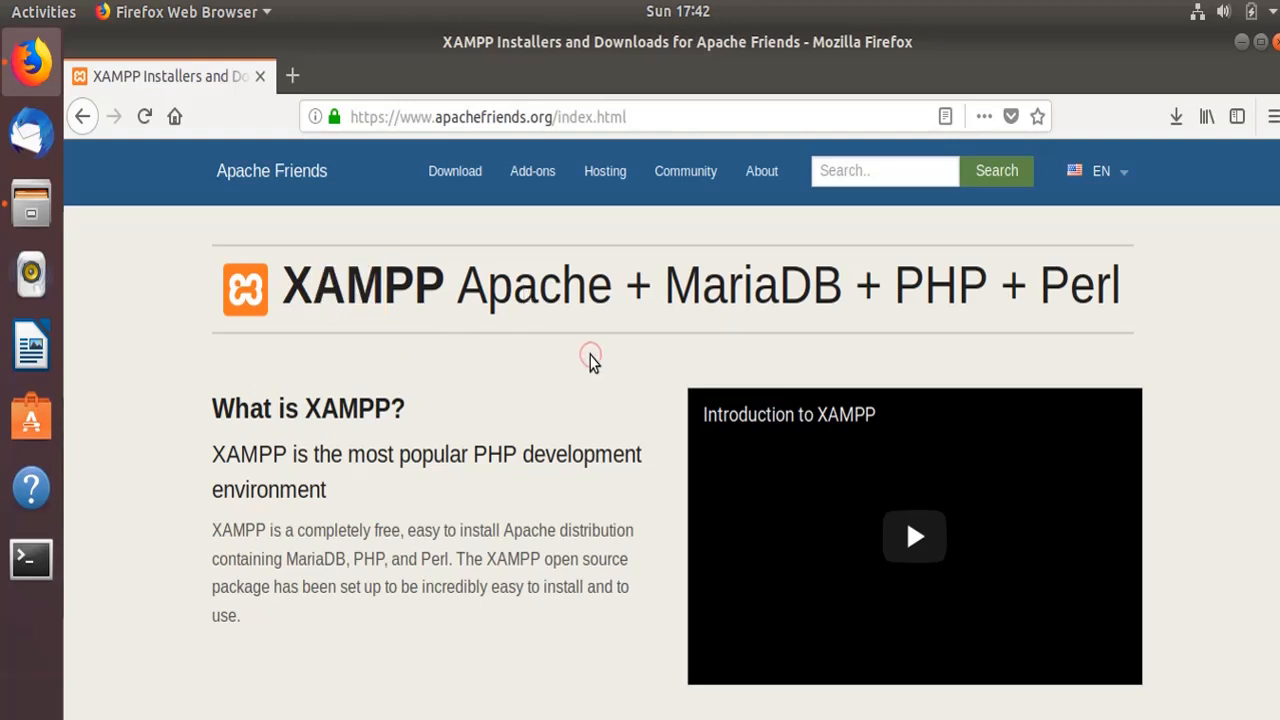
{"action": "mouse_move", "coordinate": [648, 356]}
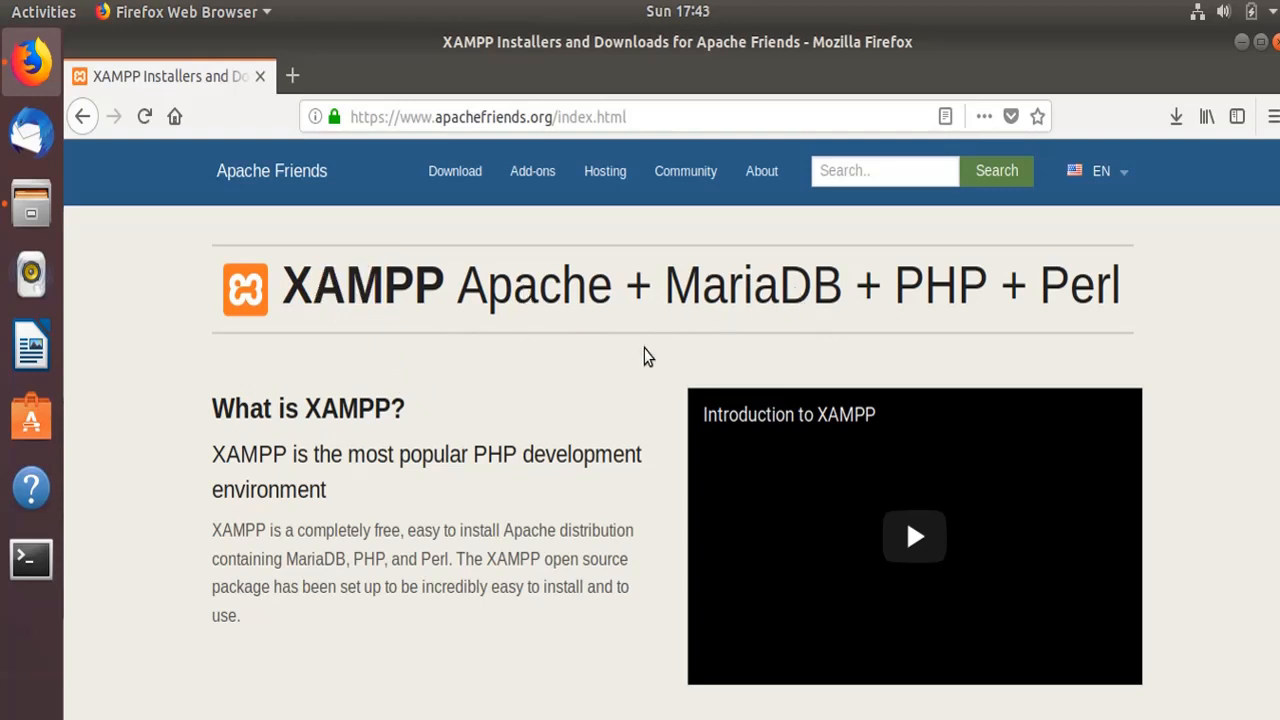
{"action": "mouse_move", "coordinate": [922, 304]}
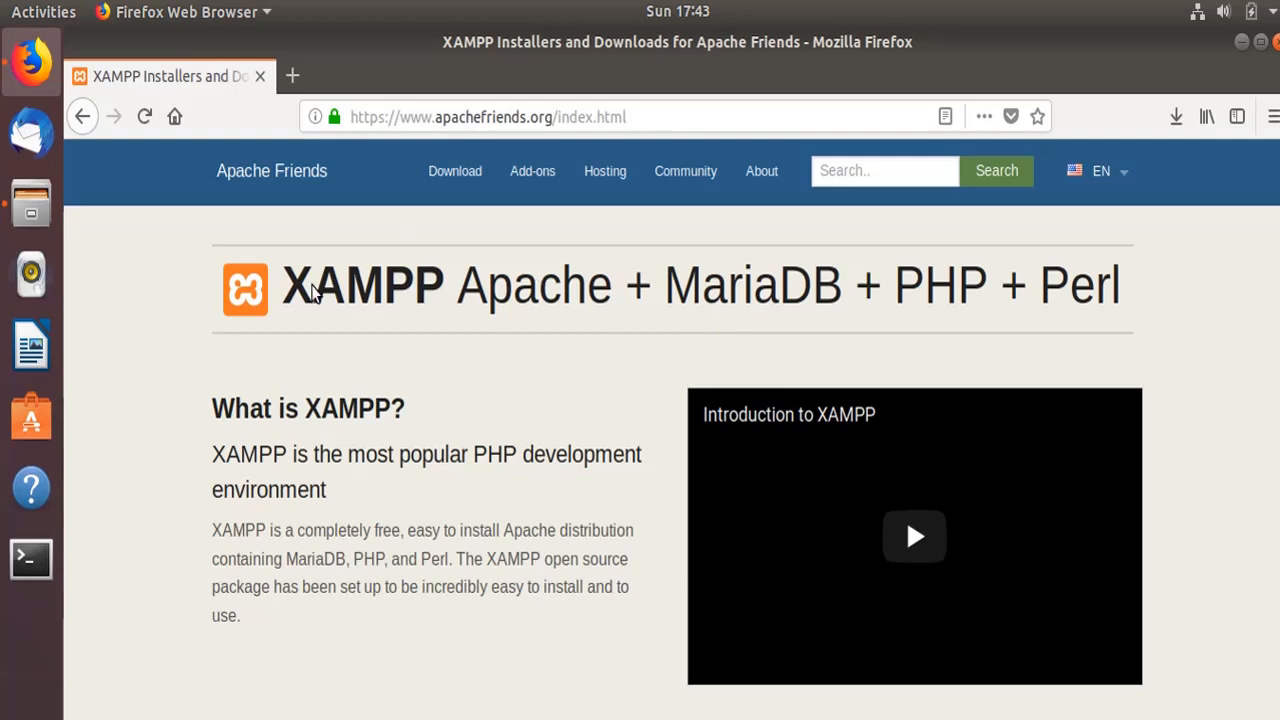
{"action": "left_click", "coordinate": [400, 360]}
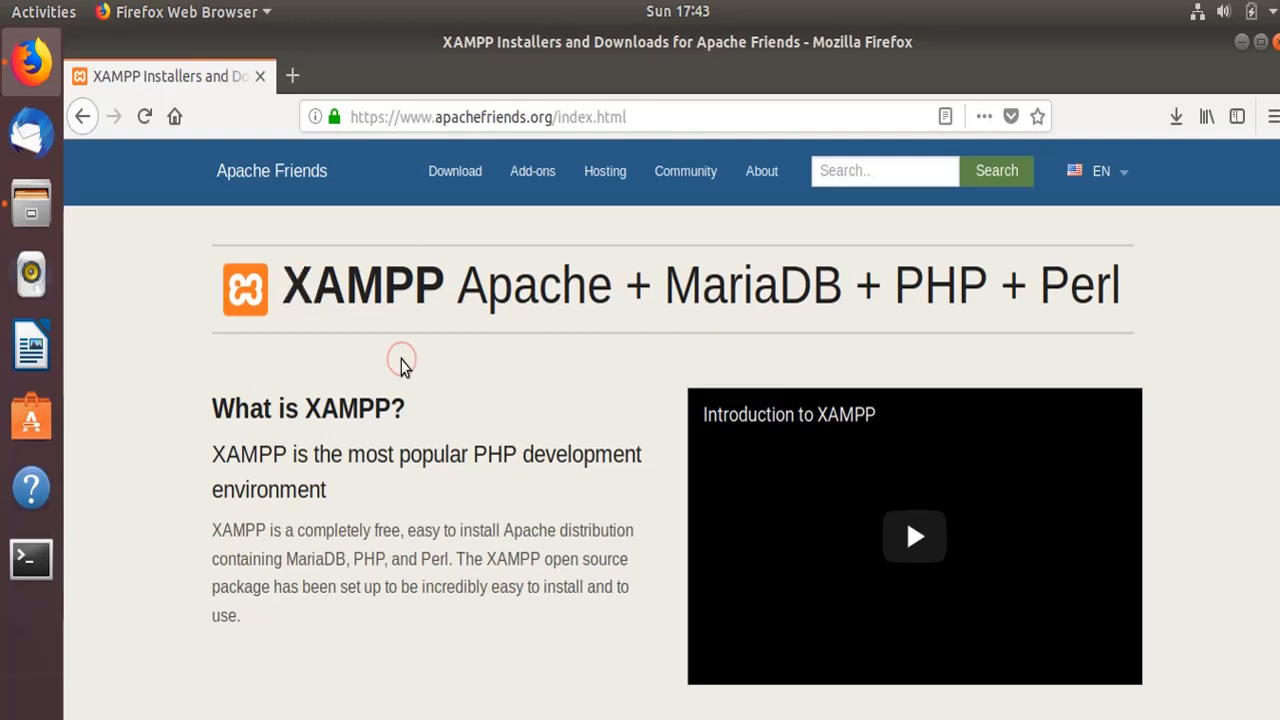
{"action": "mouse_move", "coordinate": [476, 420]}
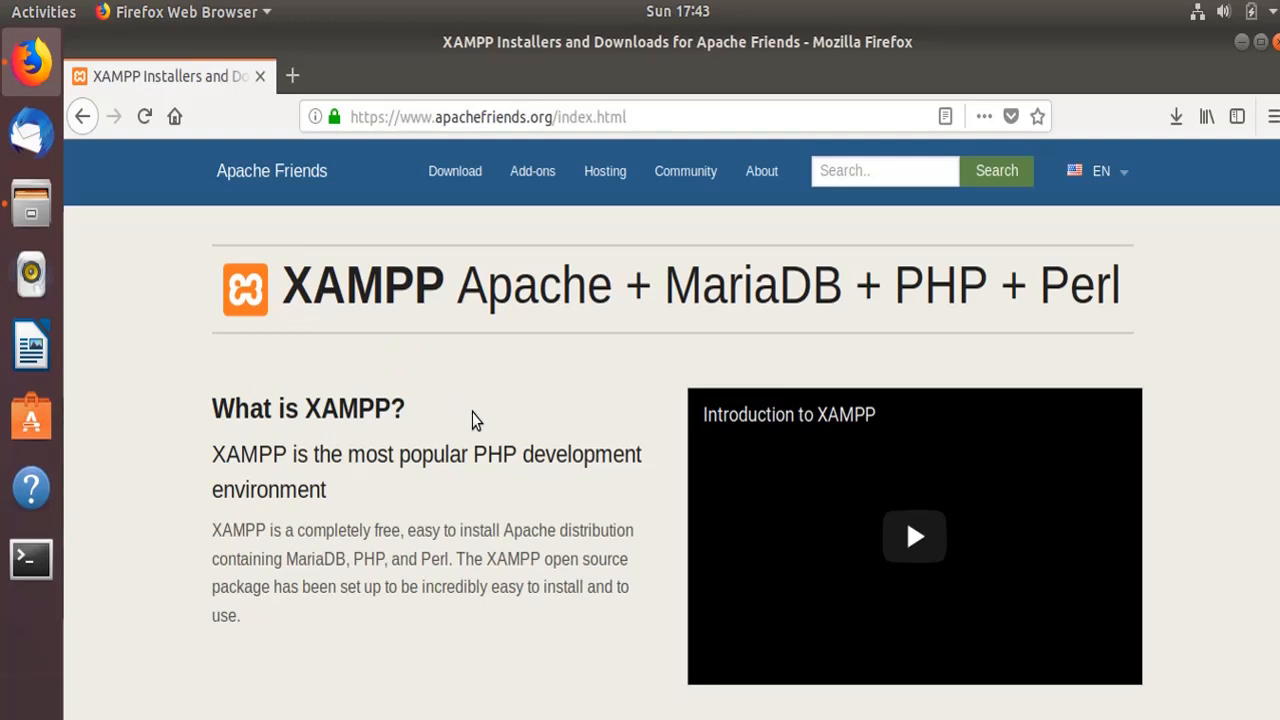
- Scroll down to the Download section offering XAMPP 7.4.3 for Windows, Linux and OS X
{"action": "scroll", "scroll_direction": "down", "scroll_amount": 3}
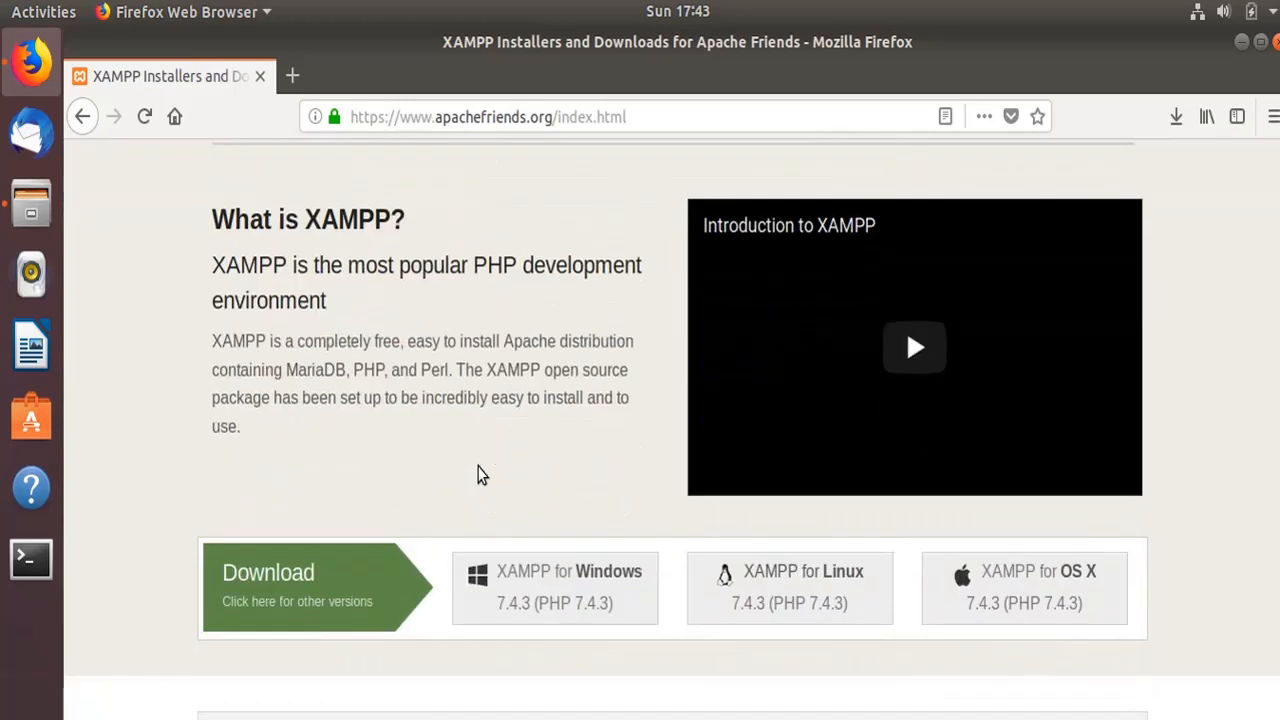
{"action": "scroll", "scroll_direction": "down", "scroll_amount": 3}
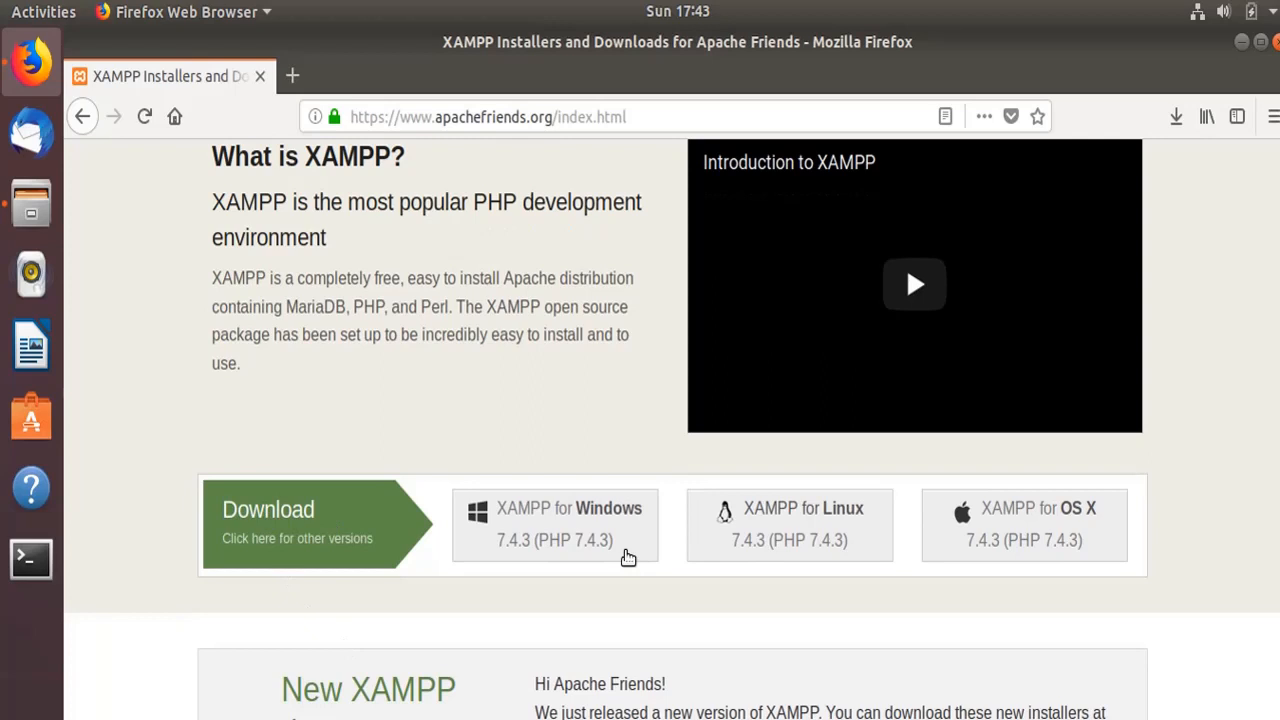
{"action": "mouse_move", "coordinate": [780, 520]}
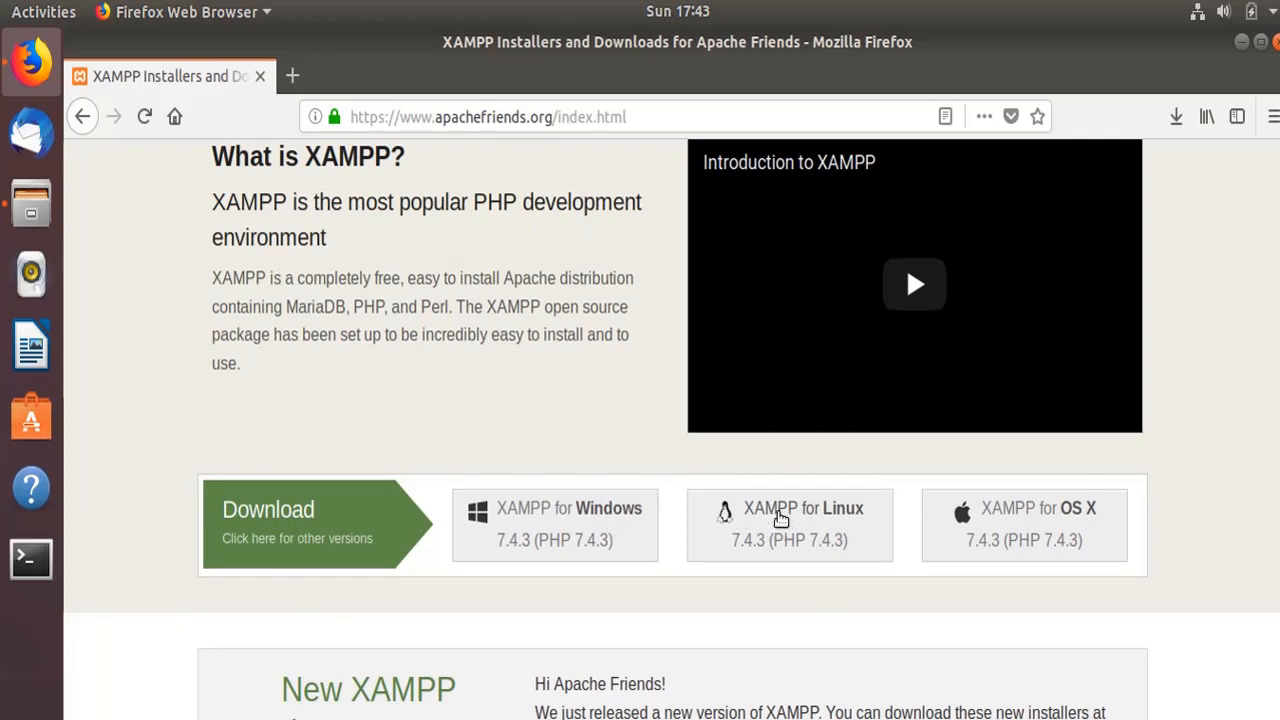
{"action": "mouse_move", "coordinate": [806, 518]}
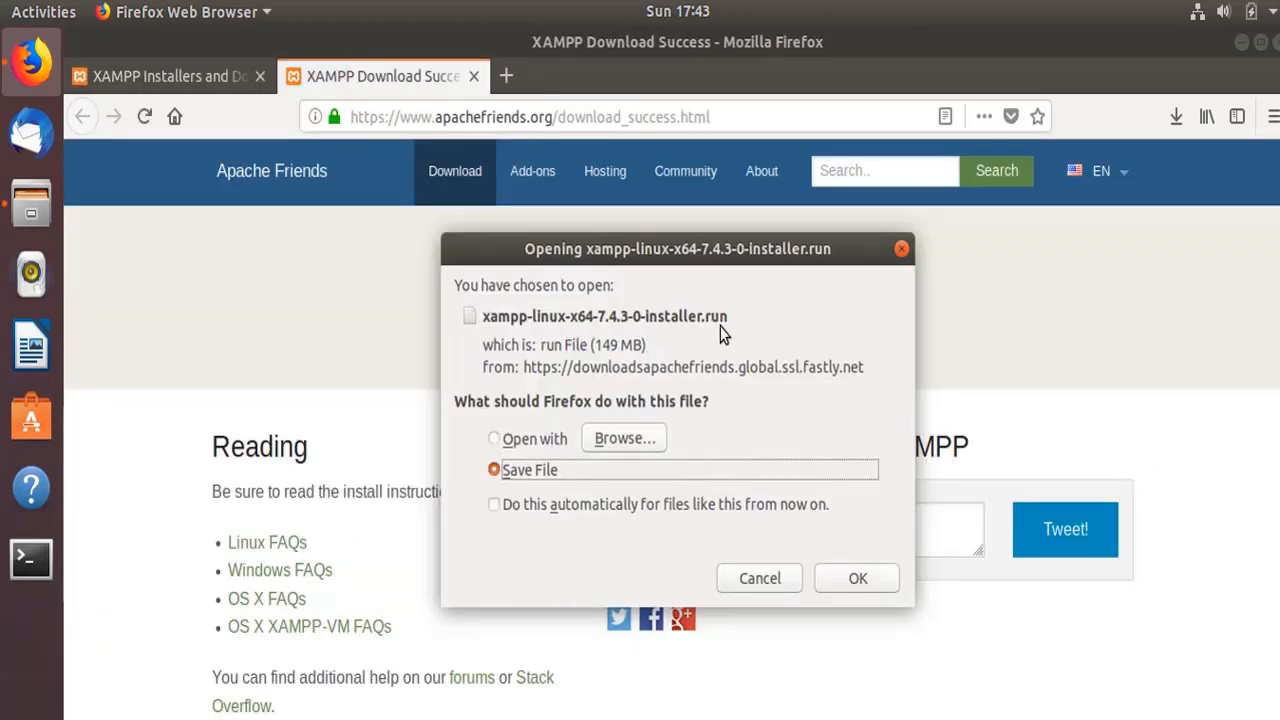
- Save the XAMPP Linux installer, then open a terminal inside the Downloads folder
{"action": "left_click", "coordinate": [856, 578]}
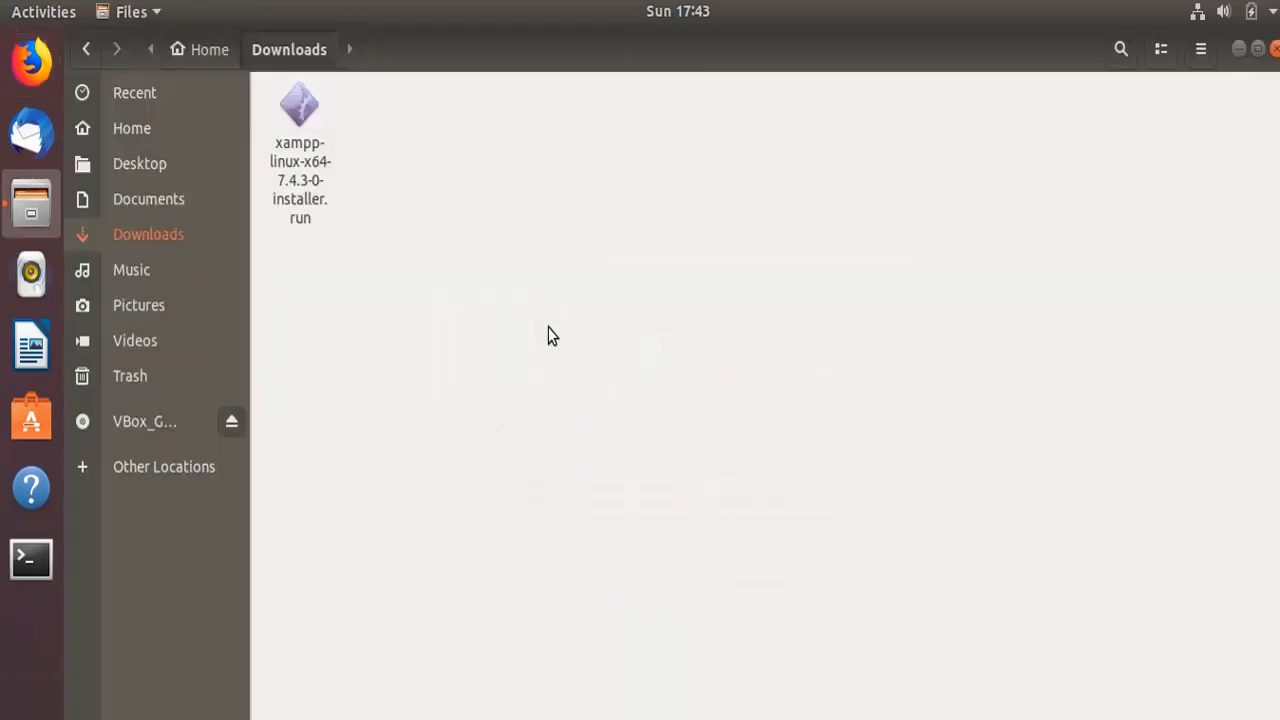
{"action": "mouse_move", "coordinate": [484, 340]}
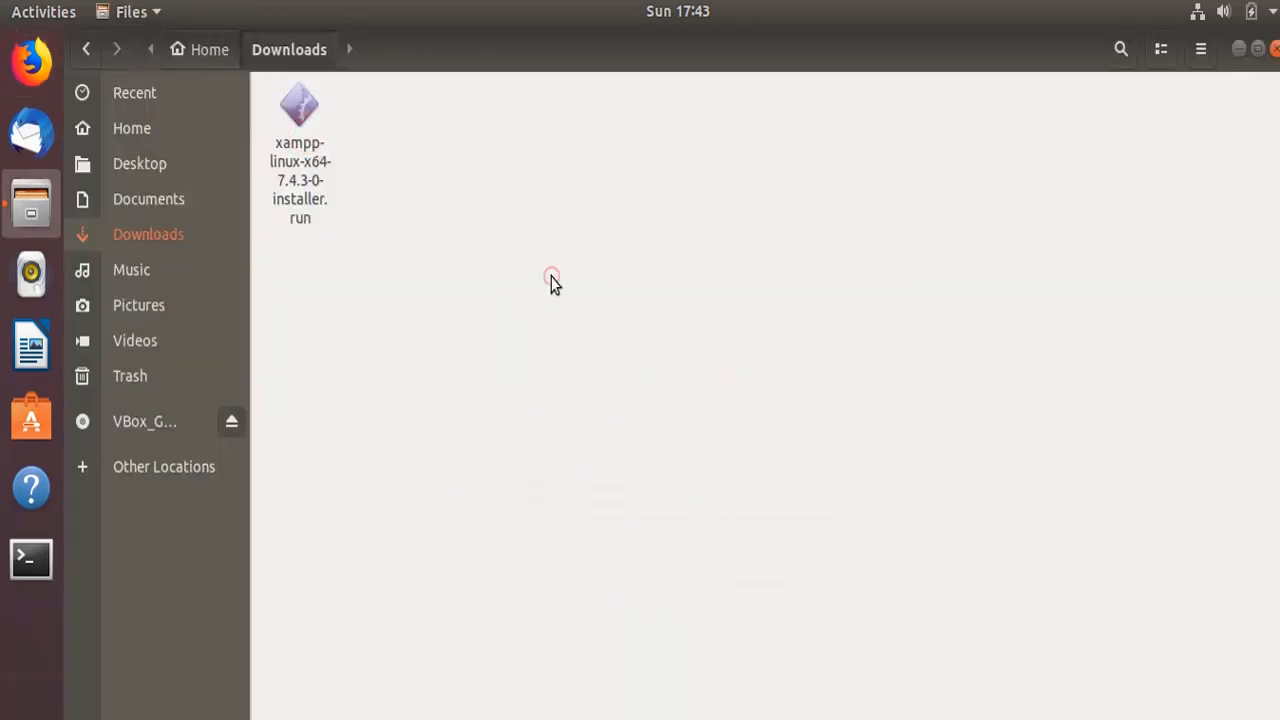
{"action": "right_click", "coordinate": [552, 280]}
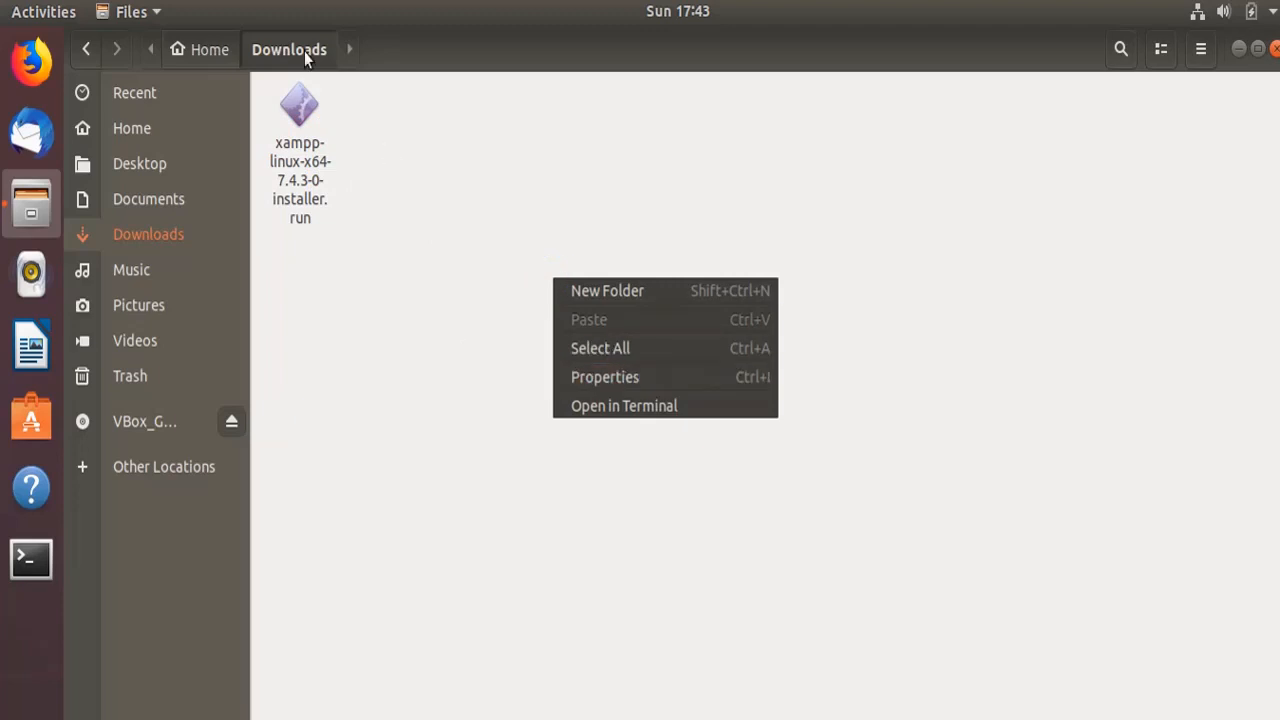
{"action": "left_click", "coordinate": [676, 410]}
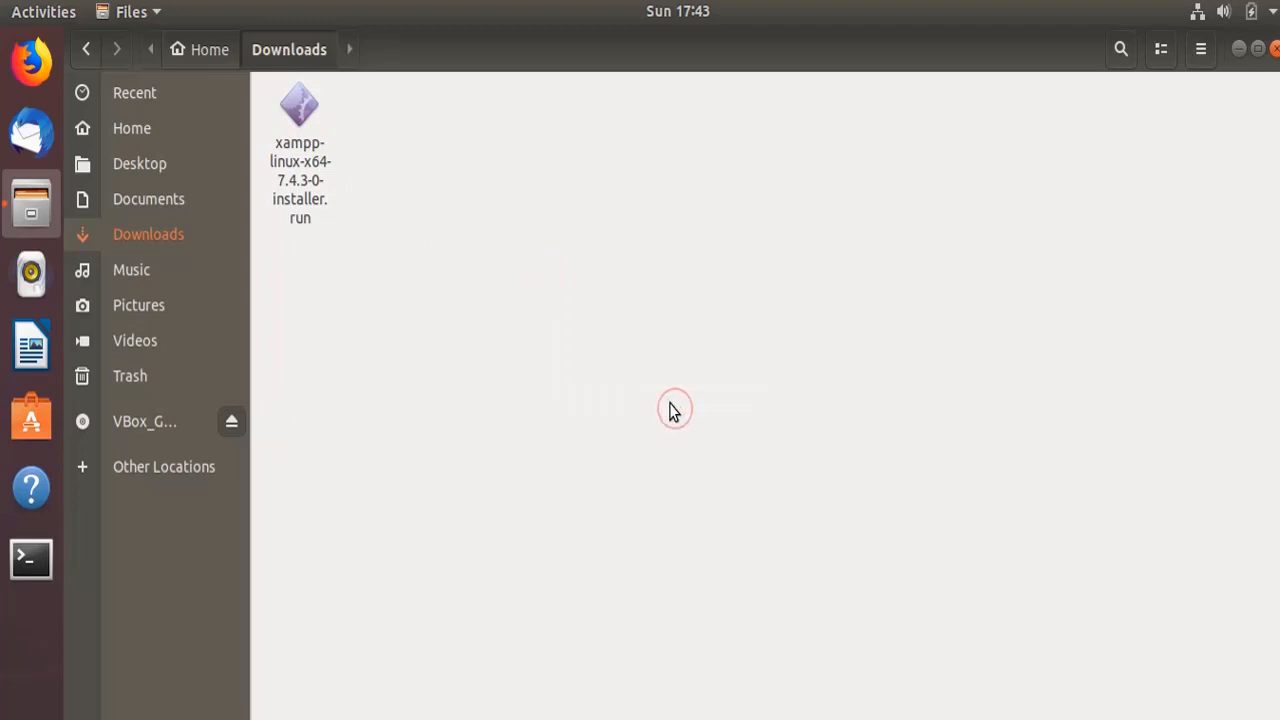
- Make xampp-linux-x64-7.4.3-0-installer.run executable with chmod 755 and confirm with ls -l
{"action": "left_click", "coordinate": [28, 558]}
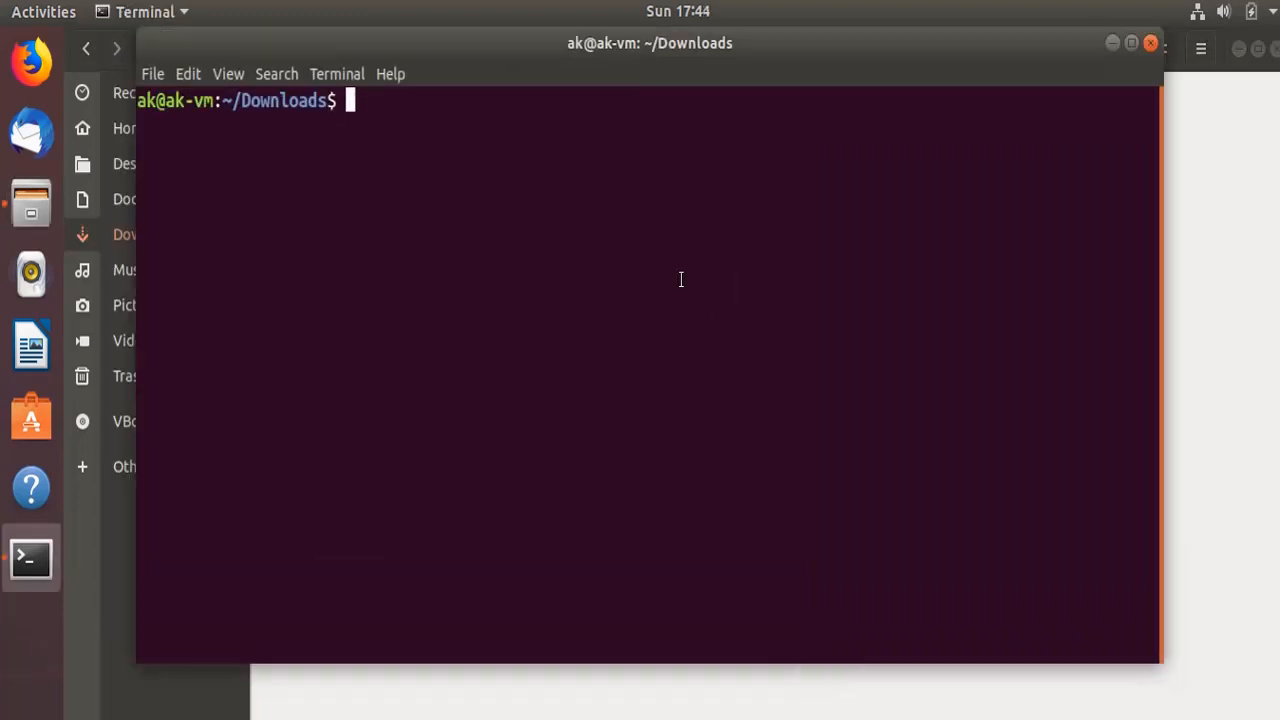
{"action": "type", "text": "ls -l"}
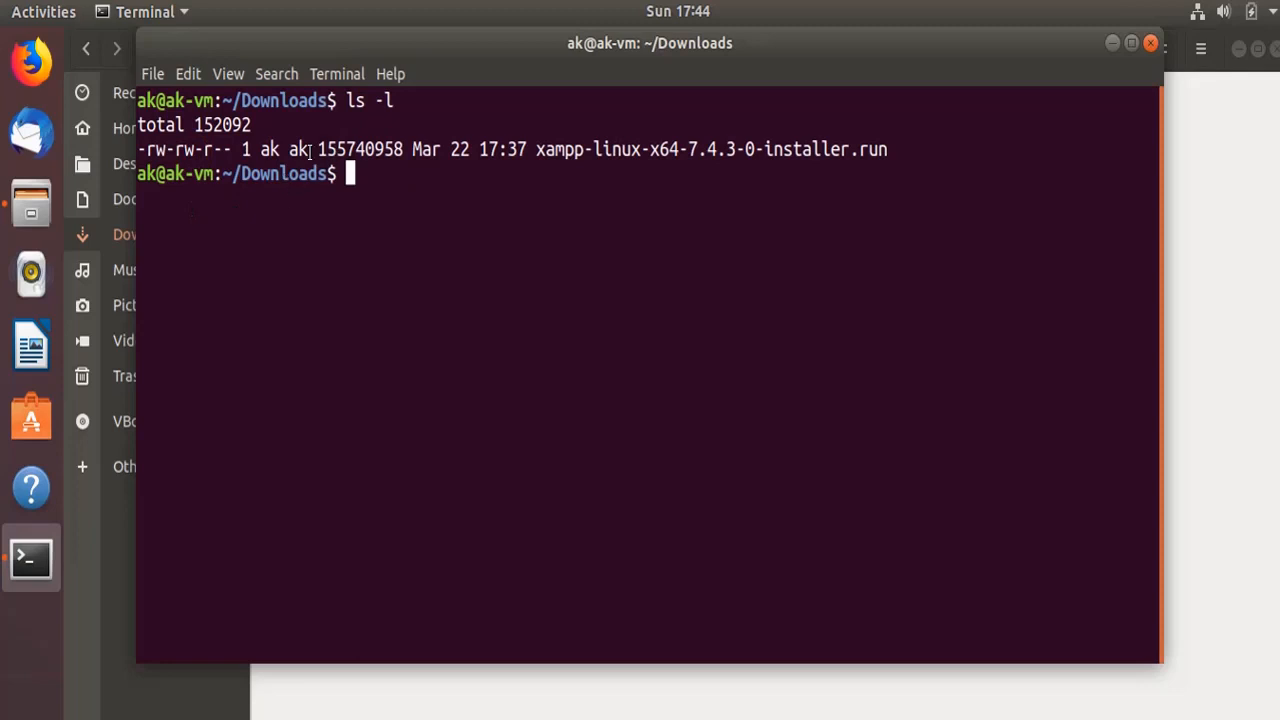
{"action": "mouse_move", "coordinate": [490, 216]}
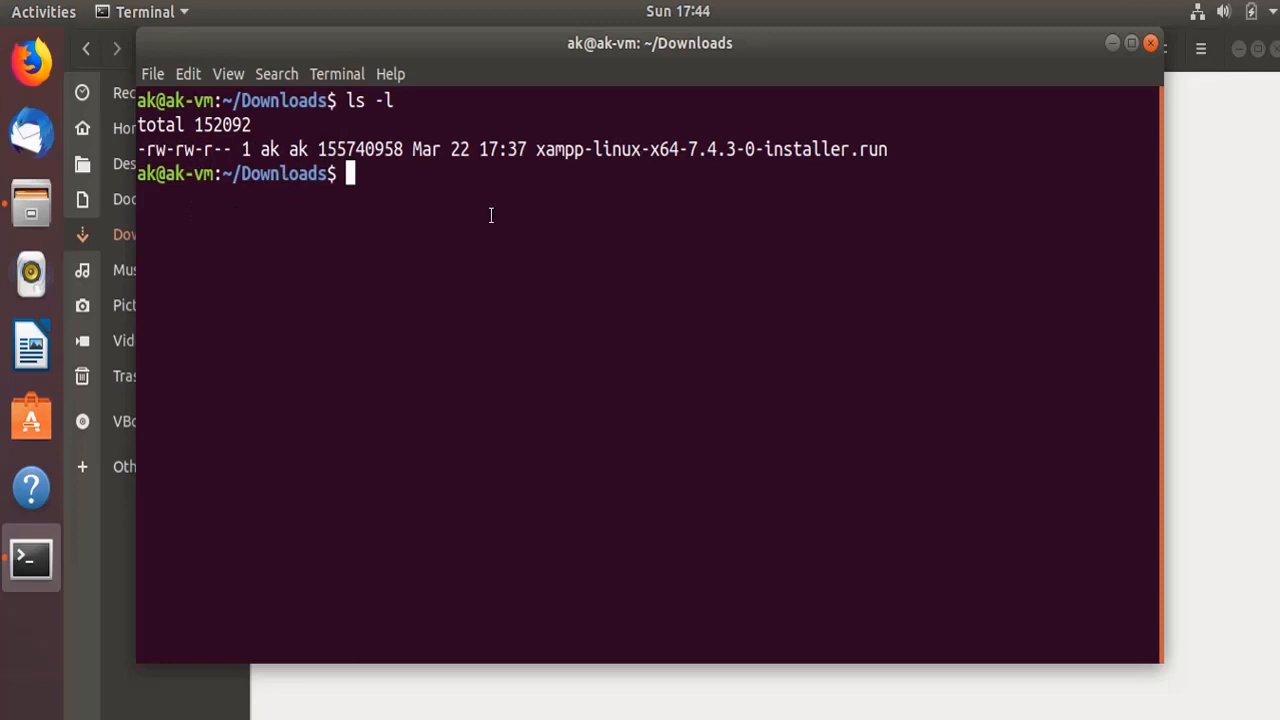
{"action": "type", "text": "chmod 755 xampp-linux-x64-7.4.3-0-installer.run"}
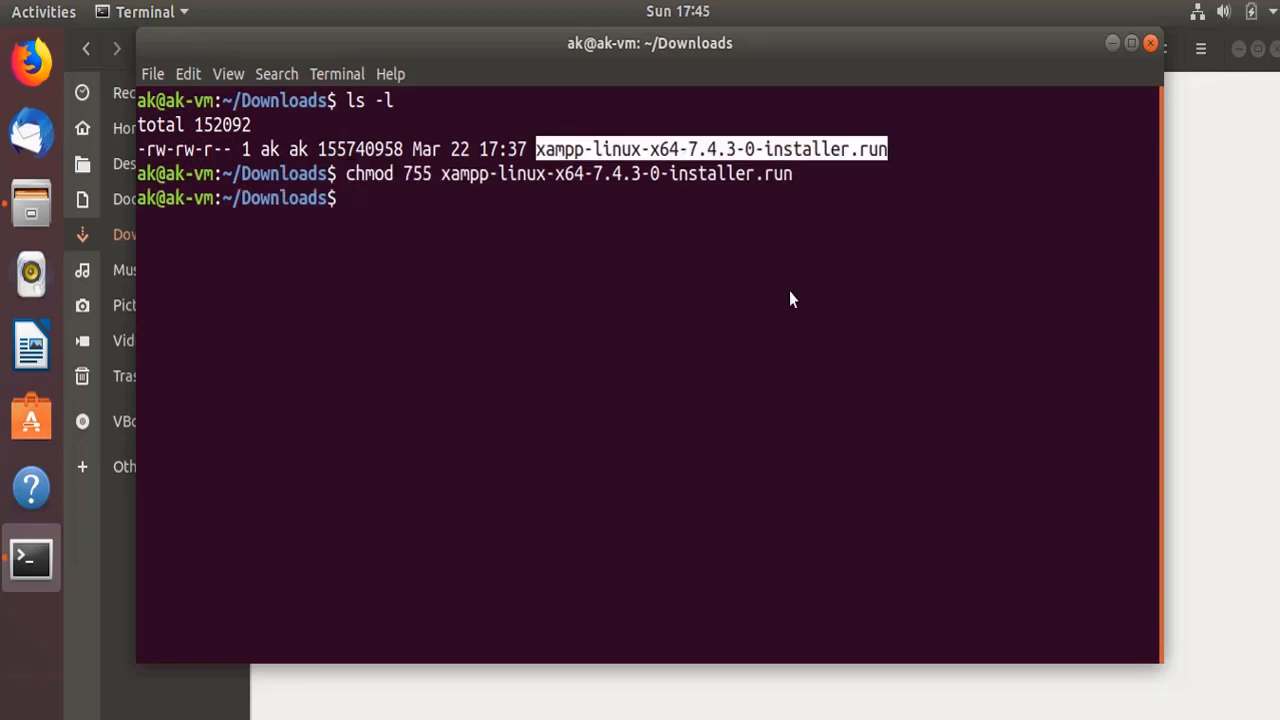
{"action": "type", "text": "ls -l"}
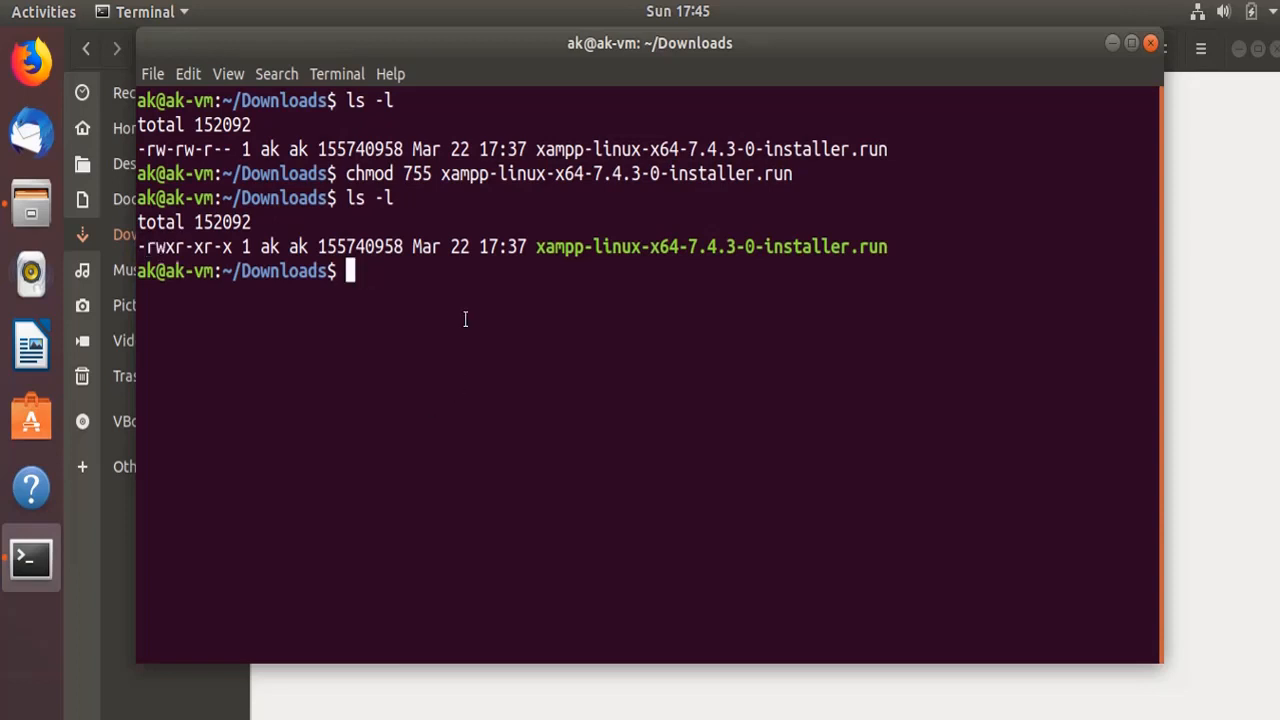
- Run the installer with sudo ./, pasting its file name into the command
{"action": "type", "text": "sudo ."}
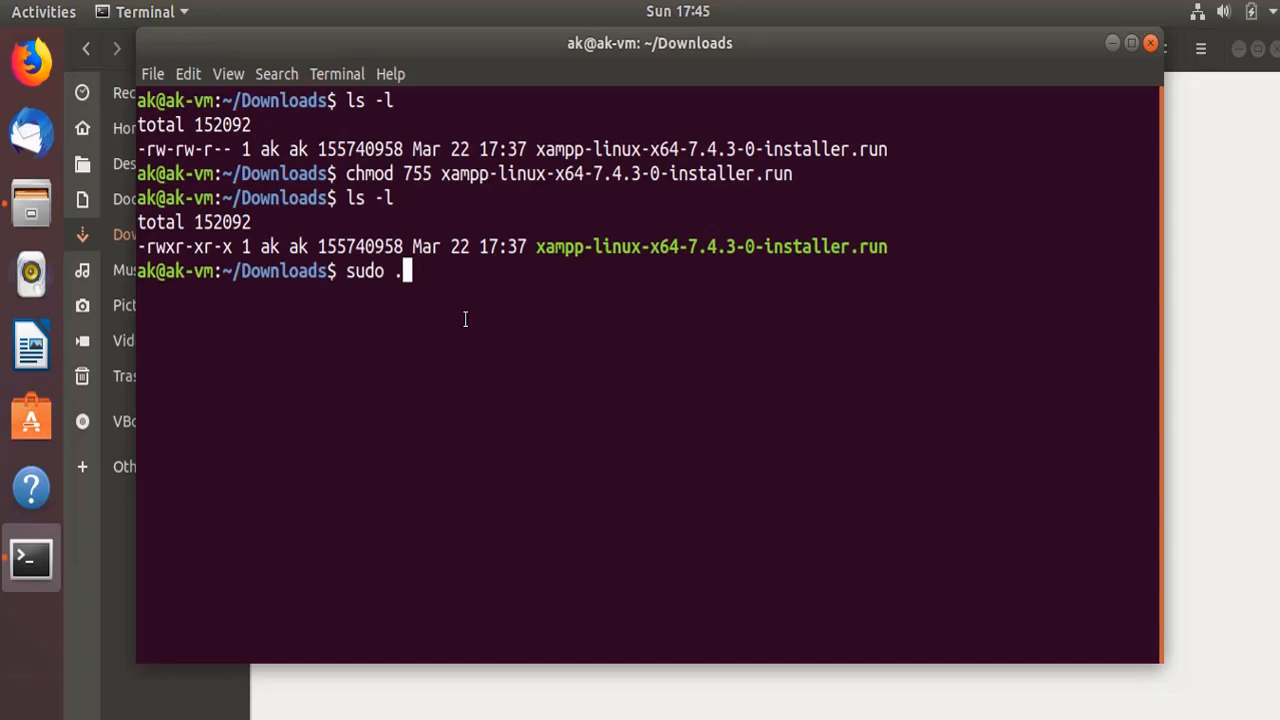
{"action": "right_click", "coordinate": [560, 296]}
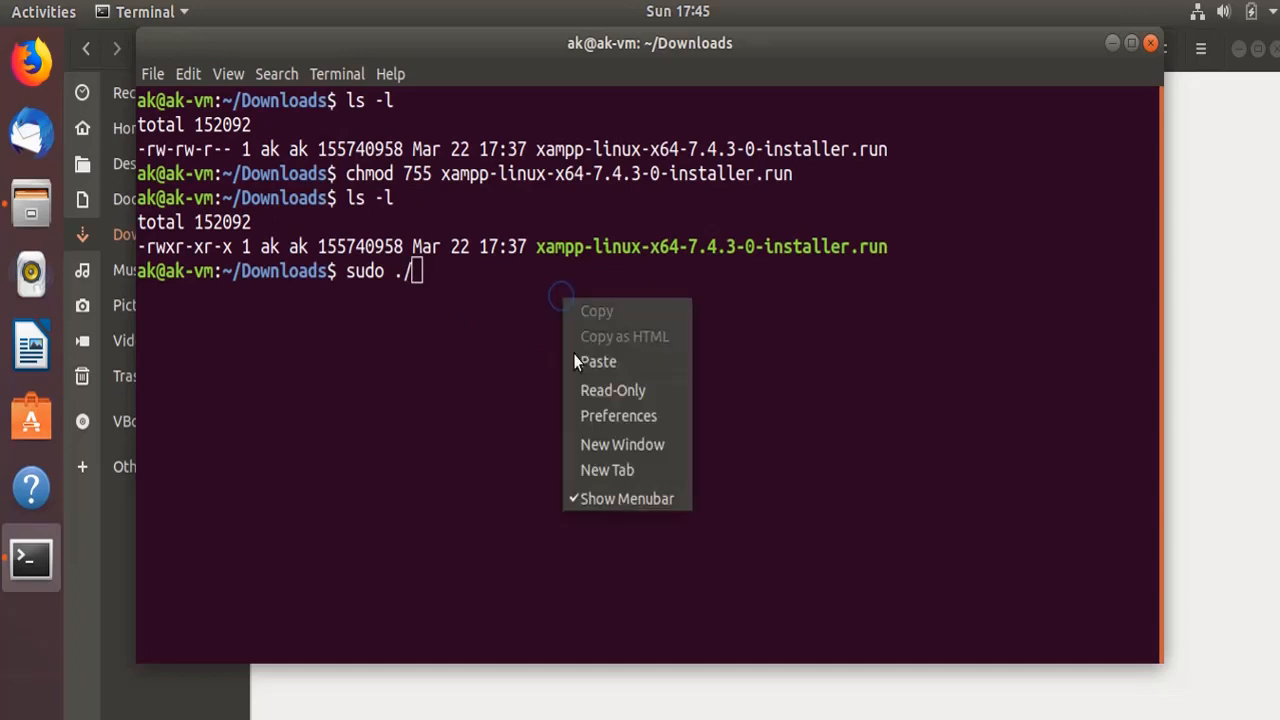
{"action": "left_click", "coordinate": [600, 362]}
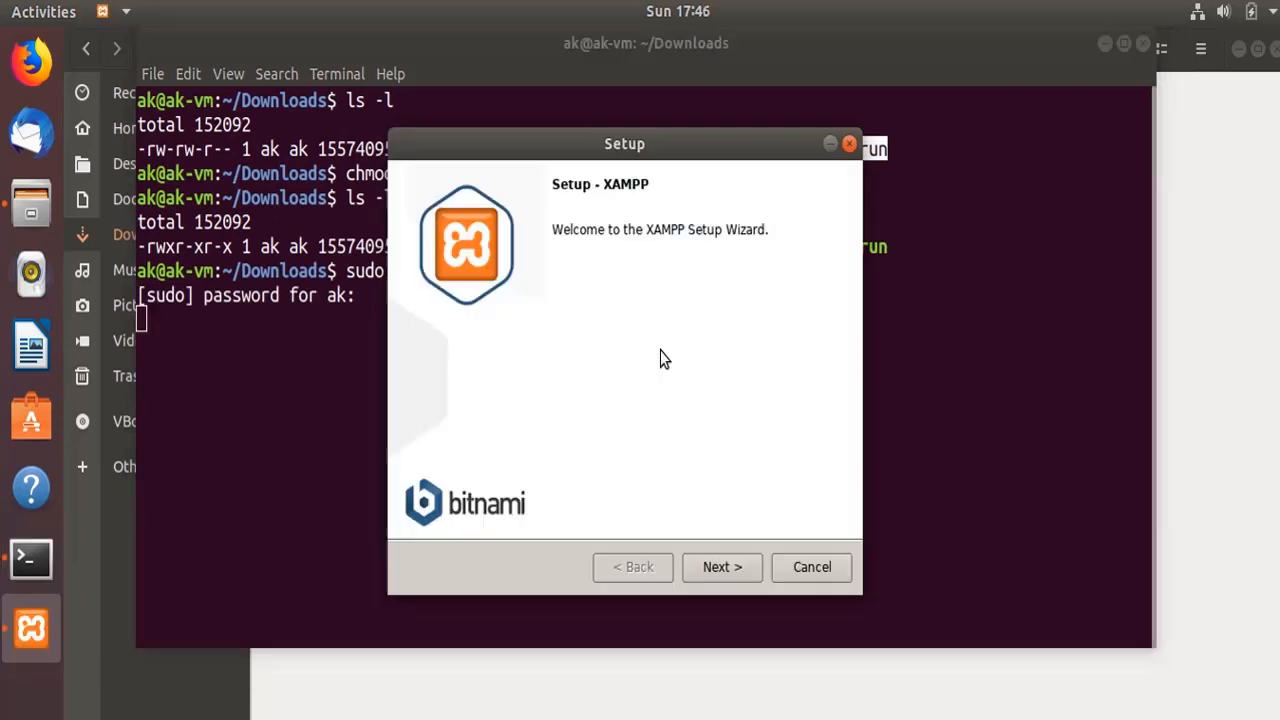
{"action": "mouse_move", "coordinate": [720, 156]}
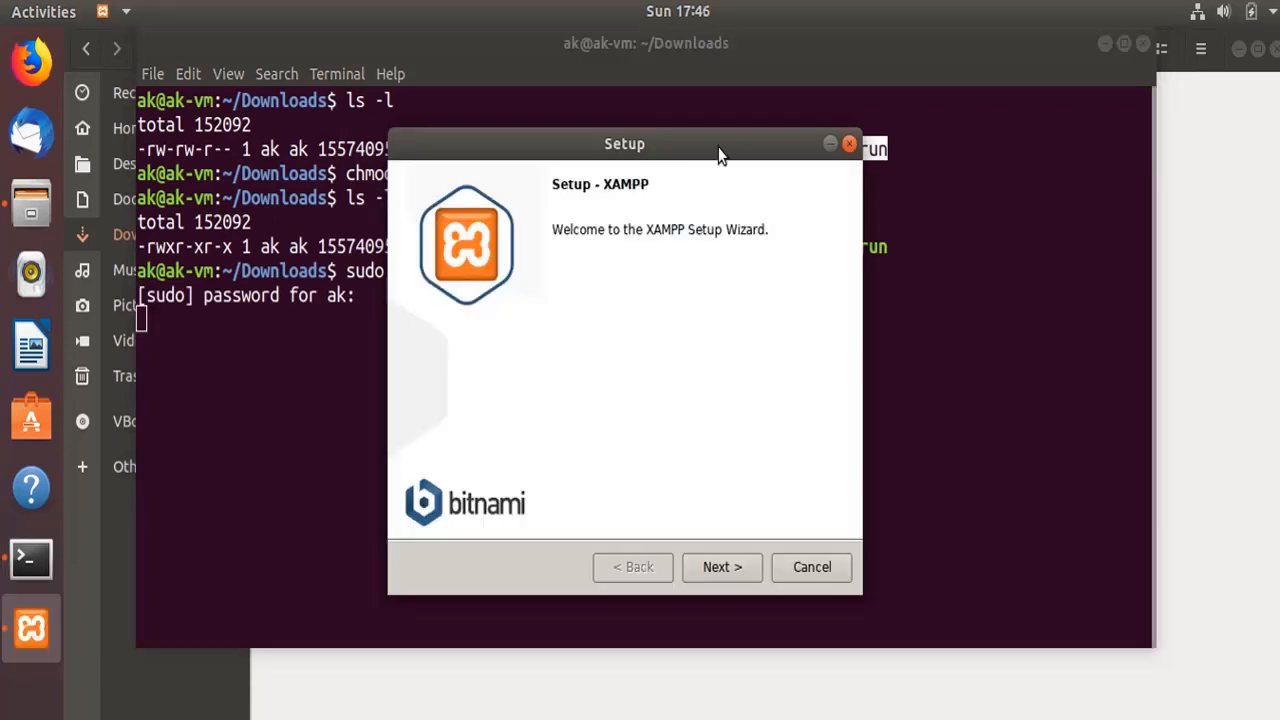
- Accept core and developer files and the /opt/lampp directory, and start the installation
{"action": "left_click", "coordinate": [720, 568]}
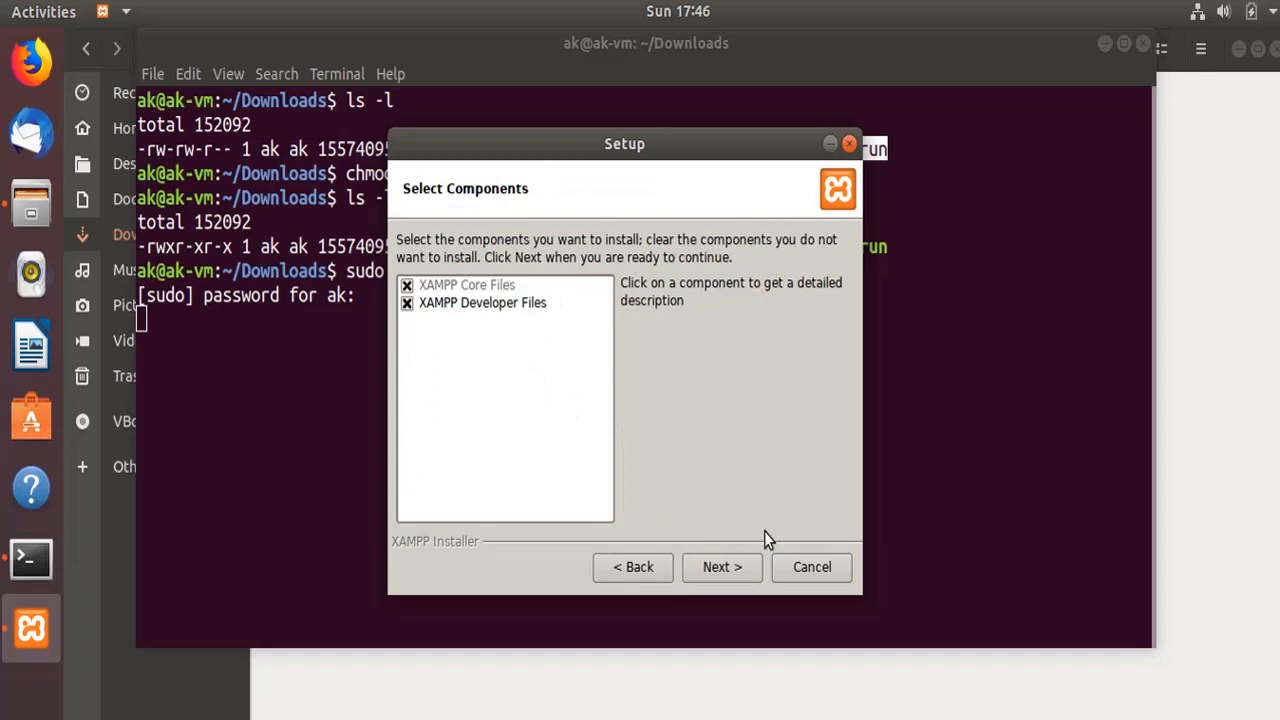
{"action": "mouse_move", "coordinate": [726, 400]}
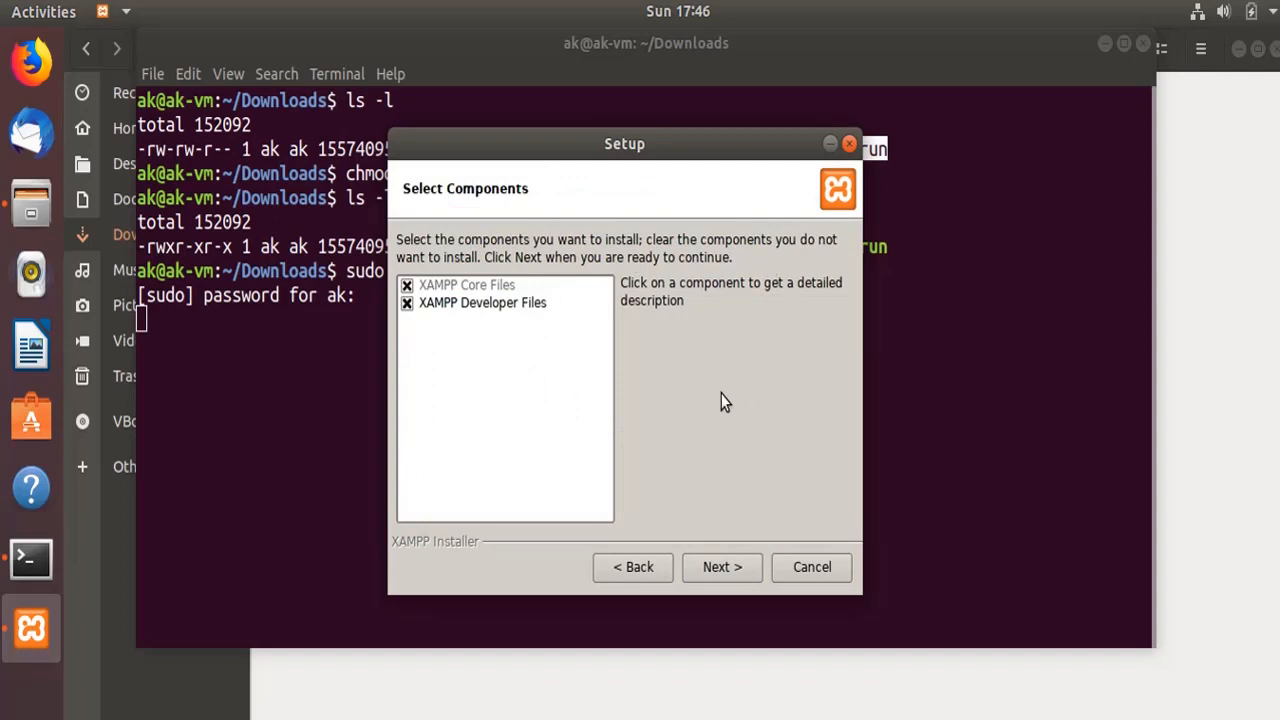
{"action": "left_click", "coordinate": [722, 568]}
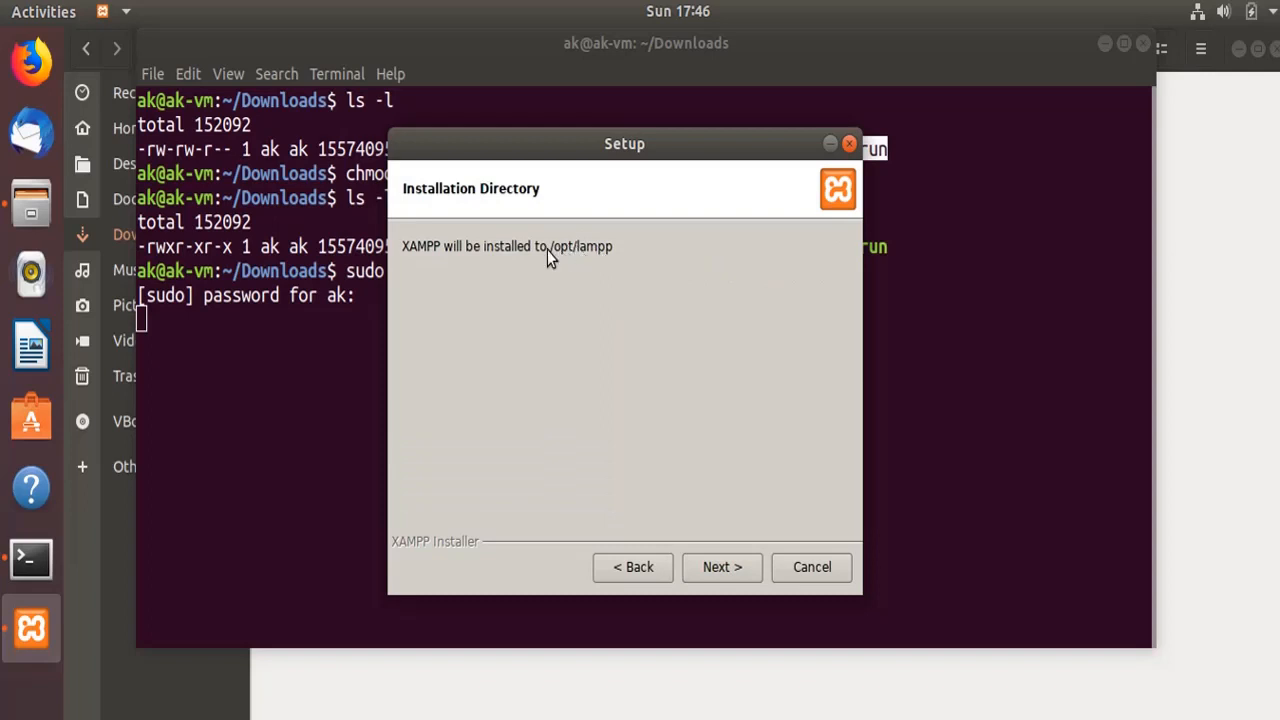
{"action": "mouse_move", "coordinate": [592, 256]}
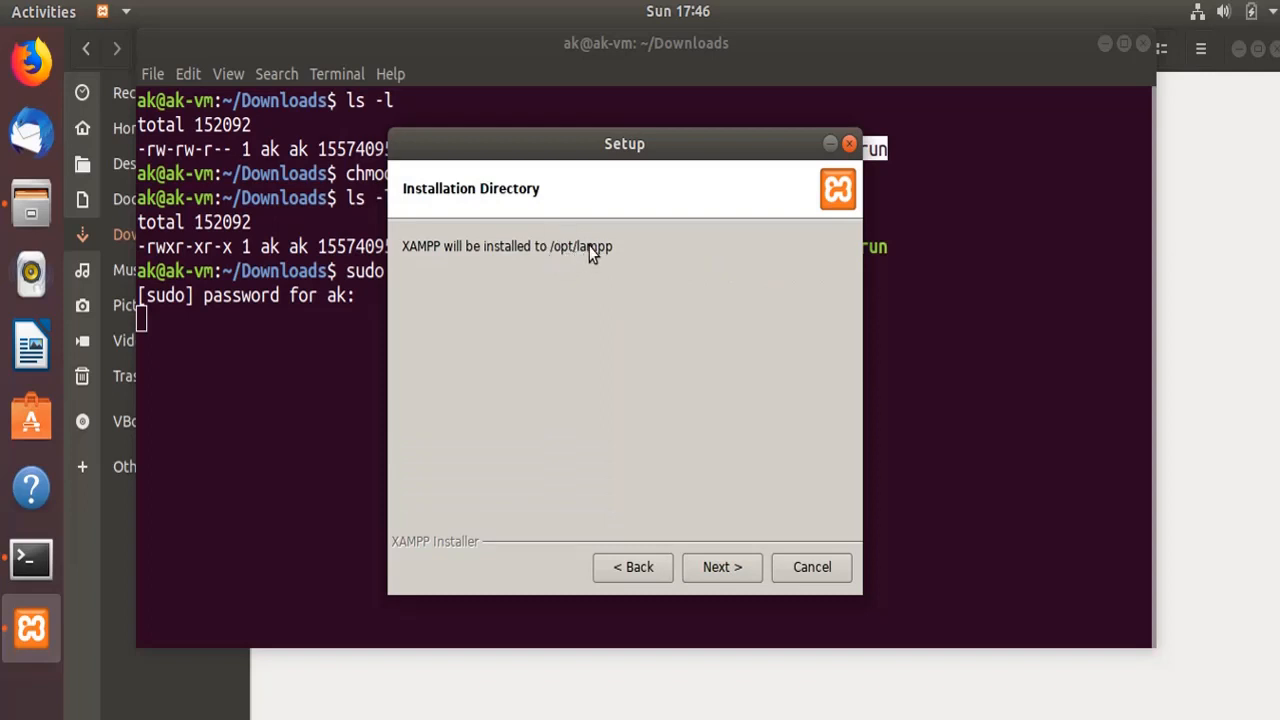
{"action": "mouse_move", "coordinate": [700, 456]}
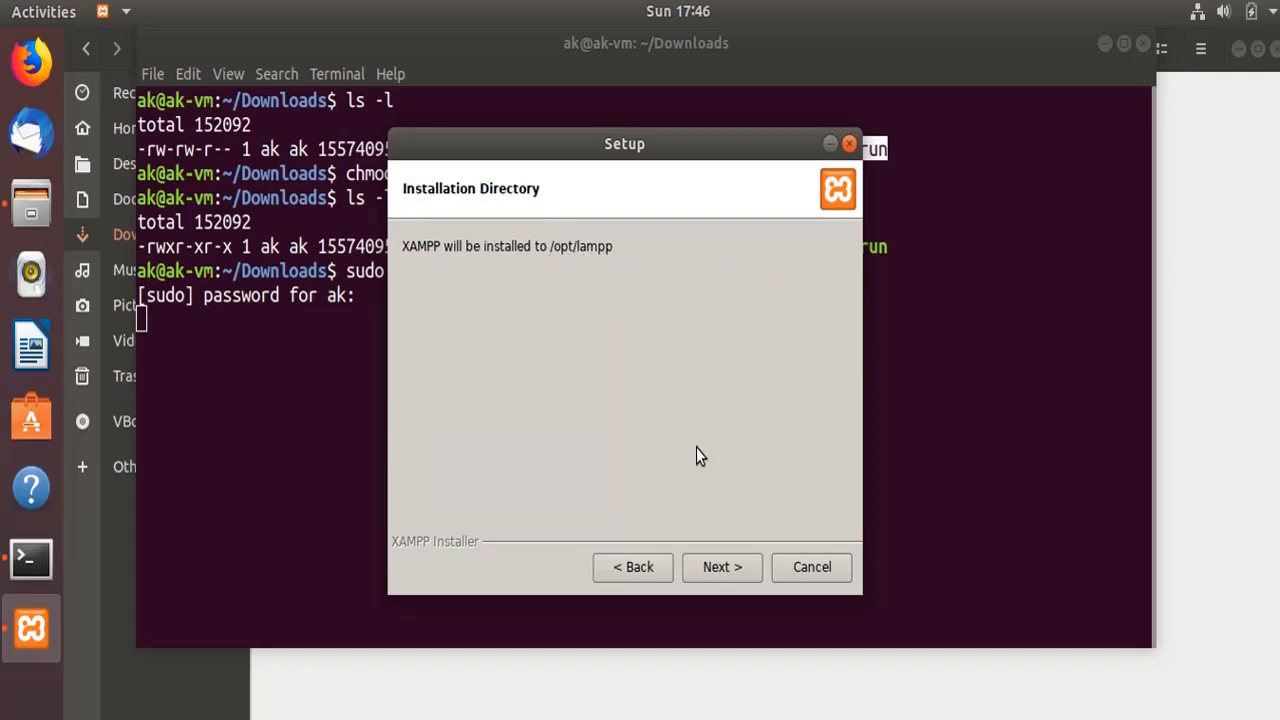
{"action": "left_click", "coordinate": [720, 568]}
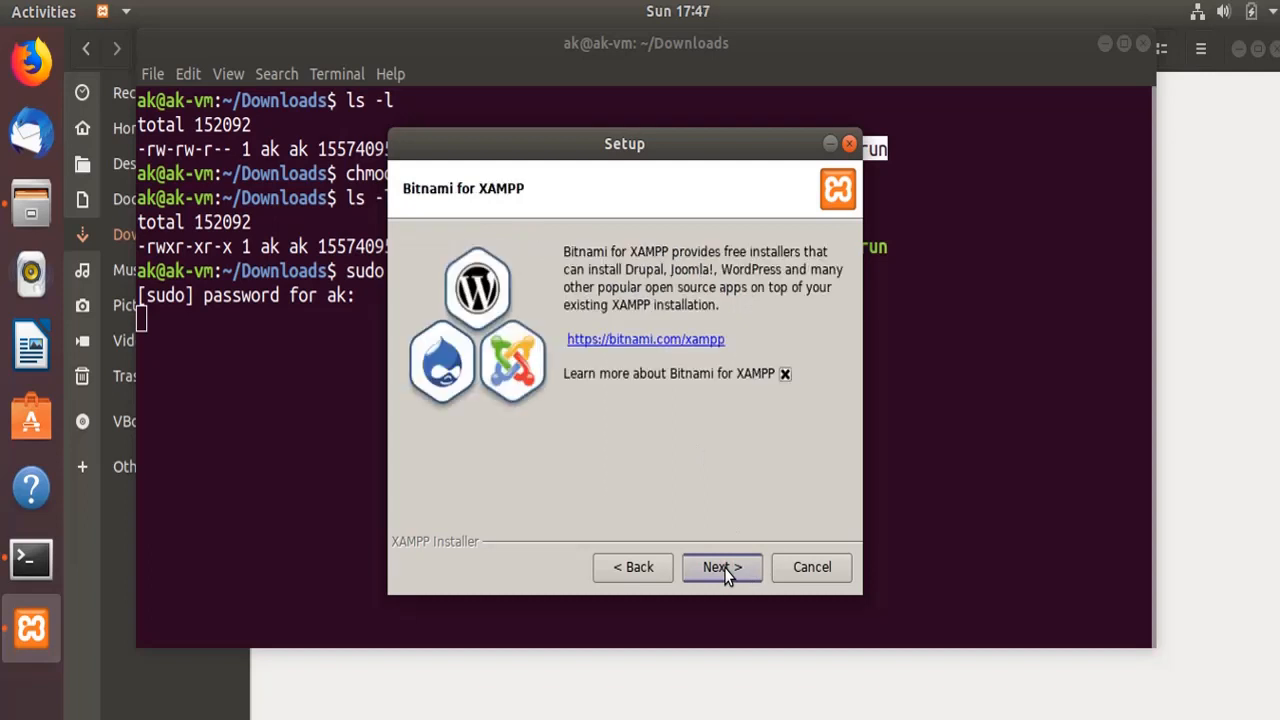
{"action": "left_click", "coordinate": [722, 568]}
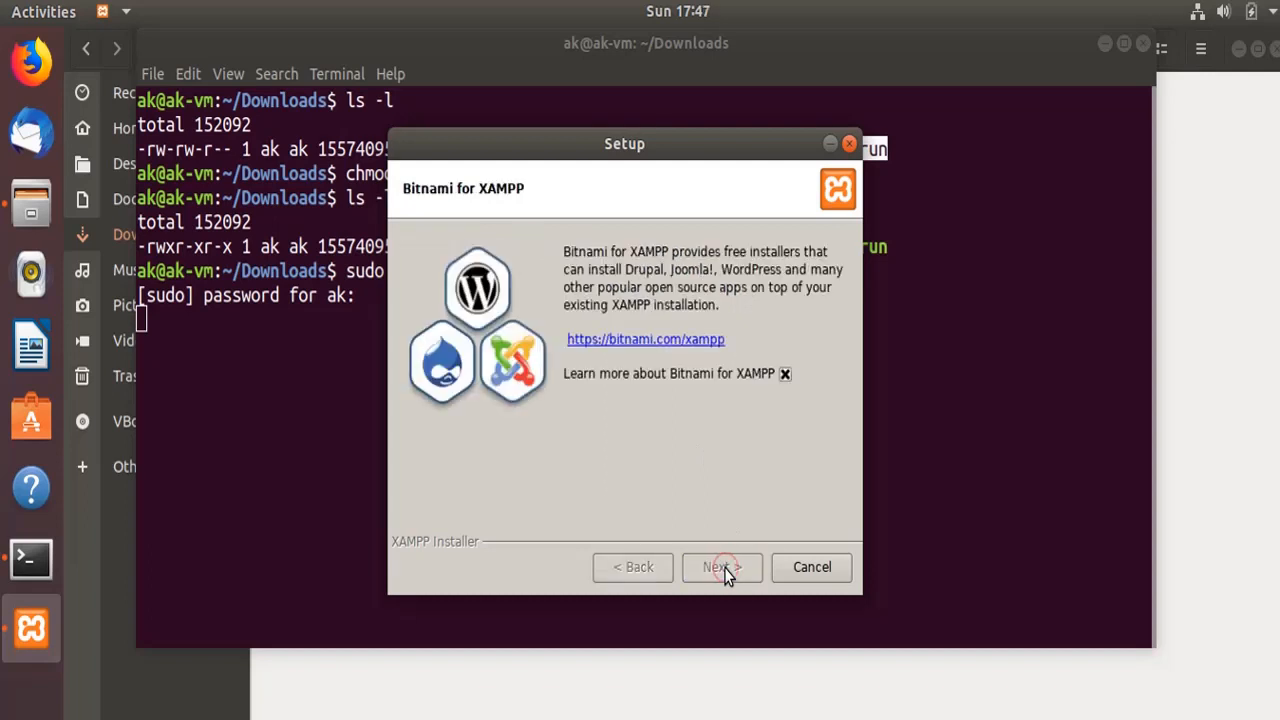
{"action": "left_click", "coordinate": [722, 568]}
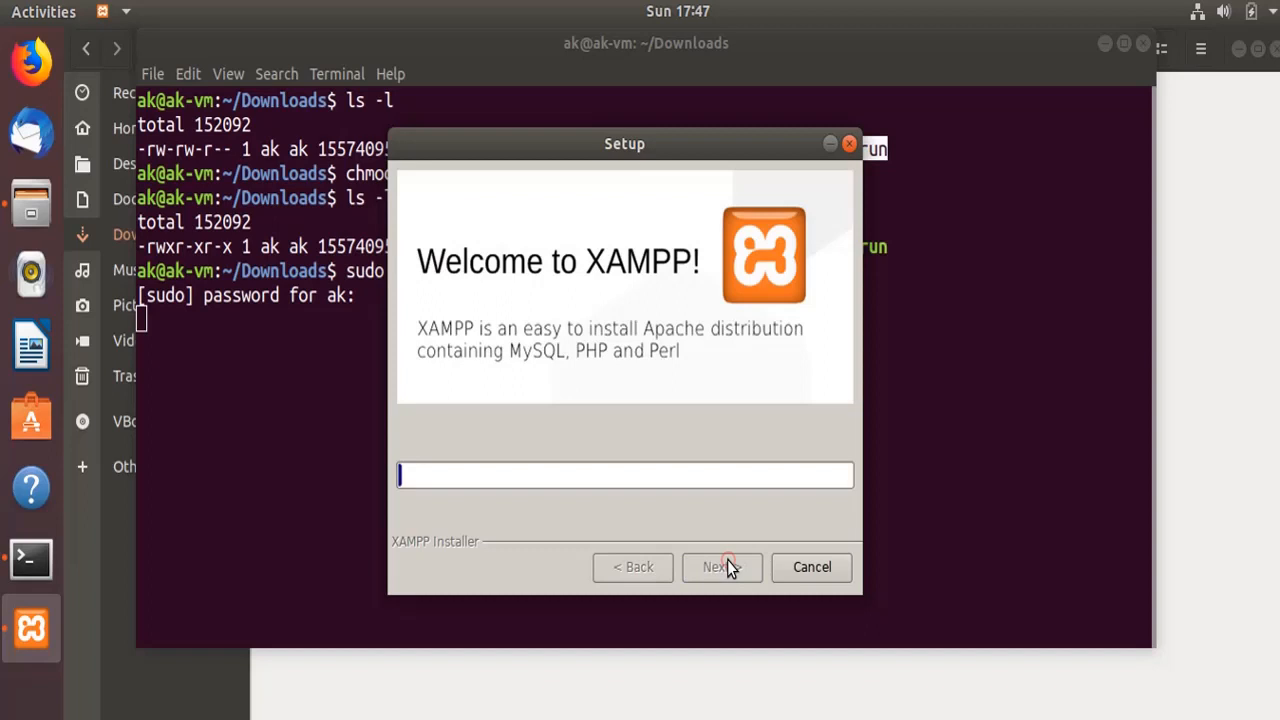
{"action": "mouse_move", "coordinate": [650, 468]}
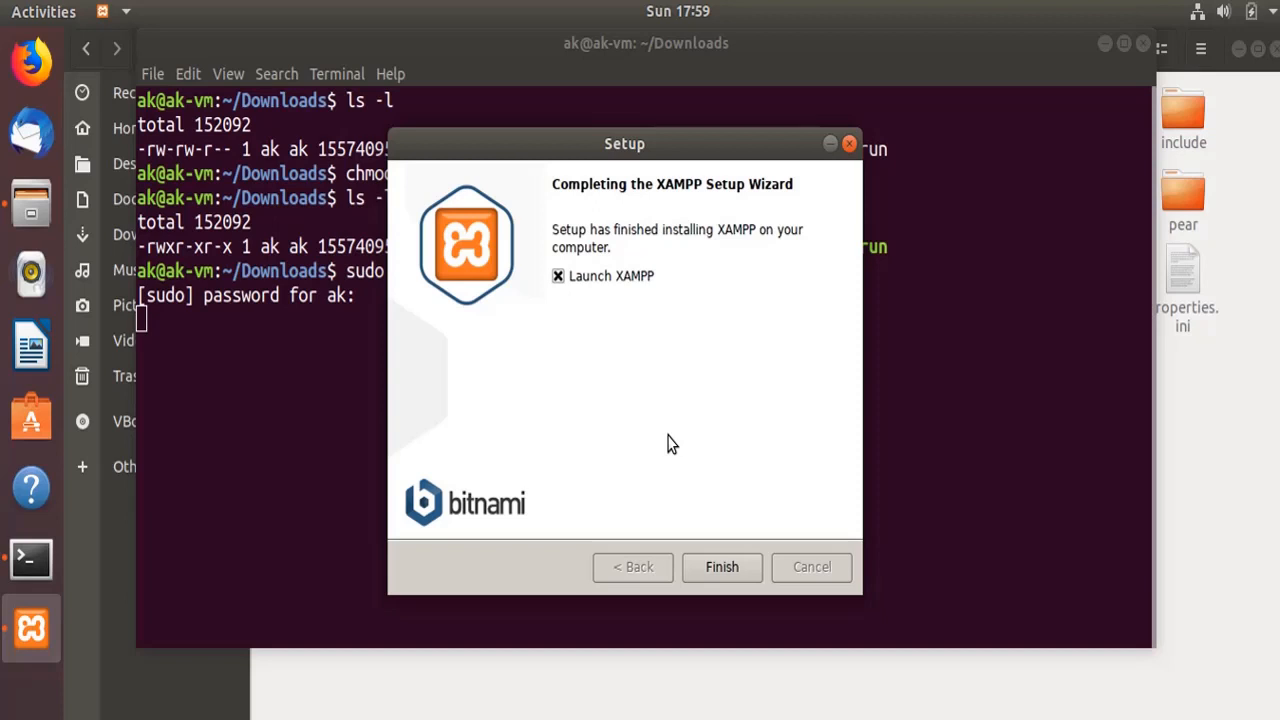
{"action": "mouse_move", "coordinate": [676, 414]}
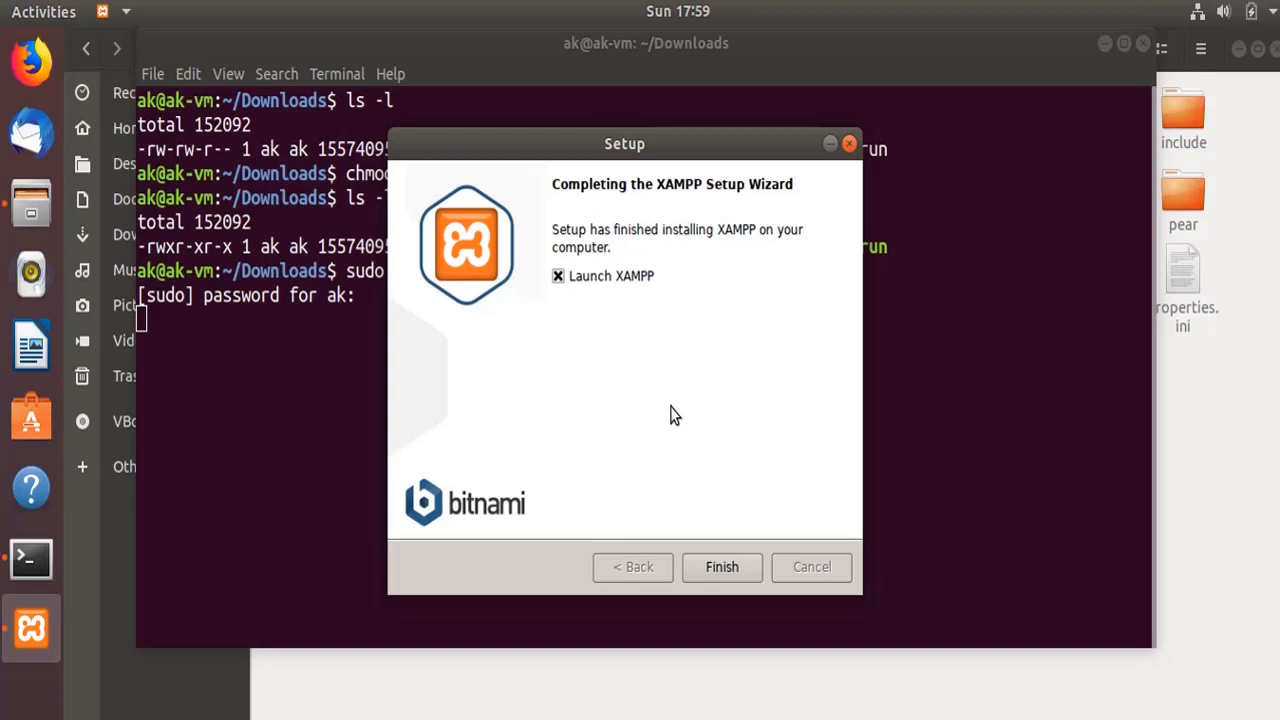
{"action": "mouse_move", "coordinate": [688, 396]}
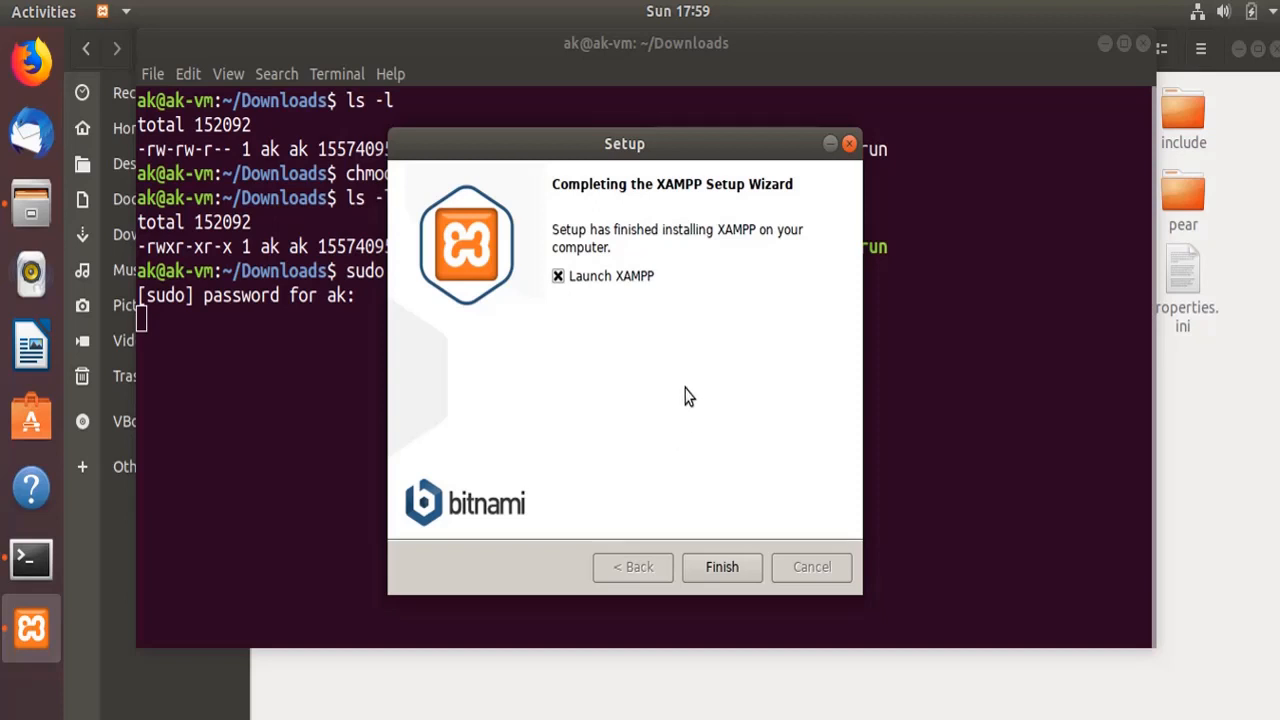
- Untick Launch XAMPP and finish the setup wizard
{"action": "left_click", "coordinate": [556, 276]}
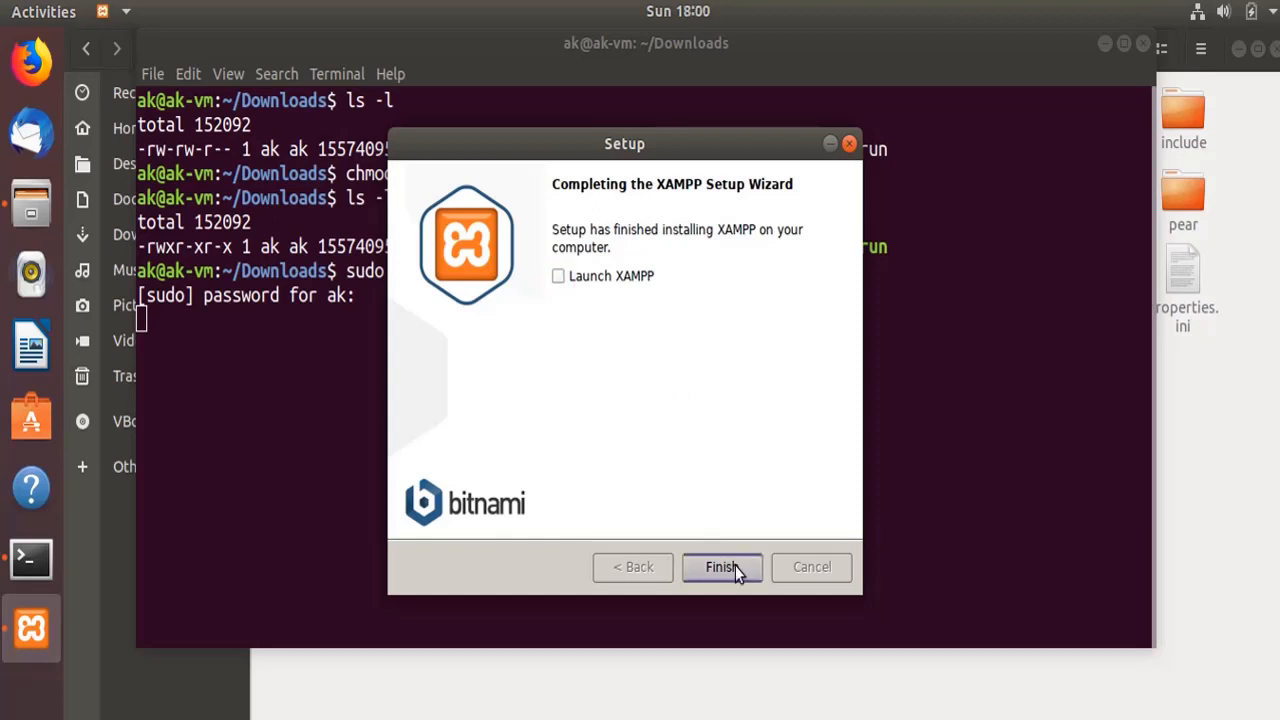
{"action": "left_click", "coordinate": [722, 568]}
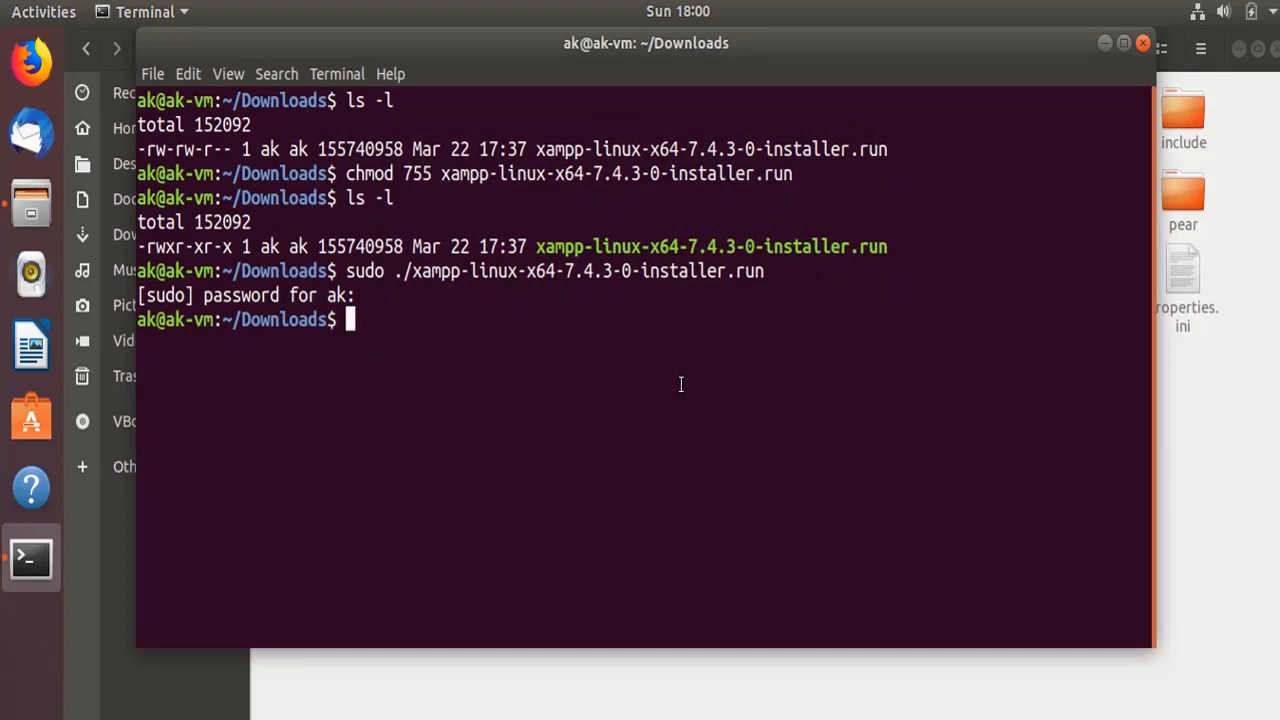
- List the installed files in /opt/lampp with ls -l, scroll through them, then clear the screen
{"action": "type", "text": "cd /opt/lampp"}
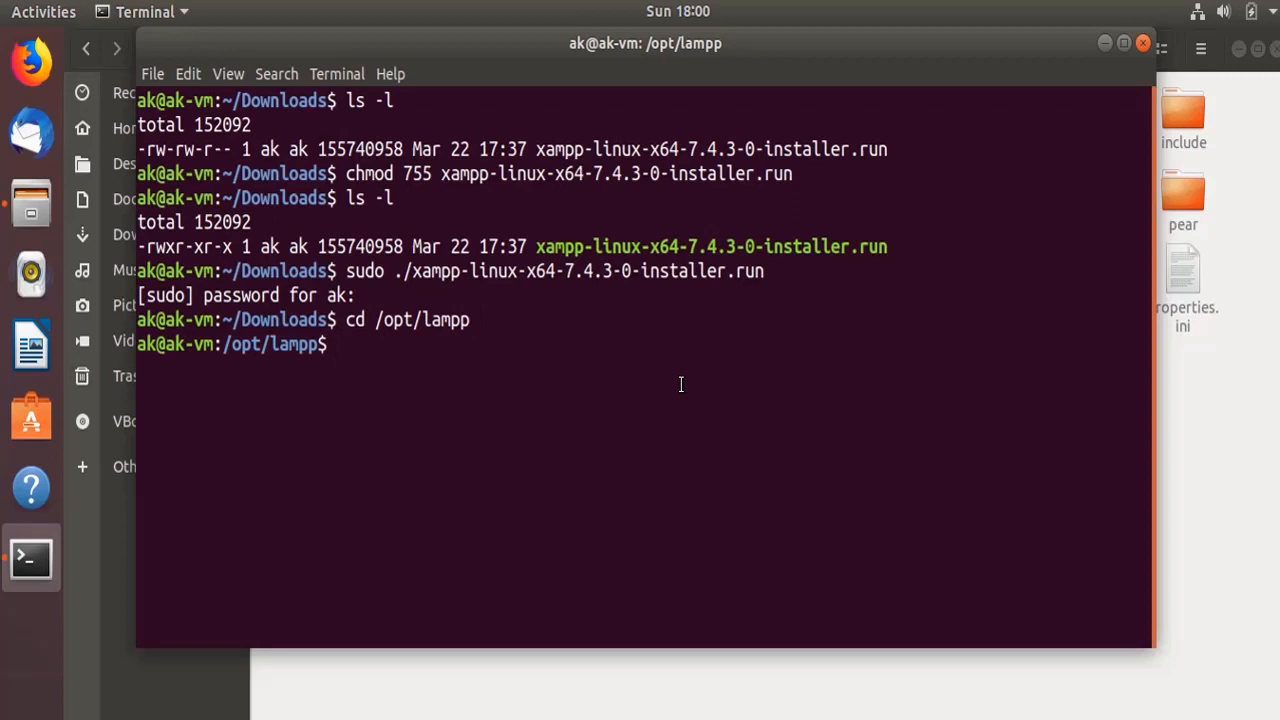
{"action": "type", "text": "ls -l"}
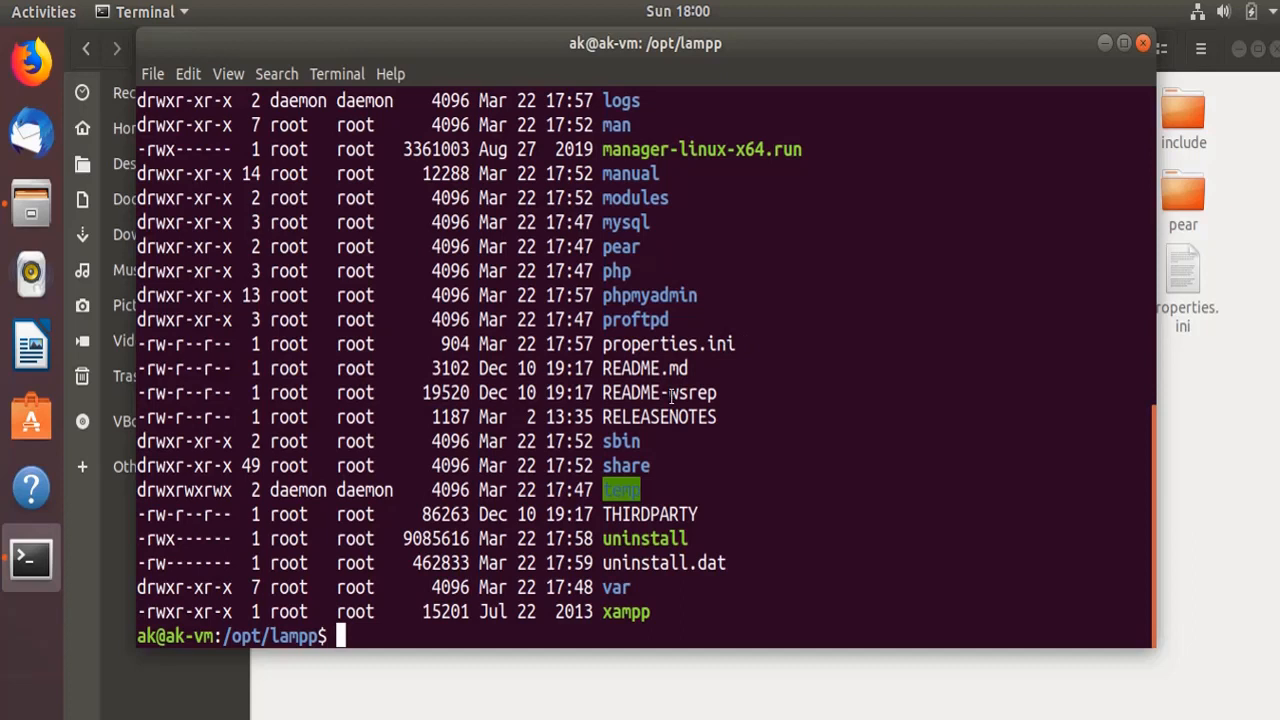
{"action": "mouse_move", "coordinate": [962, 572]}
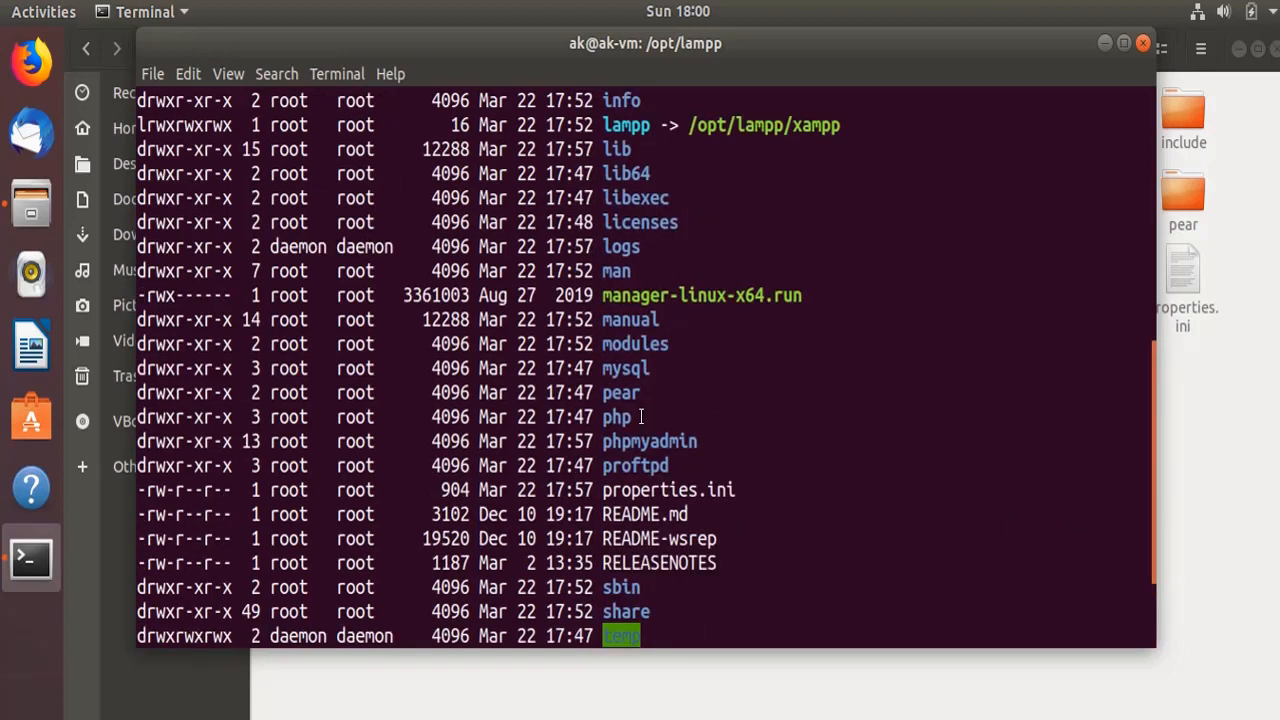
{"action": "scroll", "scroll_direction": "up", "scroll_amount": 3}
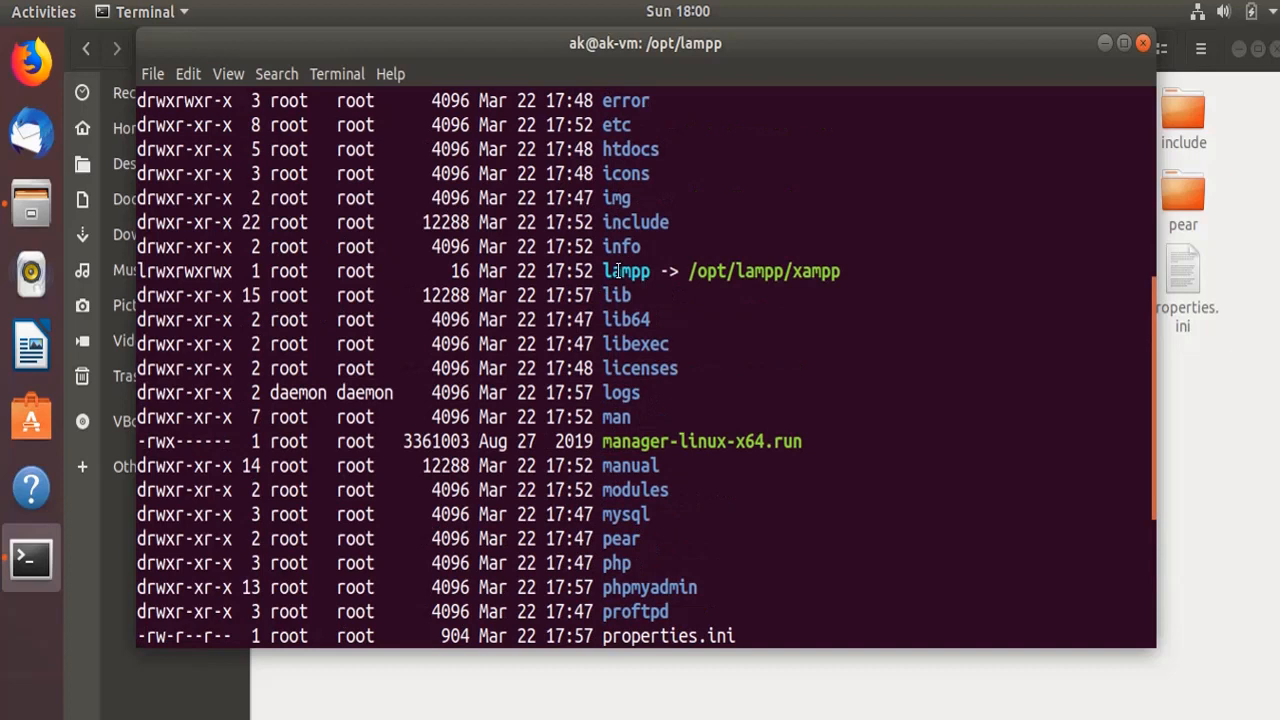
{"action": "scroll", "scroll_direction": "down", "scroll_amount": 3}
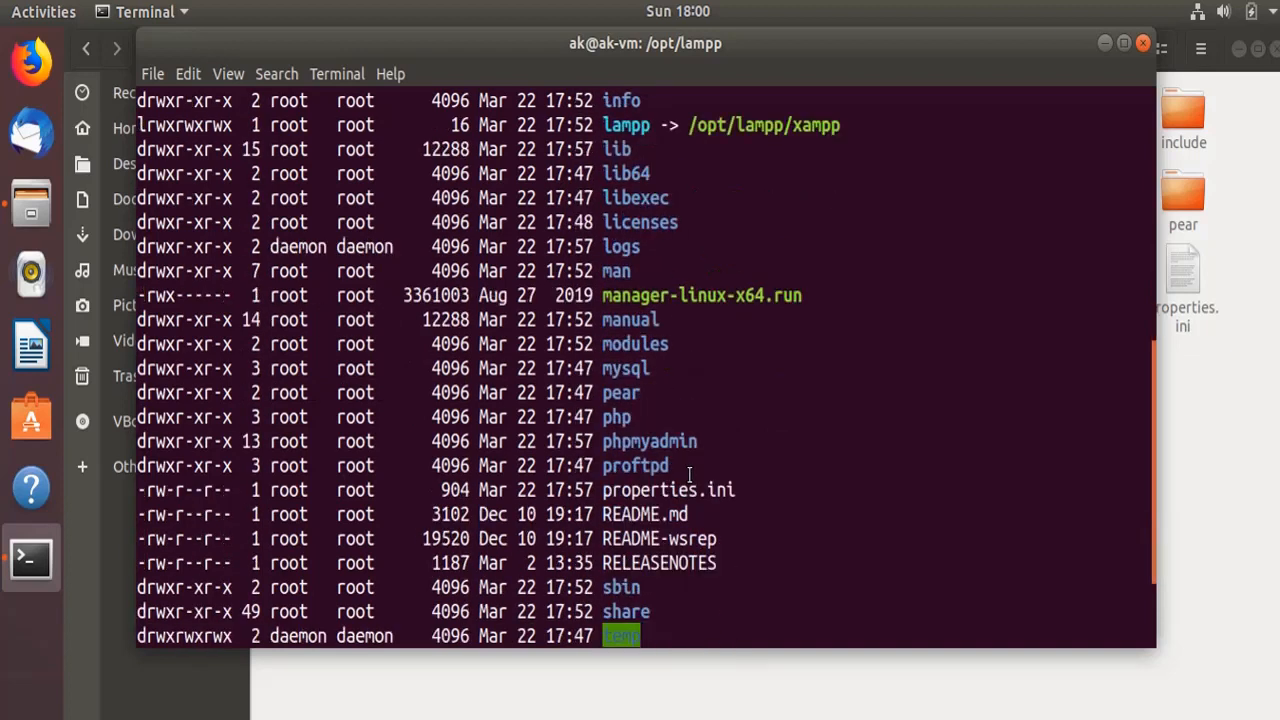
{"action": "scroll", "scroll_direction": "down", "scroll_amount": 3}
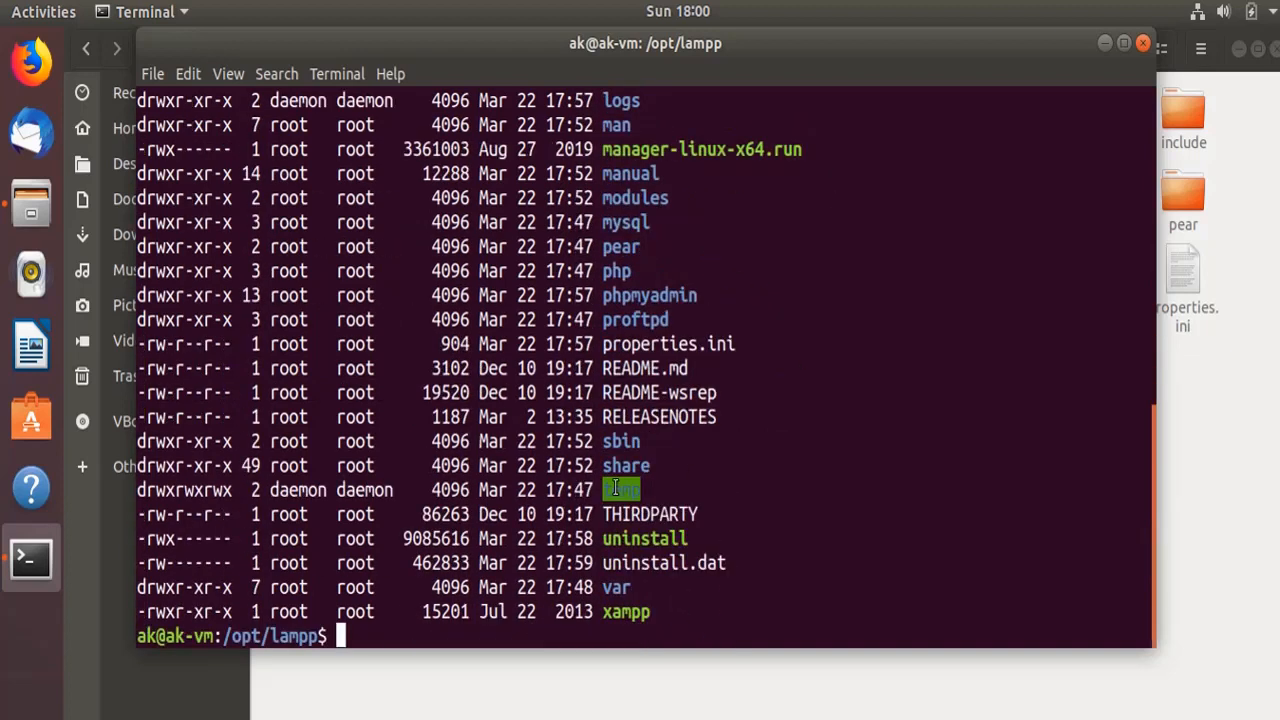
{"action": "type", "text": "clear"}
{"action": "type", "text": "sudo /opt/lampp/lampp start"}
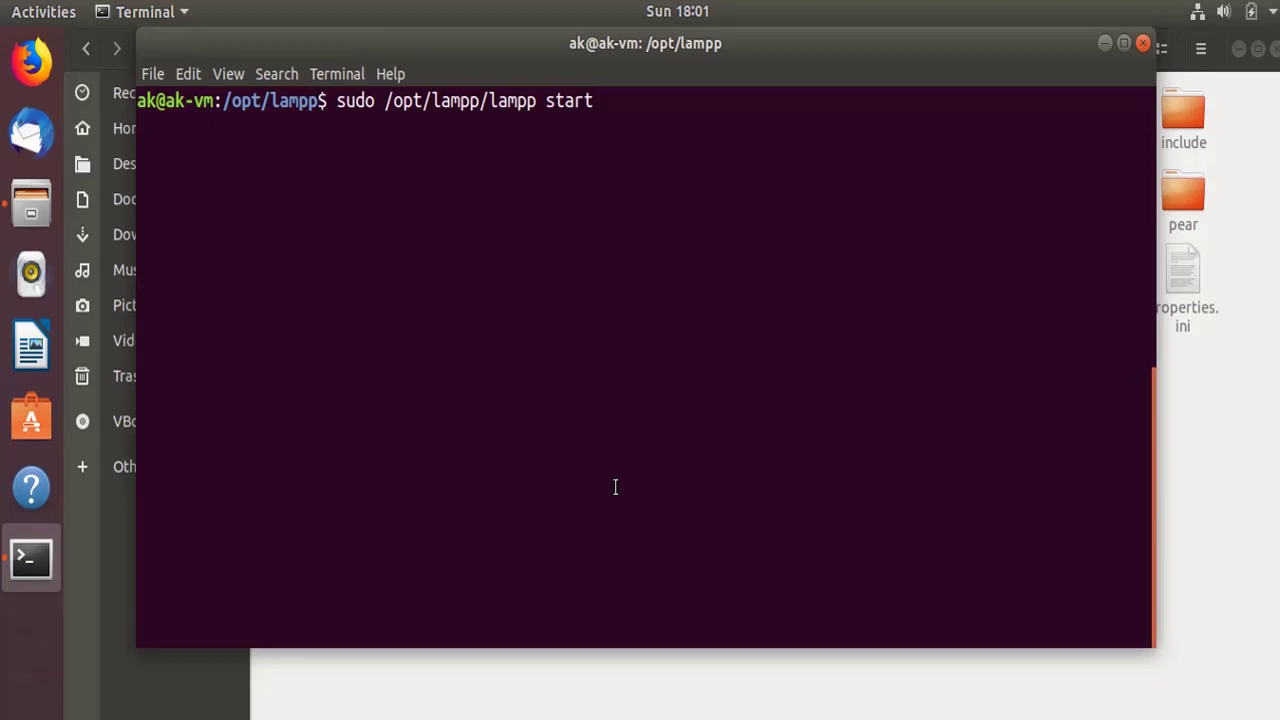
- Run sudo /opt/lampp/lampp start, read the startup warnings, then stop XAMPP again
{"action": "key", "text": "Return"}
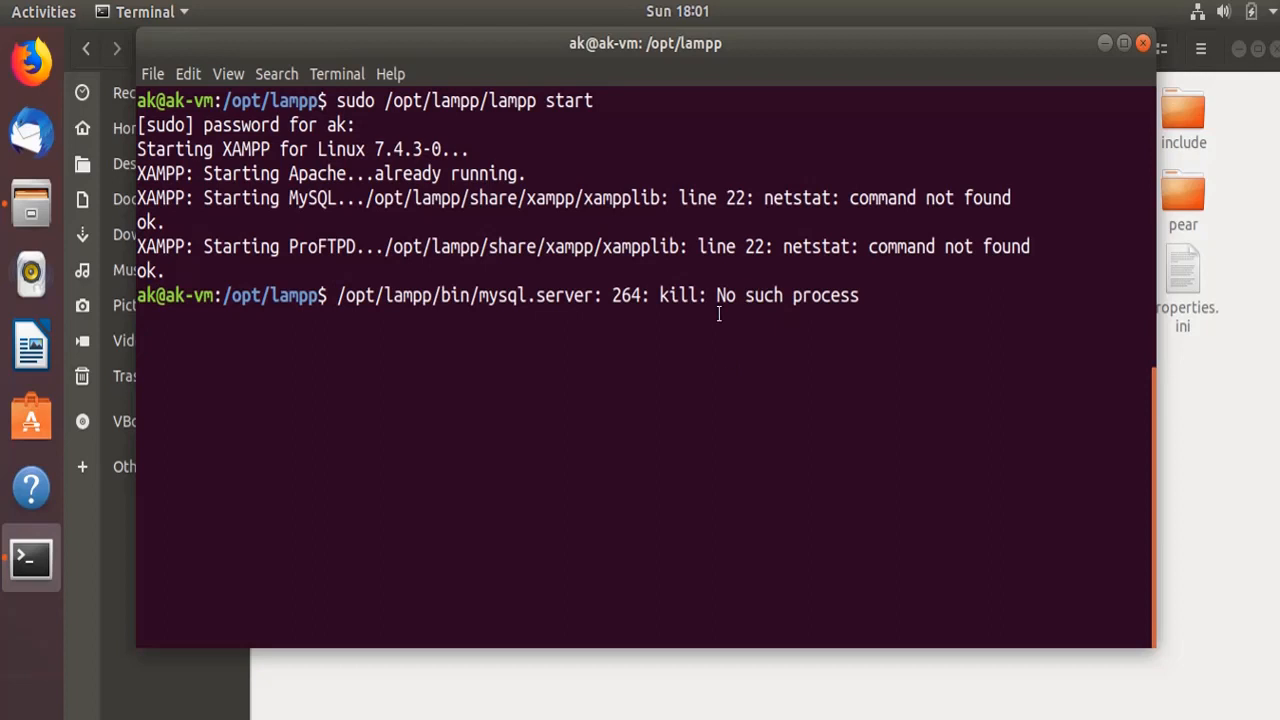
{"action": "mouse_move", "coordinate": [770, 198]}
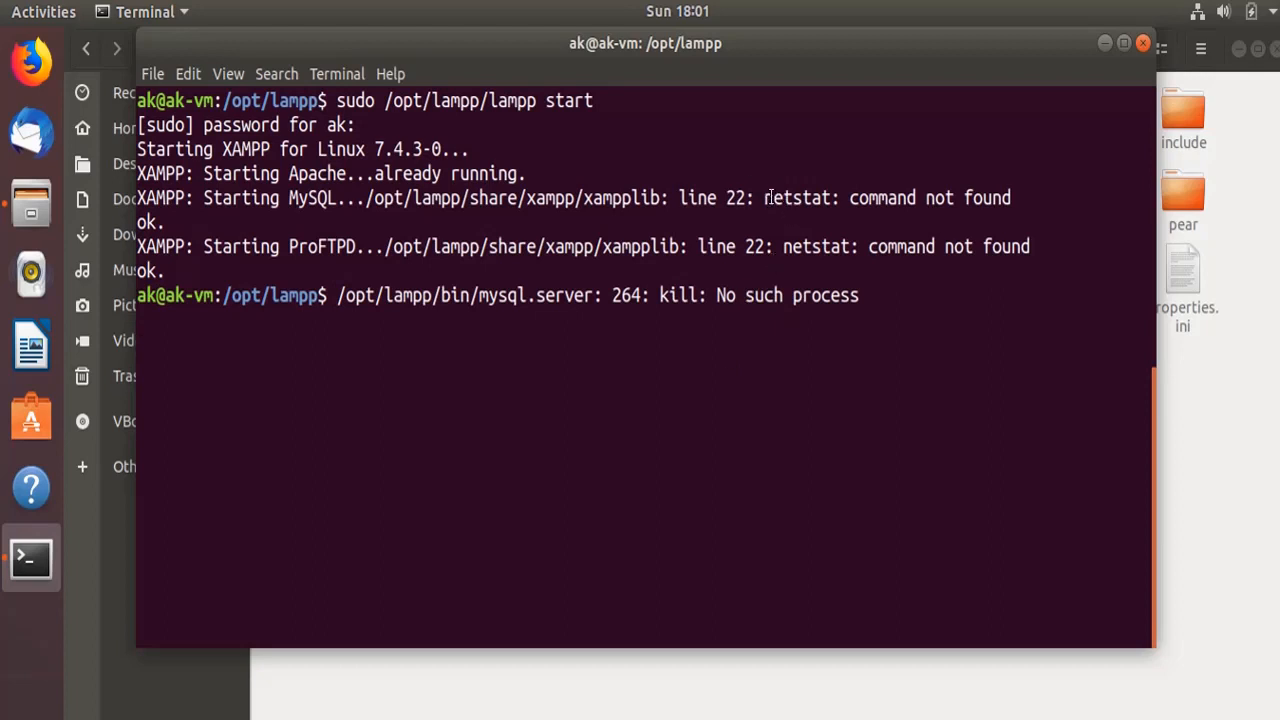
{"action": "double_click", "coordinate": [804, 198]}
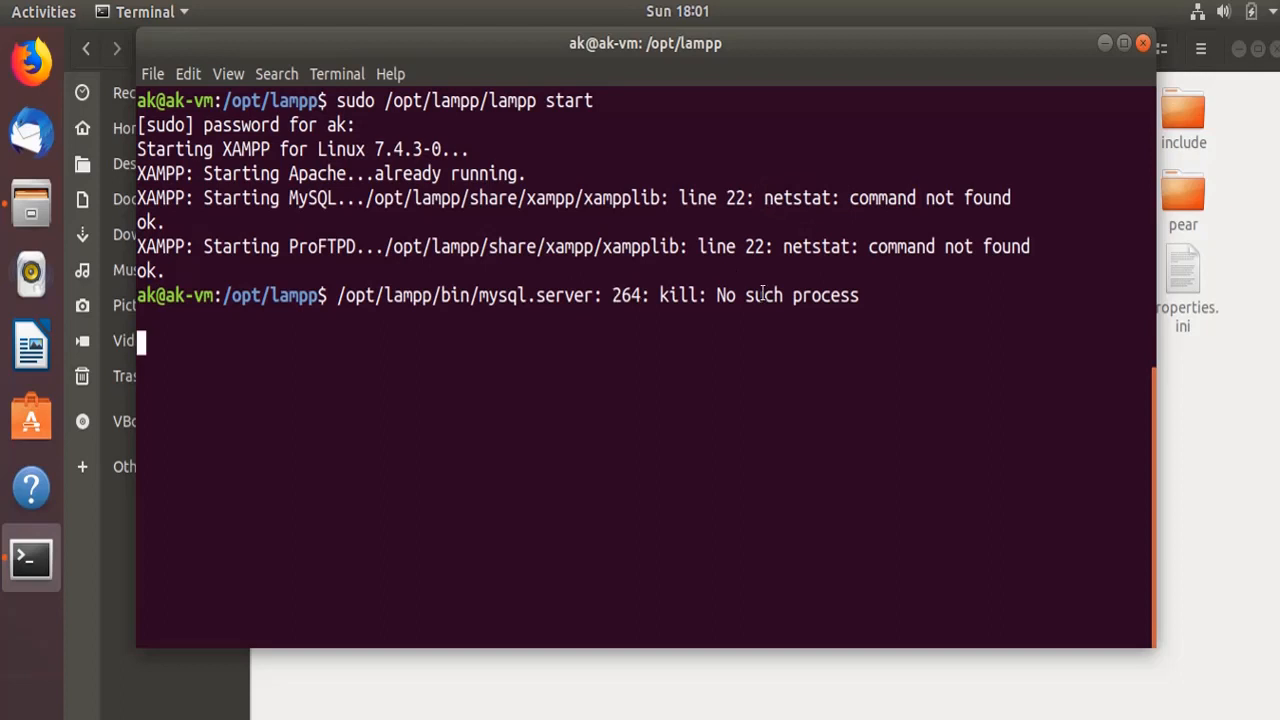
{"action": "mouse_move", "coordinate": [580, 280]}
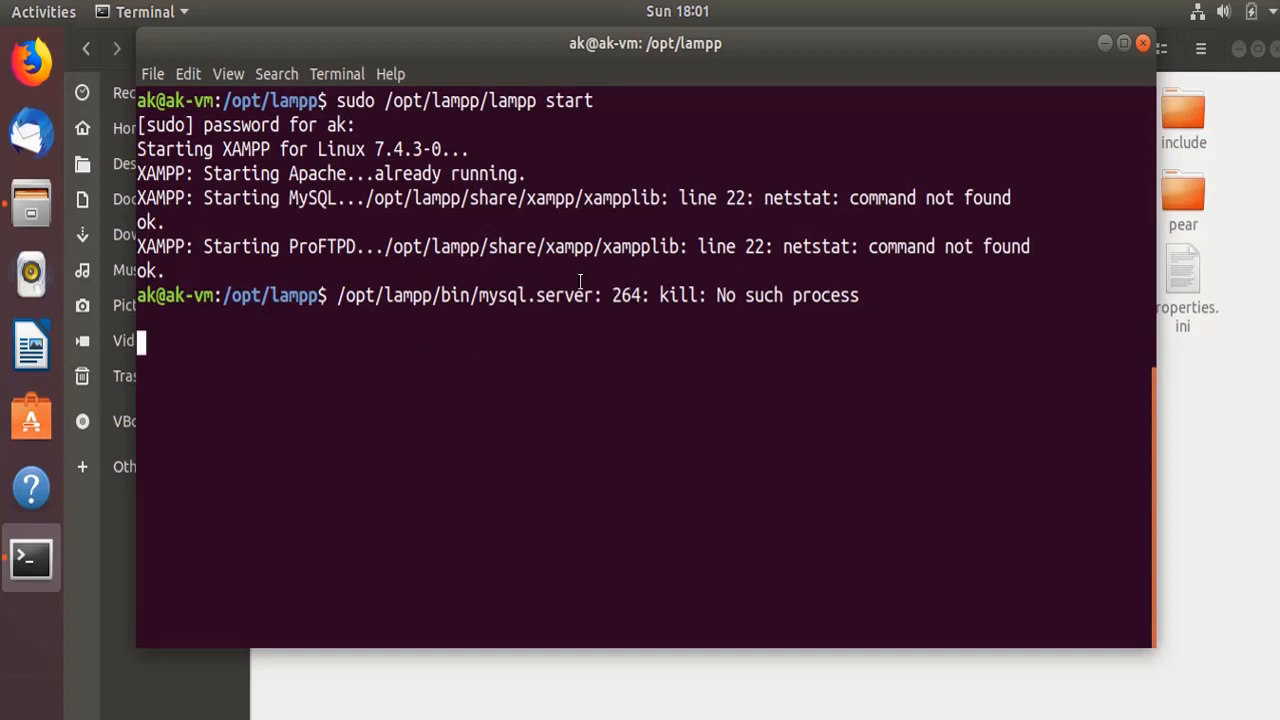
{"action": "mouse_move", "coordinate": [766, 256]}
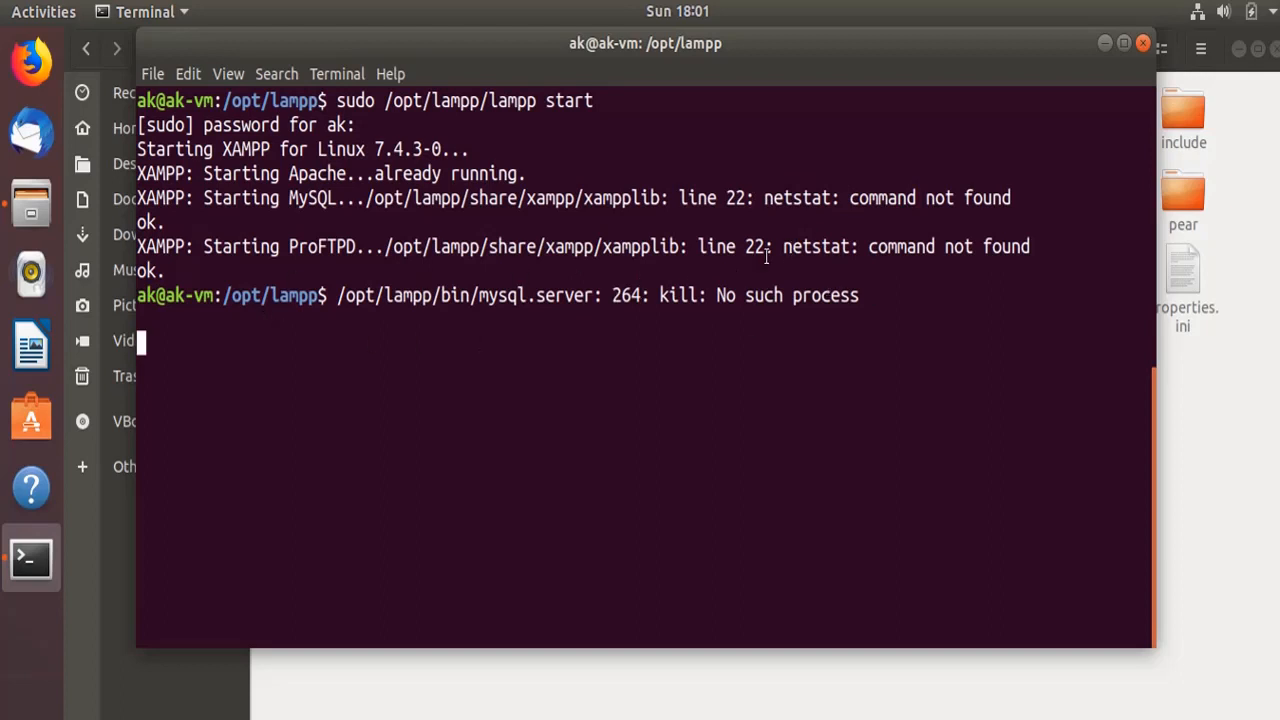
{"action": "type", "text": "sudo /opt/lampp/lampp stop"}
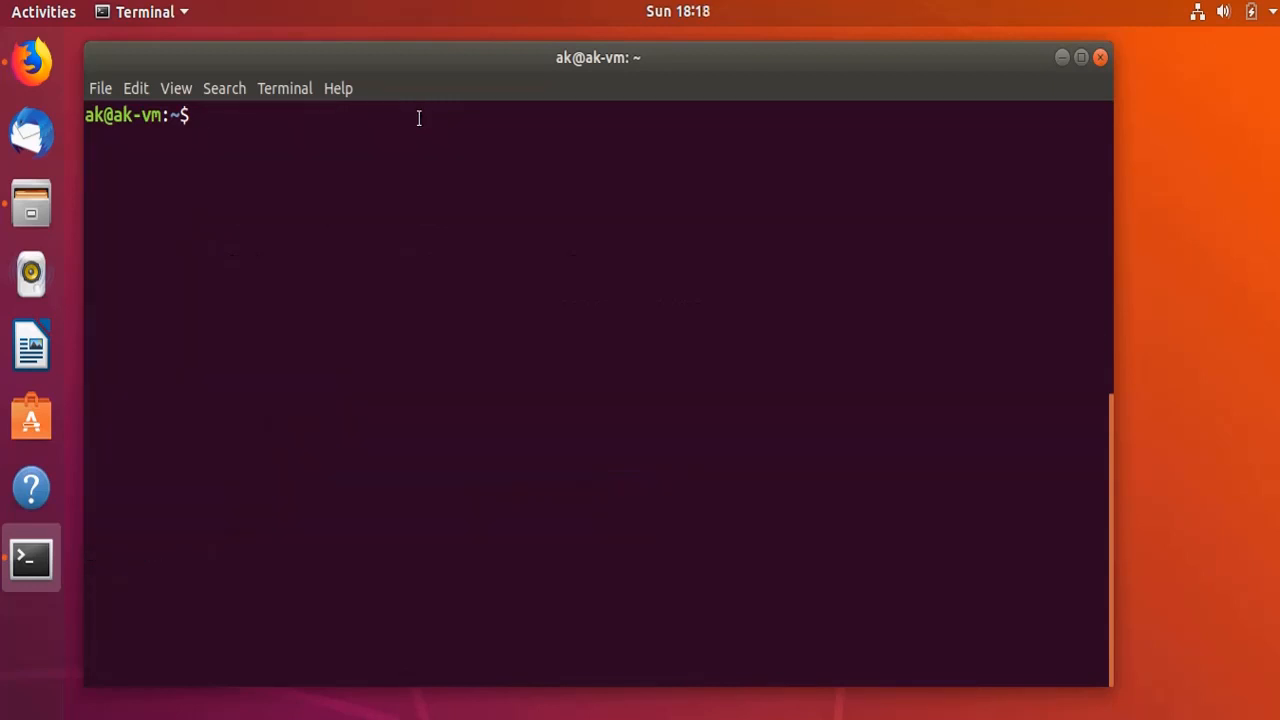
- Rerun sudo /opt/lampp/lampp start so Apache, MySQL and ProFTPD all report ok
{"action": "type", "text": "sudo"}
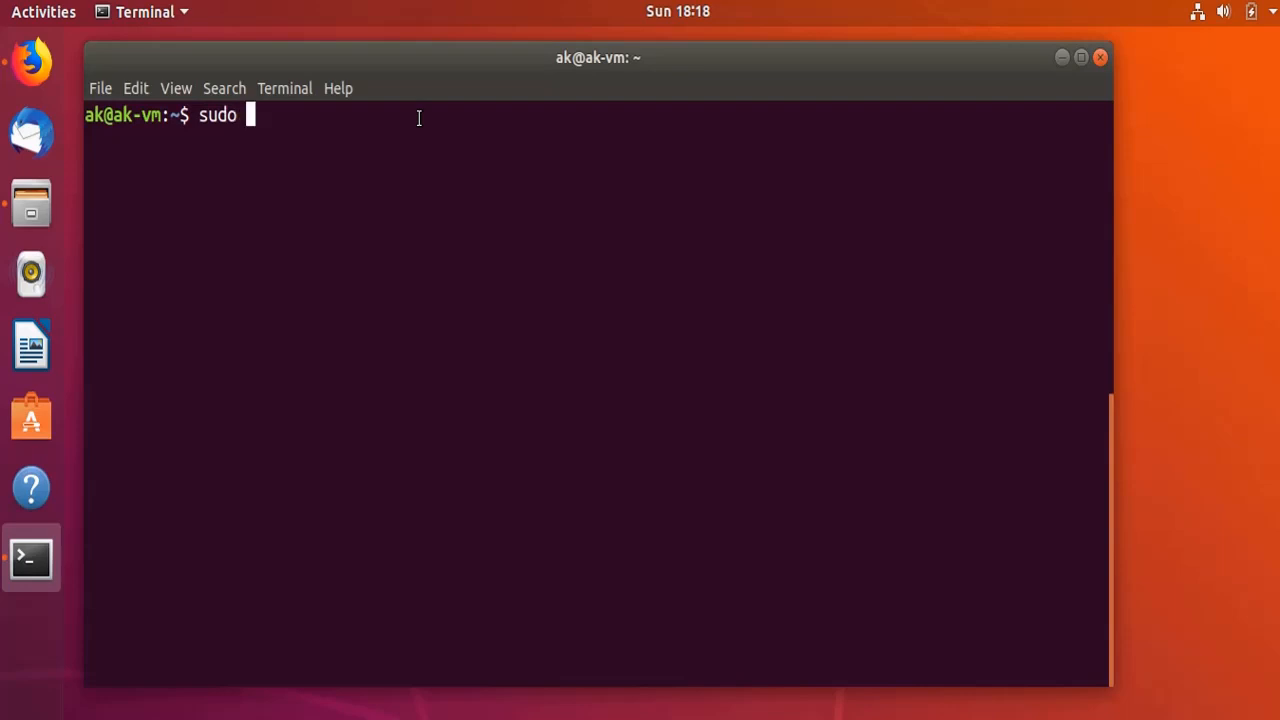
{"action": "type", "text": "/opt/lampp/lampp start"}
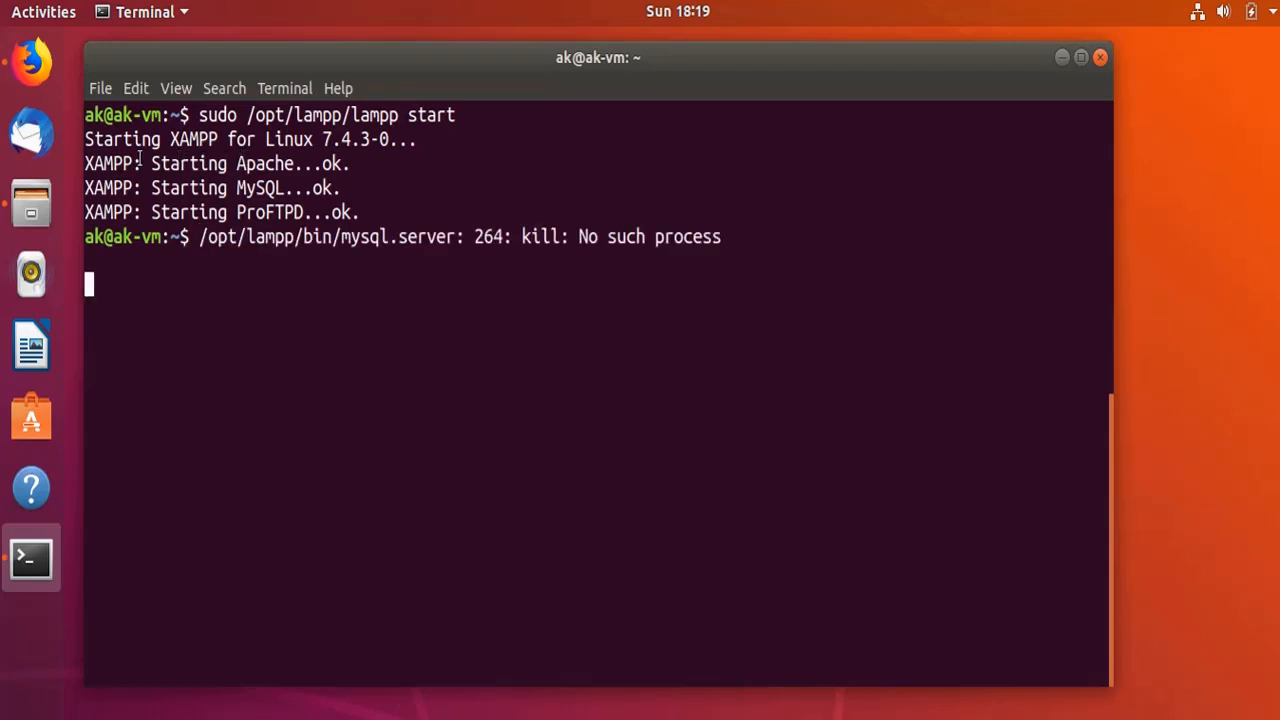
{"action": "mouse_move", "coordinate": [348, 164]}
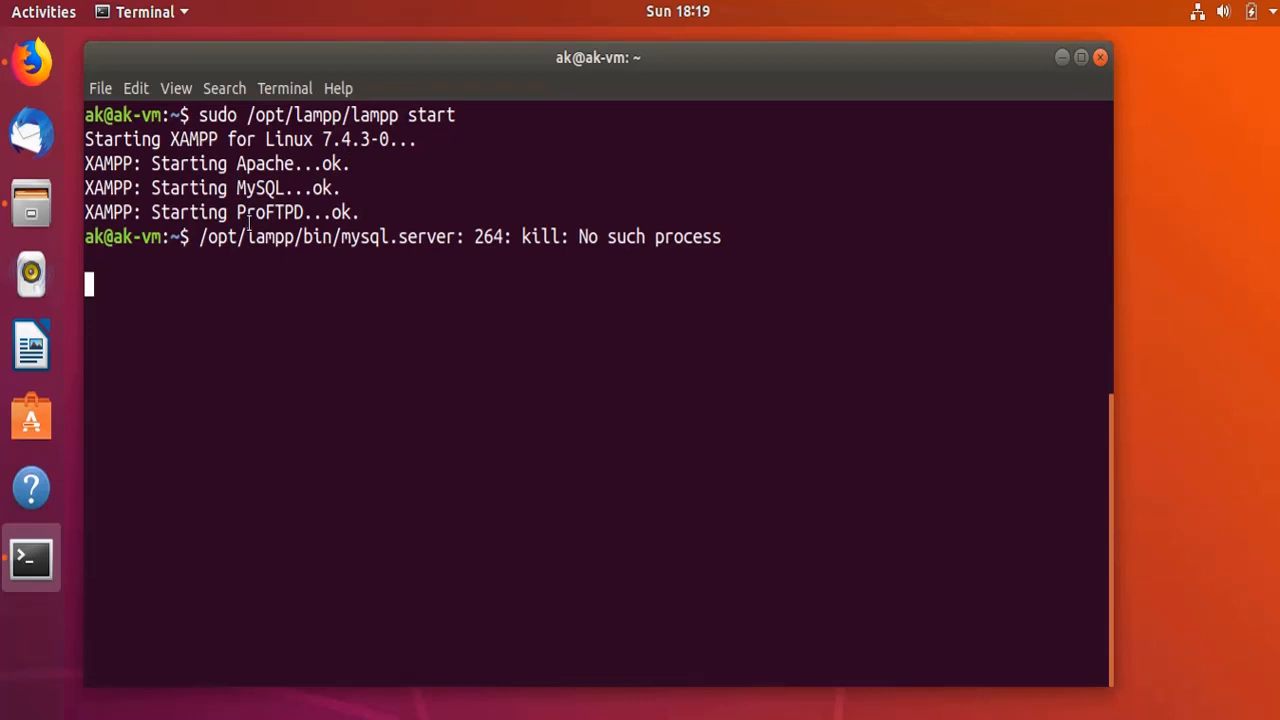
{"action": "mouse_move", "coordinate": [402, 288]}
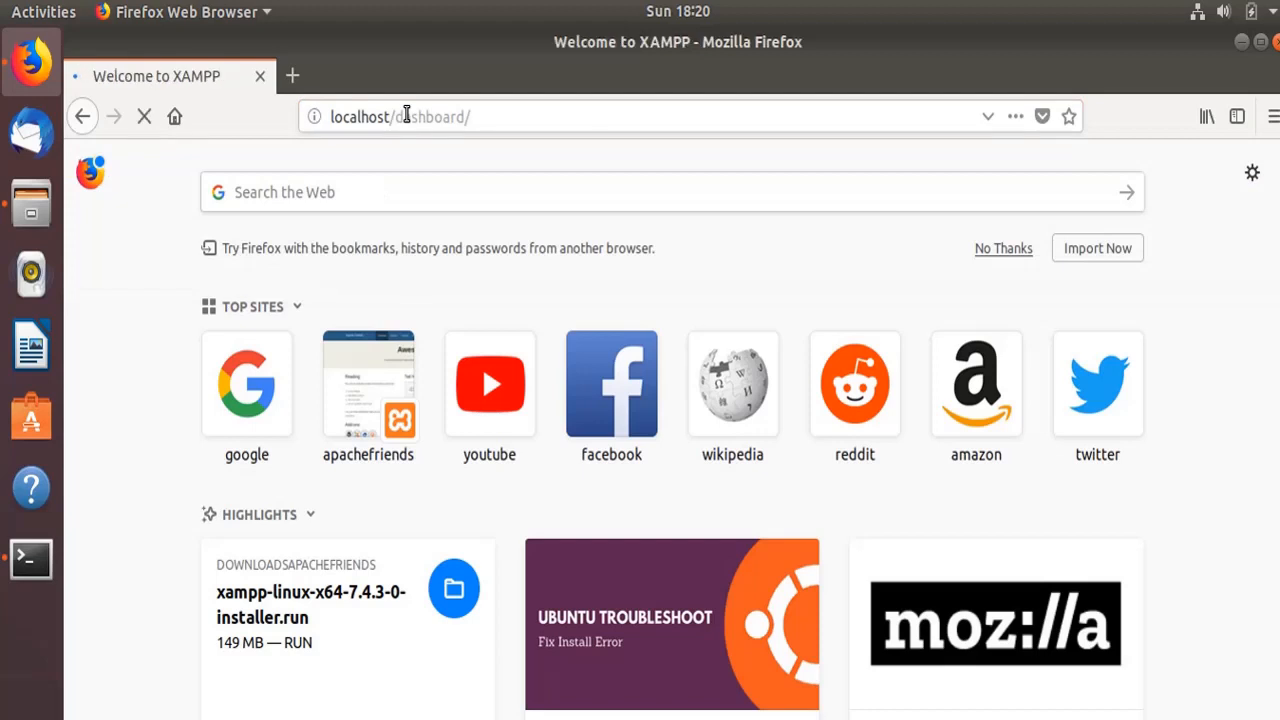
- Load the XAMPP Dashboard at localhost/dashboard in Firefox
{"action": "key", "text": "Return"}
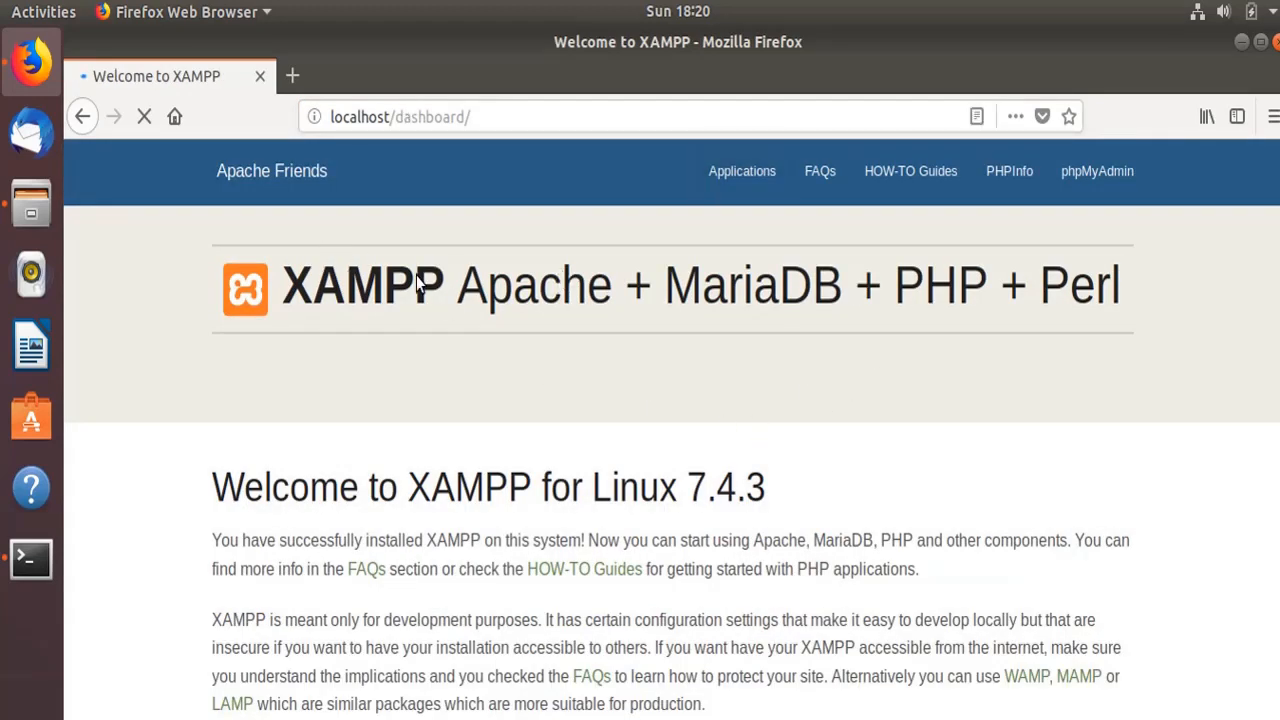
{"action": "scroll", "scroll_direction": "down", "scroll_amount": 3}
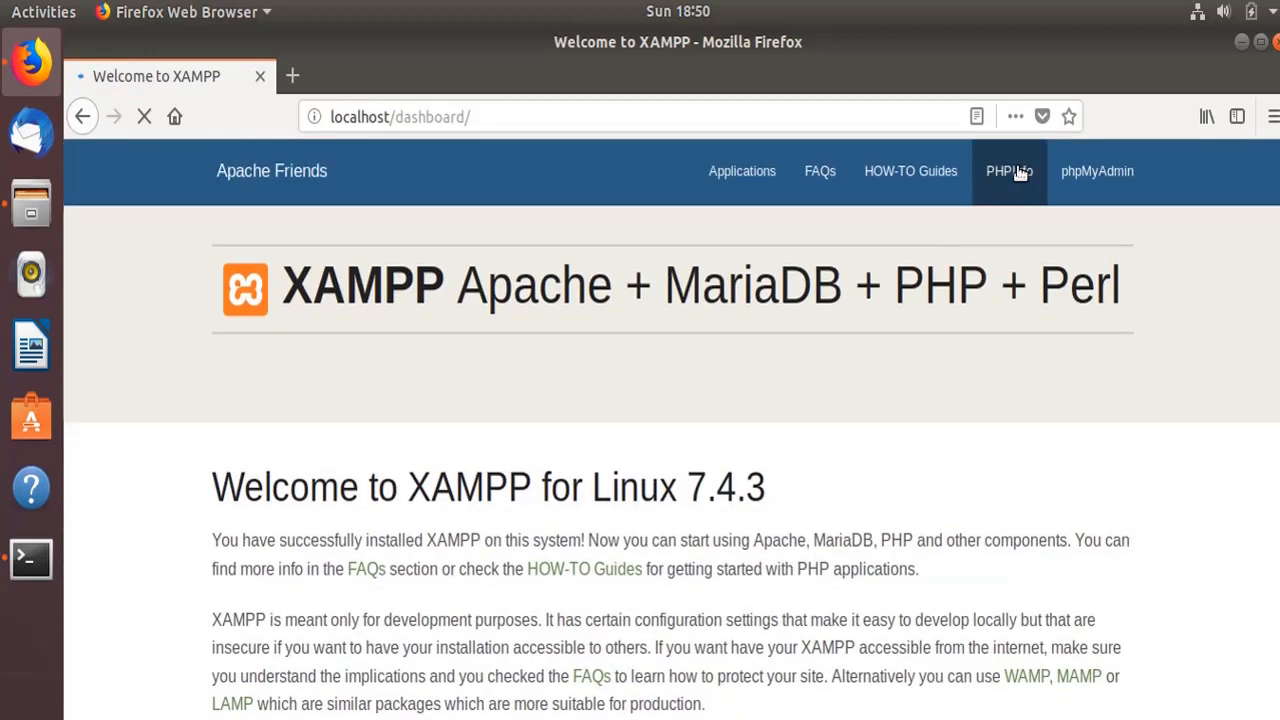
- Review the PHPInfo page for PHP 7.4.3, then close its tab
{"action": "left_click", "coordinate": [1008, 172]}
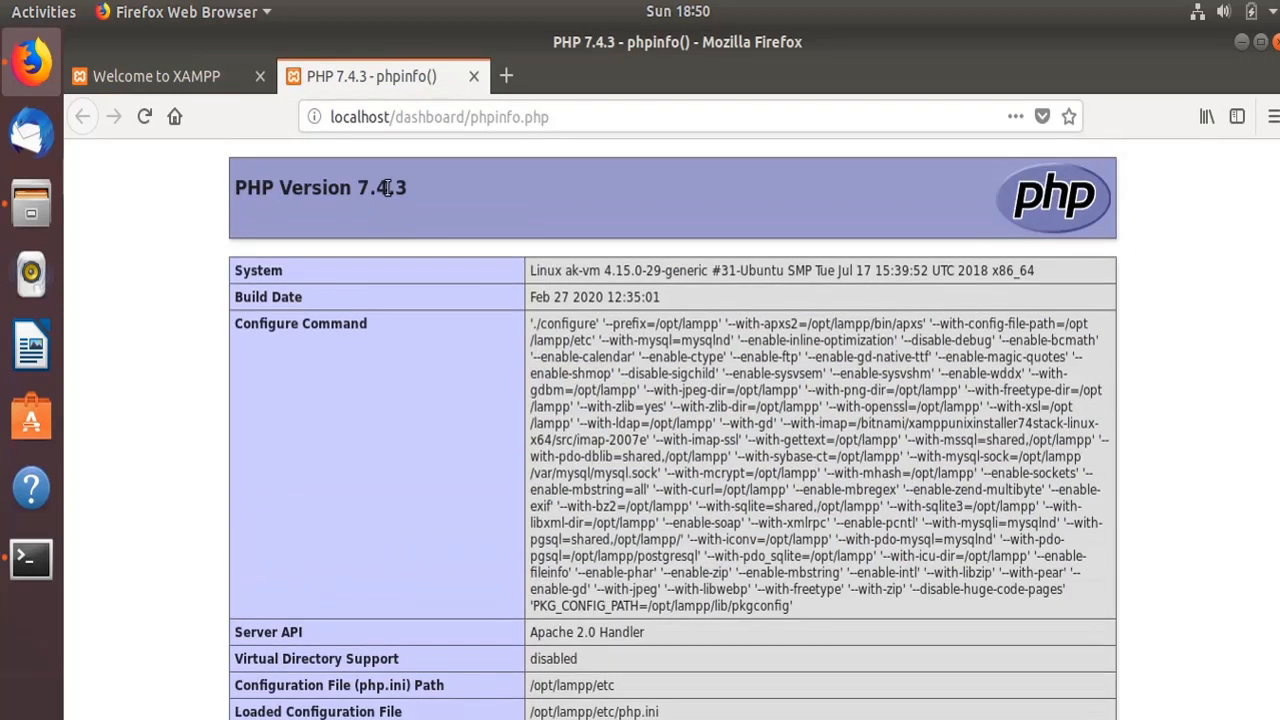
{"action": "scroll", "scroll_direction": "down", "scroll_amount": 3}
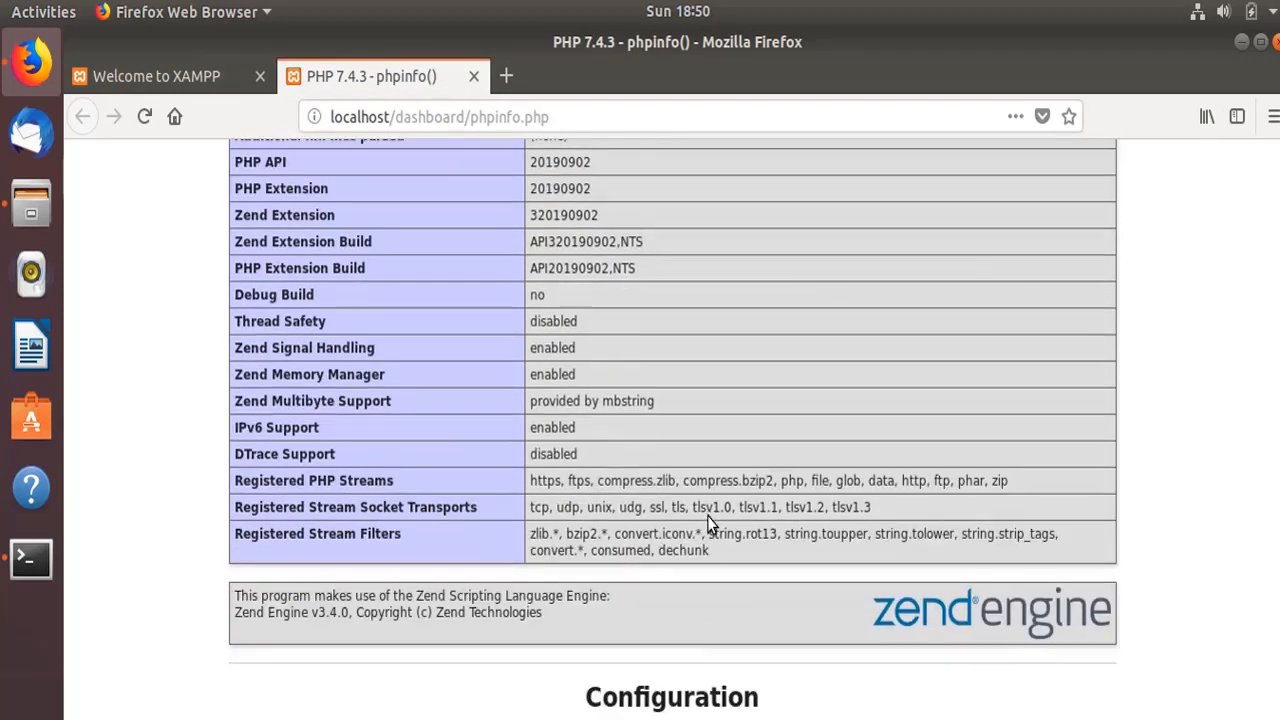
{"action": "scroll", "scroll_direction": "down", "scroll_amount": 3}
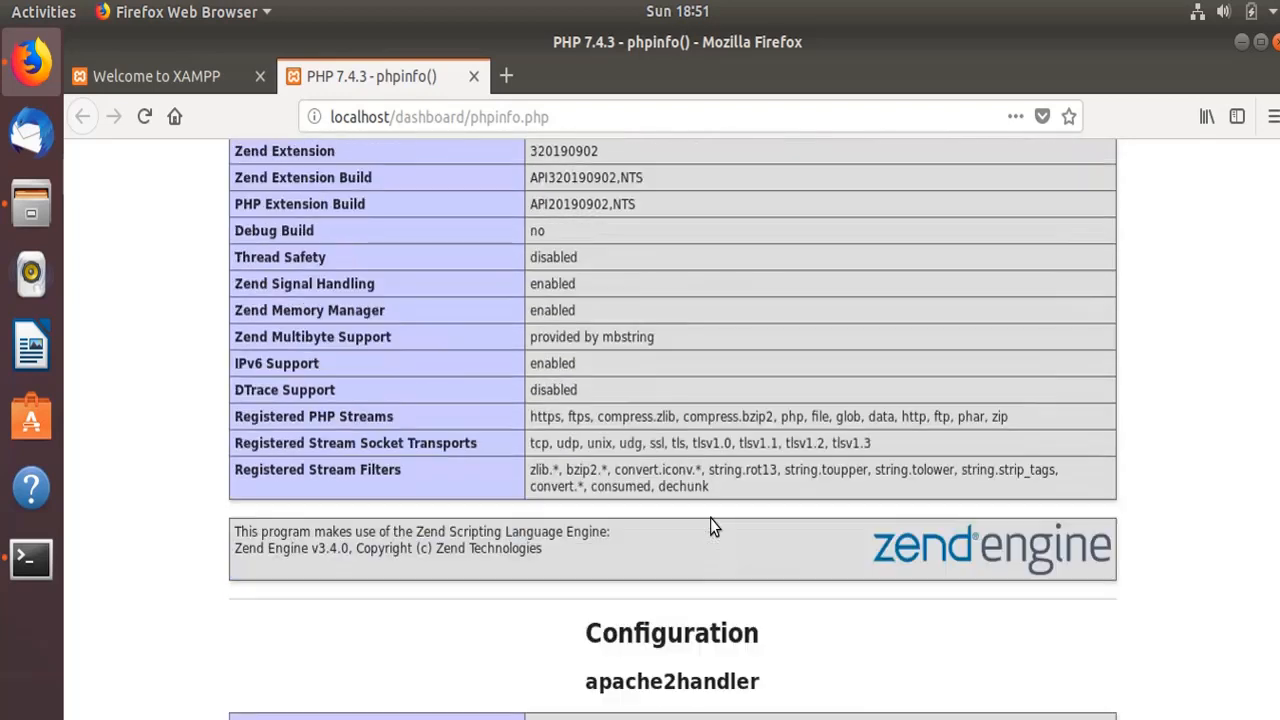
{"action": "scroll", "scroll_direction": "down", "scroll_amount": 3}
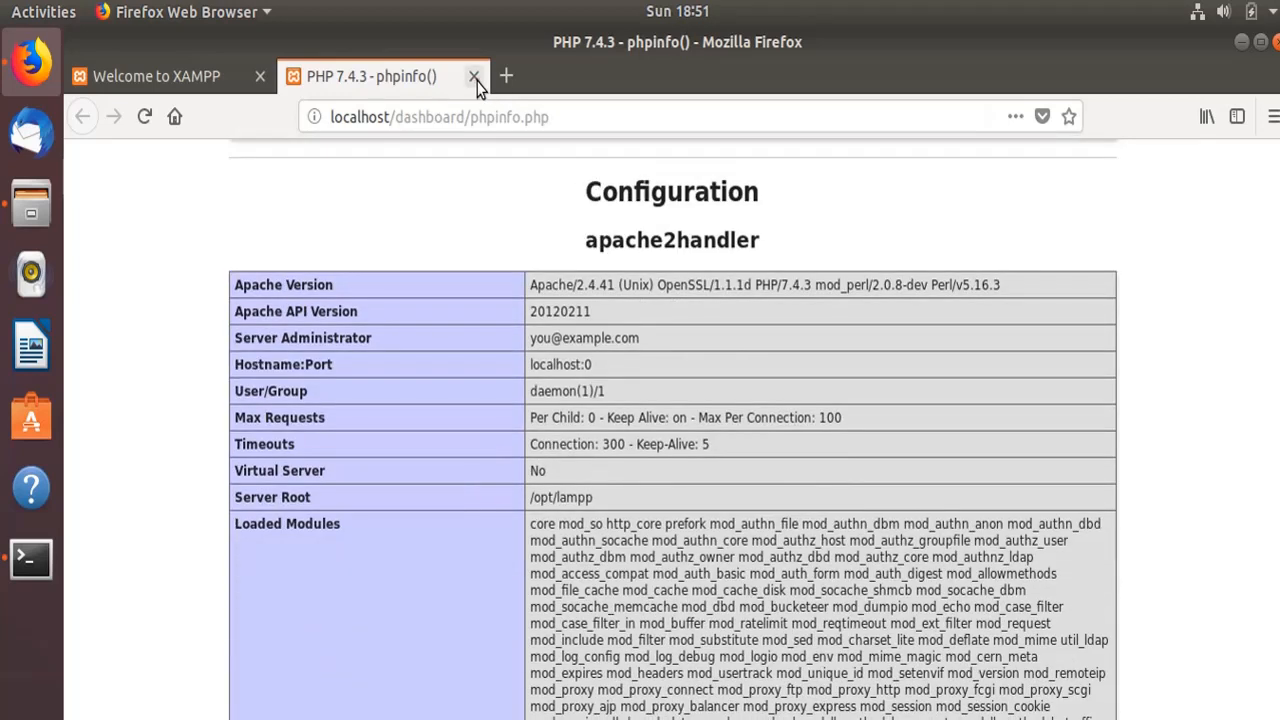
{"action": "left_click", "coordinate": [470, 76]}
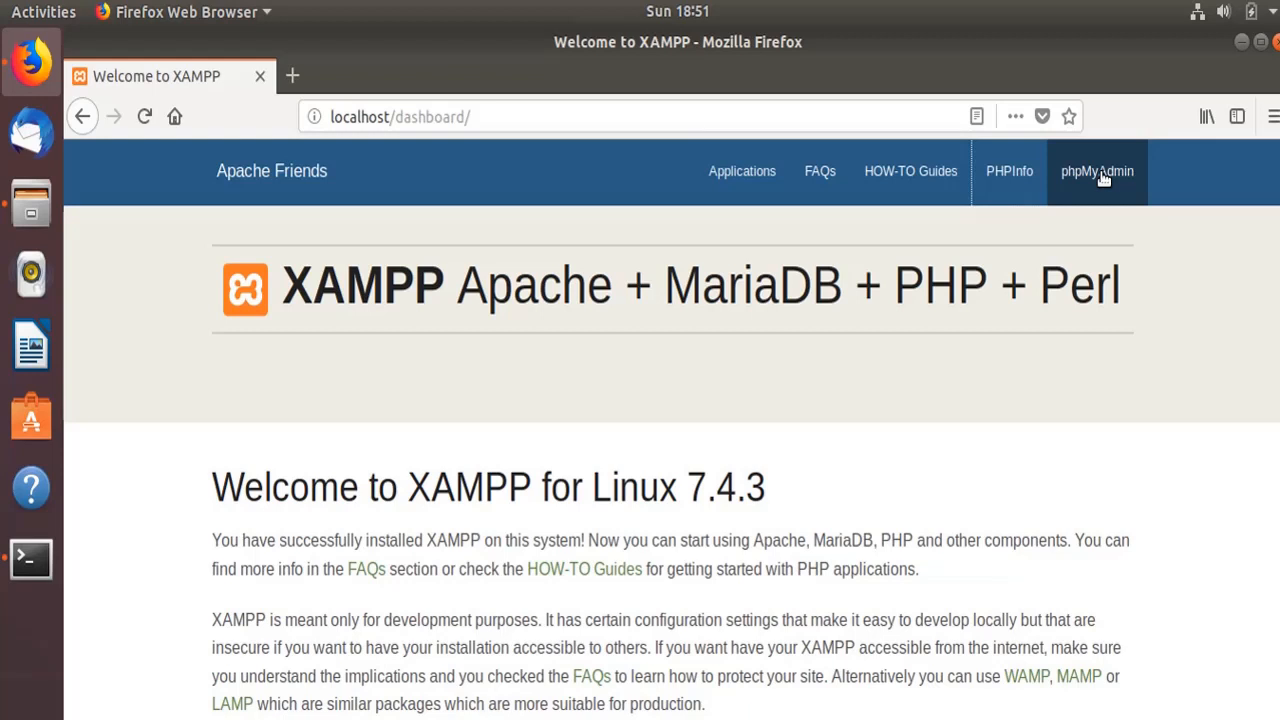
- Open phpMyAdmin and retry the connection, which still fails with 'Cannot connect: invalid settings'
{"action": "left_click", "coordinate": [1096, 172]}
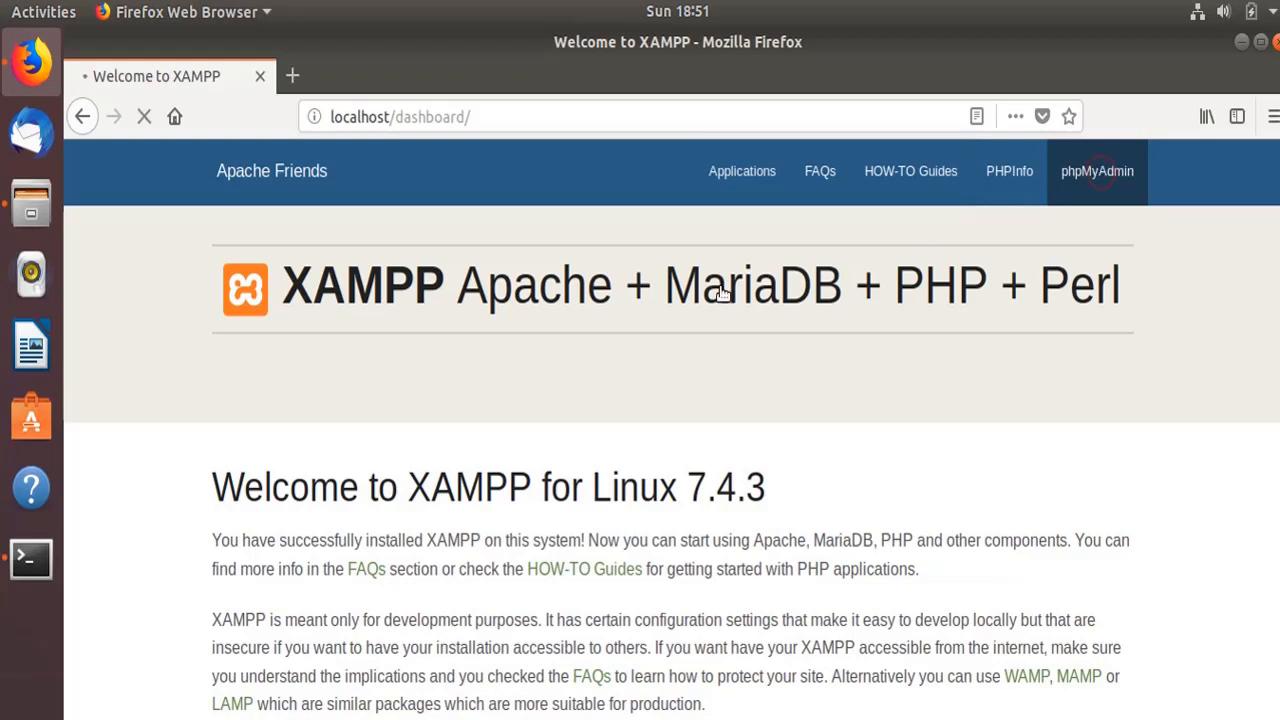
{"action": "left_click", "coordinate": [1096, 172]}
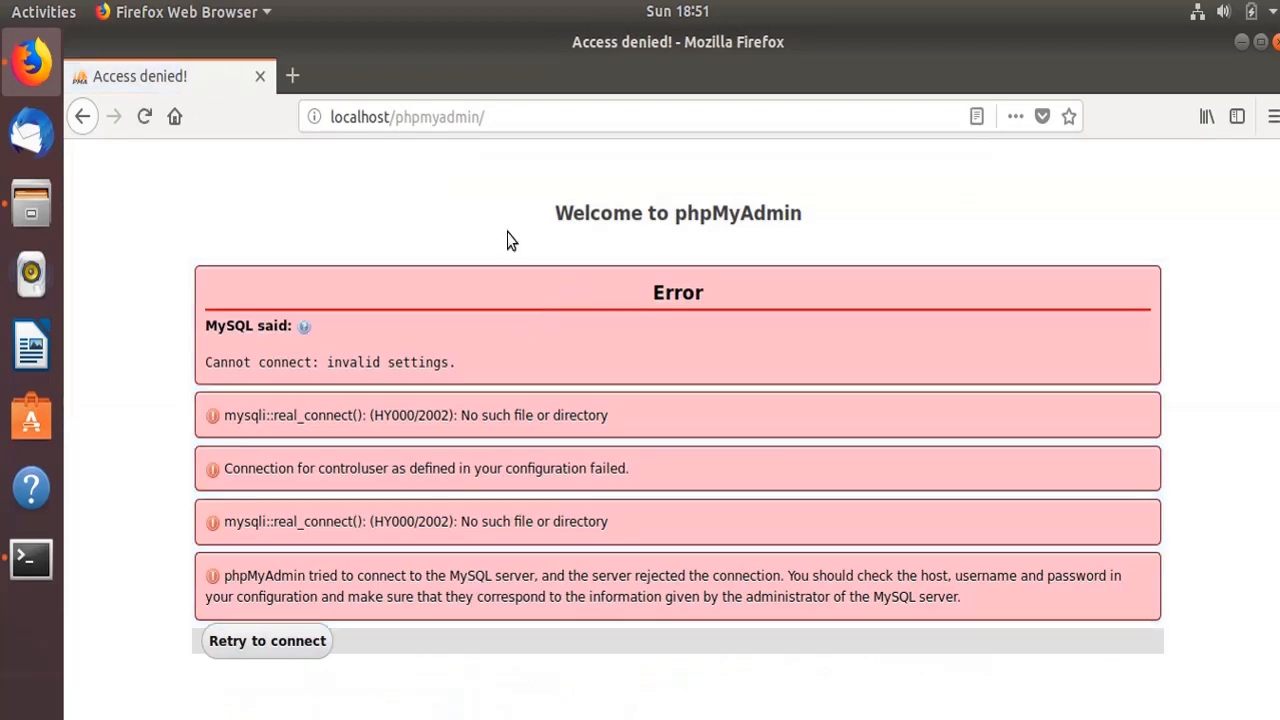
{"action": "mouse_move", "coordinate": [576, 356]}
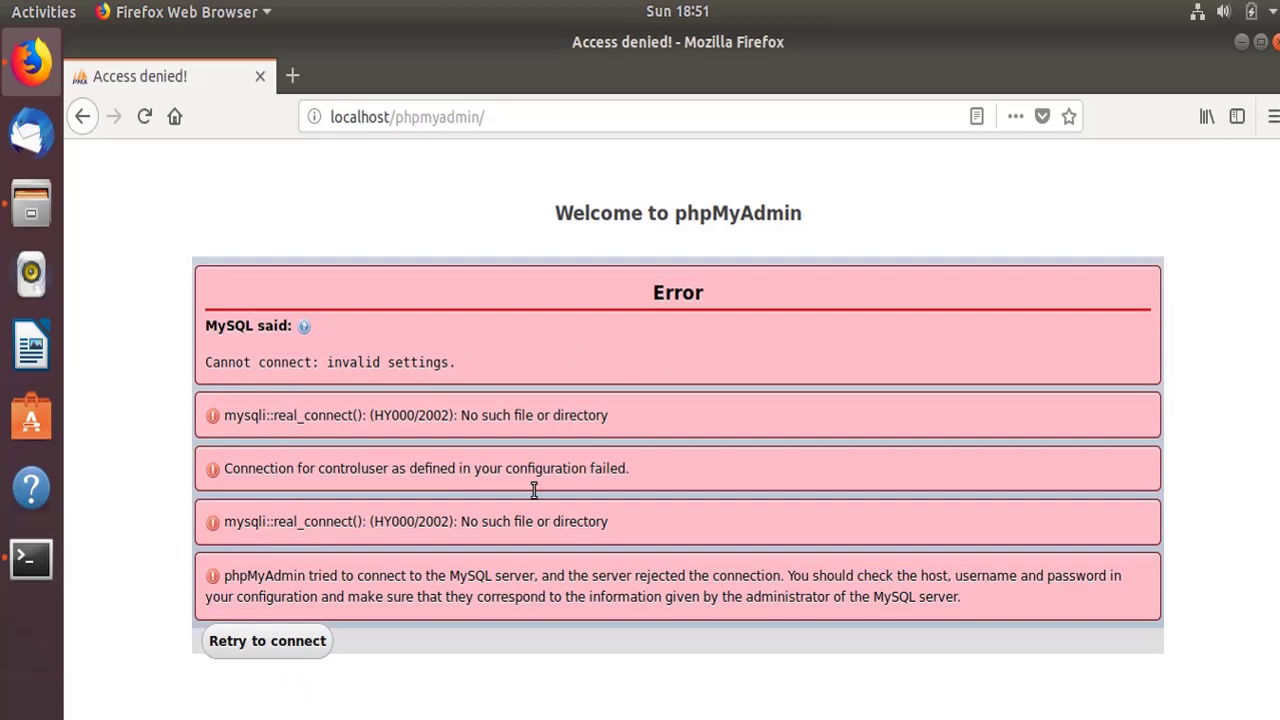
{"action": "left_click", "coordinate": [268, 640]}
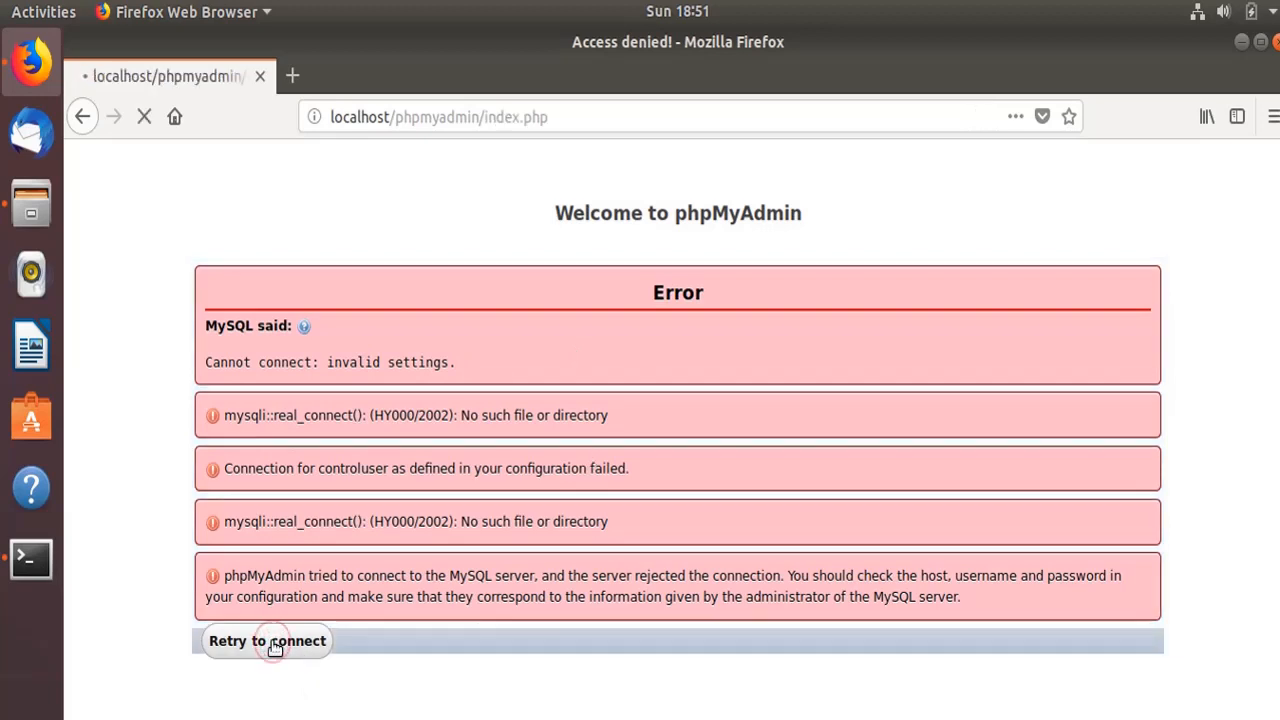
{"action": "left_click", "coordinate": [268, 640]}
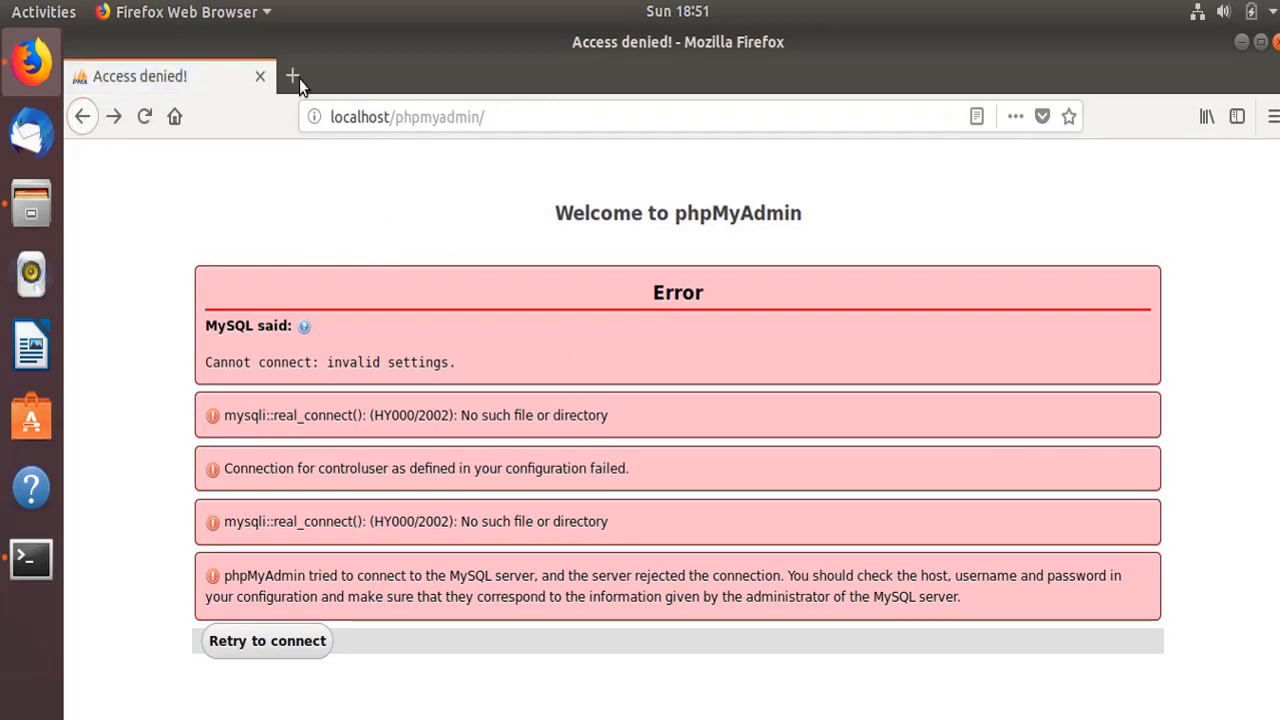
- Open a new blank browser tab and switch back to the terminal
{"action": "left_click", "coordinate": [290, 76]}
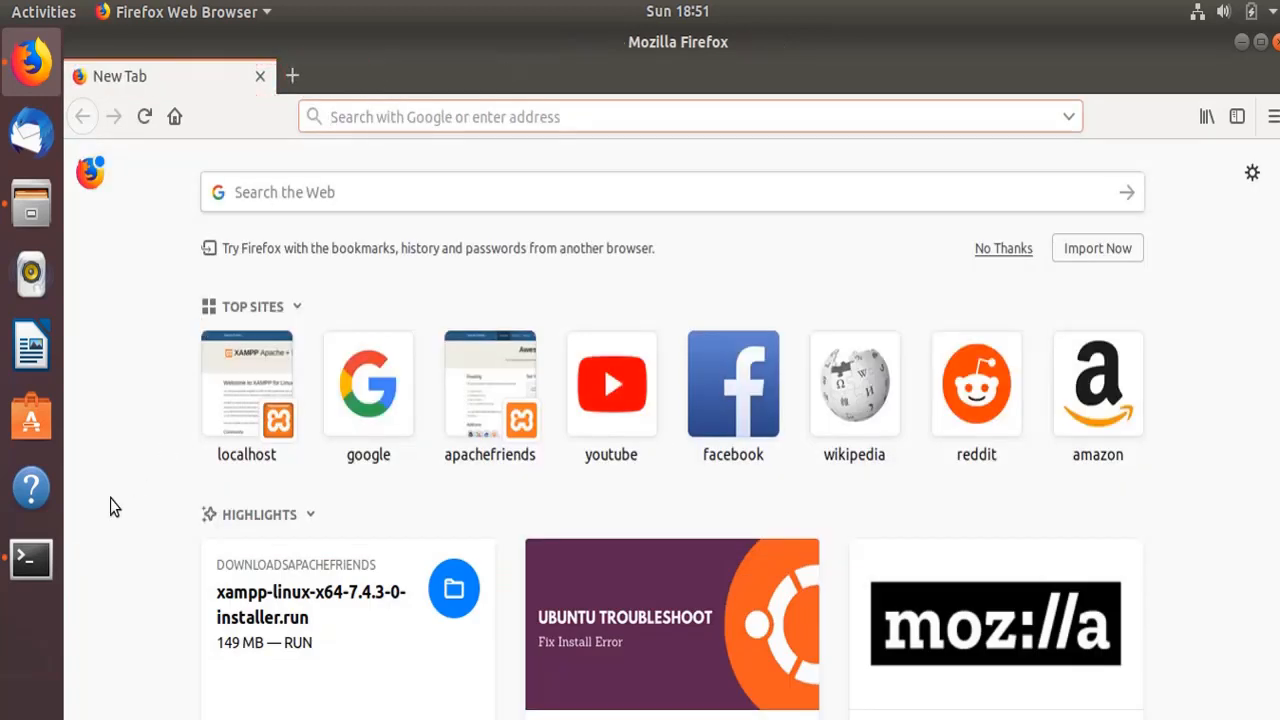
{"action": "left_click", "coordinate": [30, 560]}
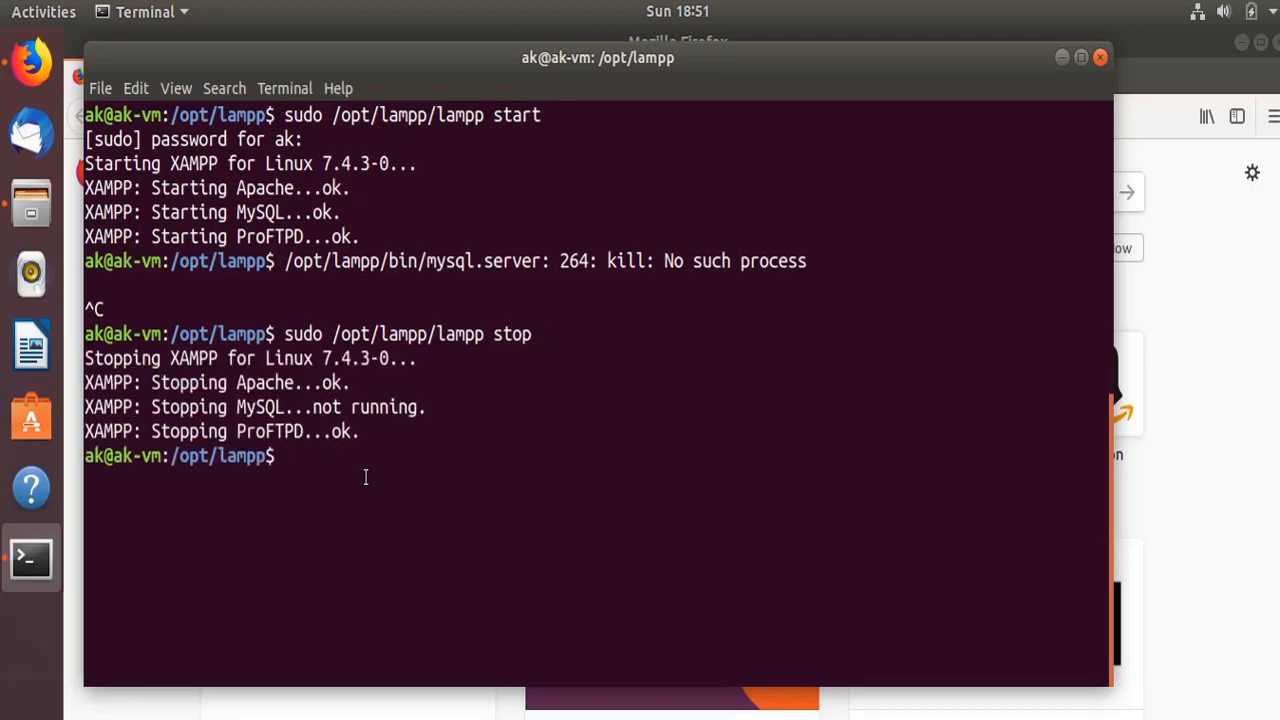
{"action": "mouse_move", "coordinate": [336, 468]}
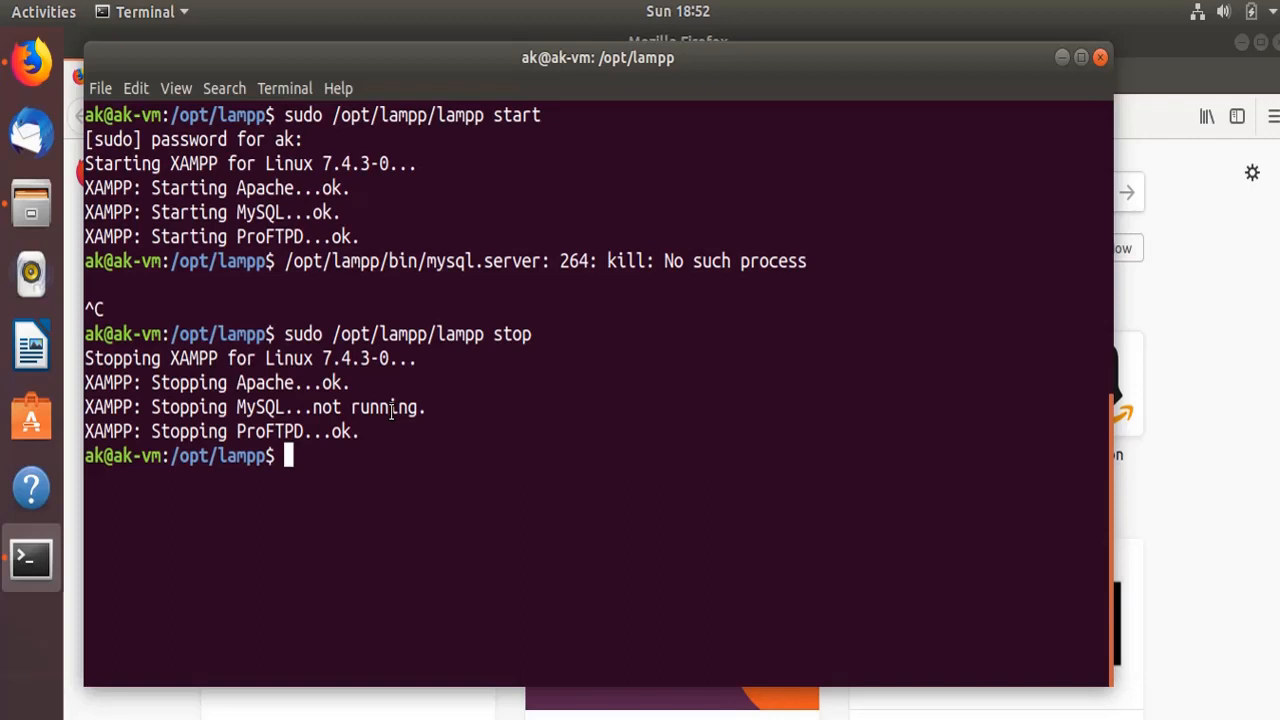
- List the /opt/lampp folder and launch manager-linux-x64.run with sudo
{"action": "type", "text": "ls -l"}
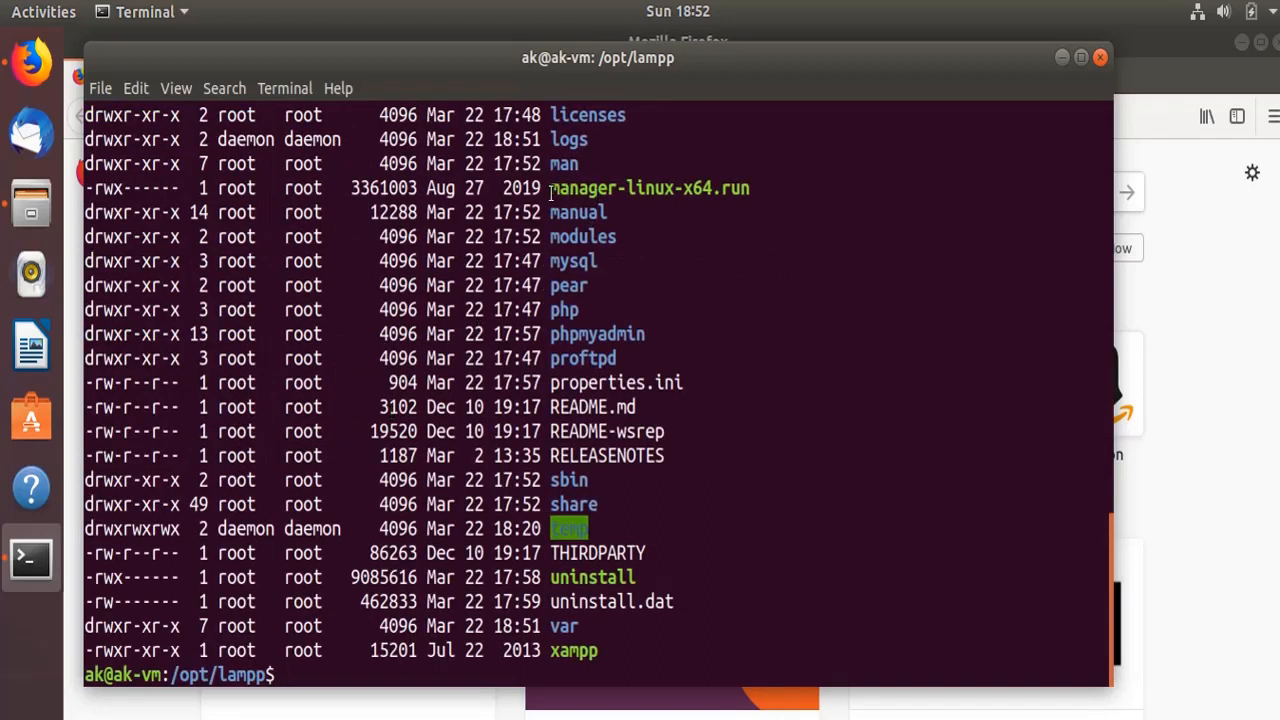
{"action": "double_click", "coordinate": [648, 188]}
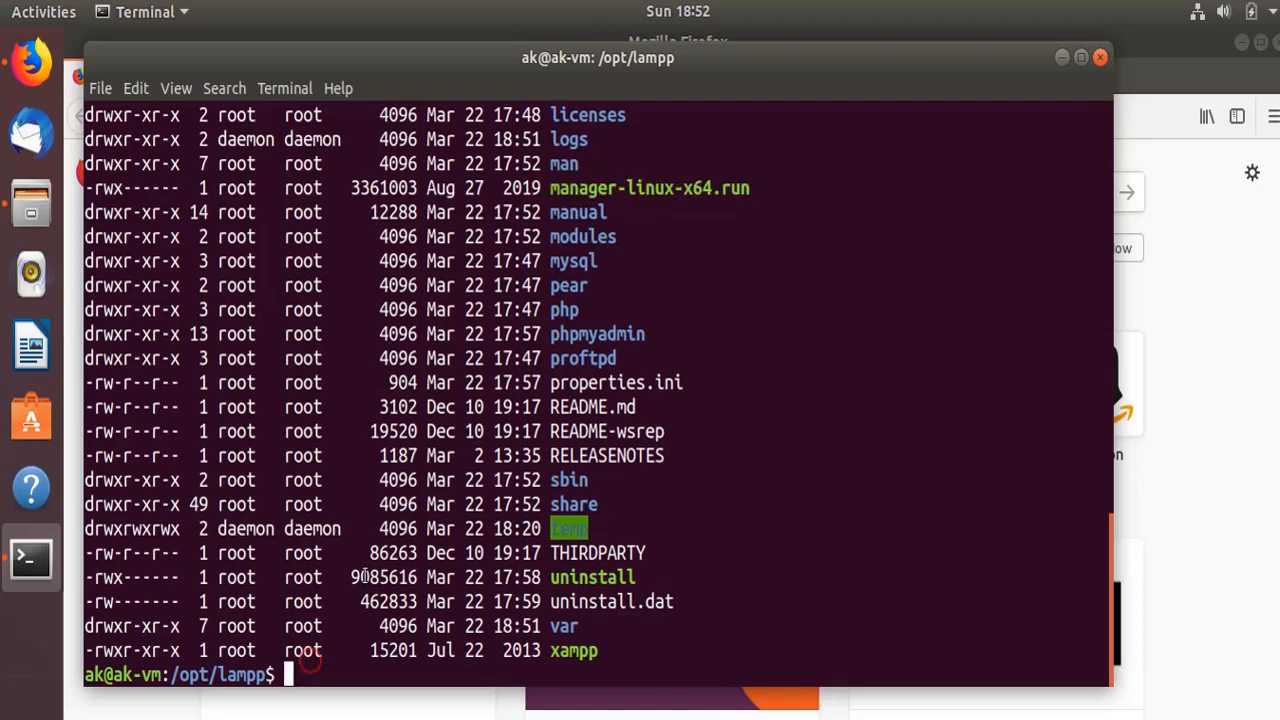
{"action": "type", "text": "sudo ./manager-linux-x64.run"}
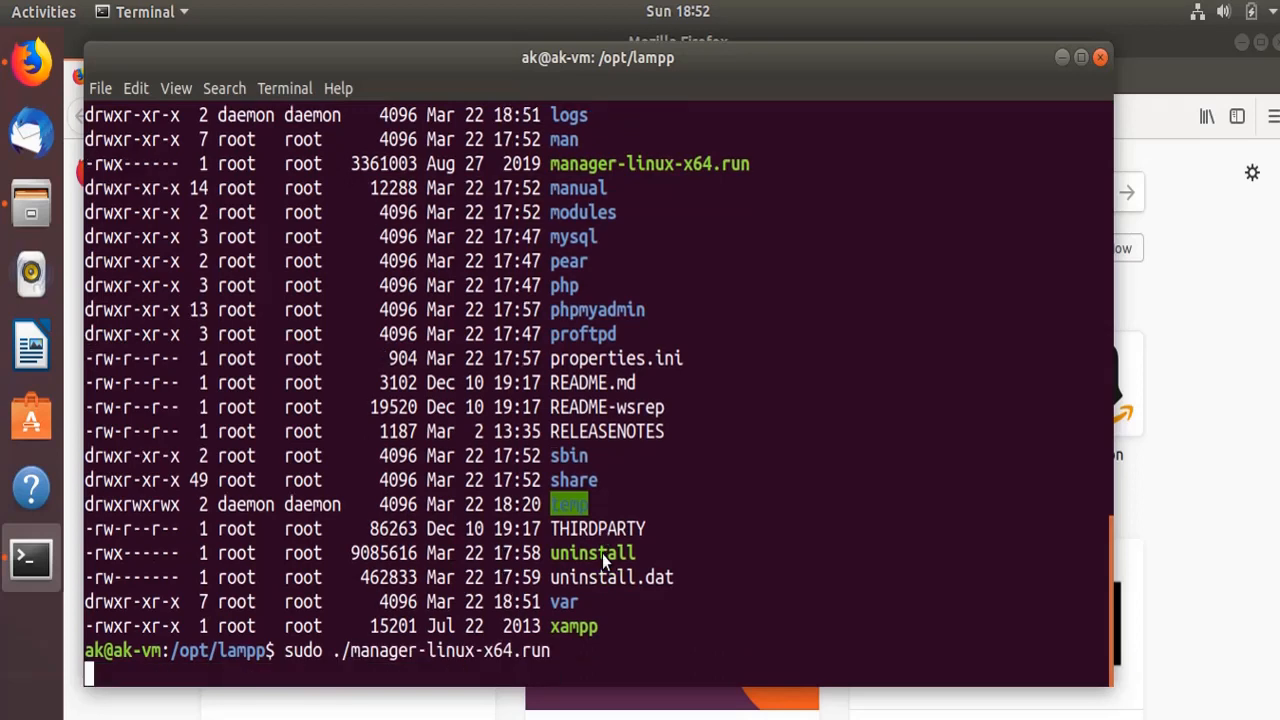
{"action": "key", "text": "Return"}
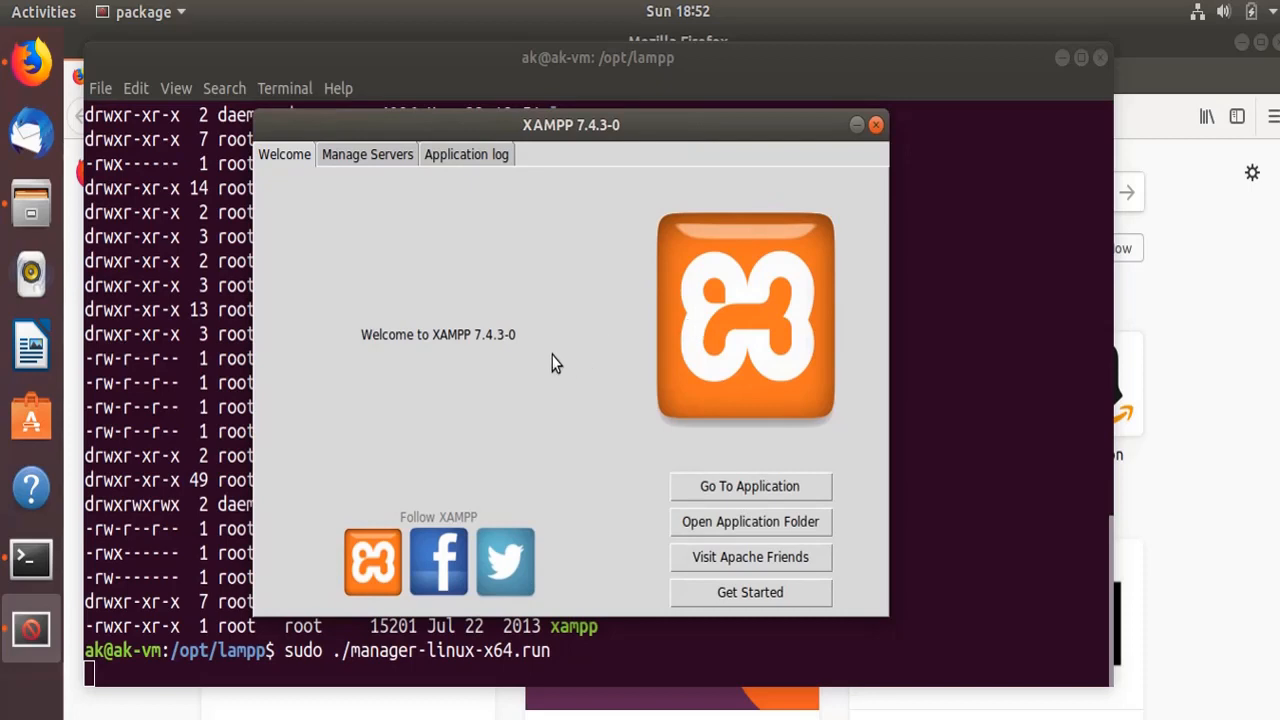
{"action": "mouse_move", "coordinate": [784, 400]}
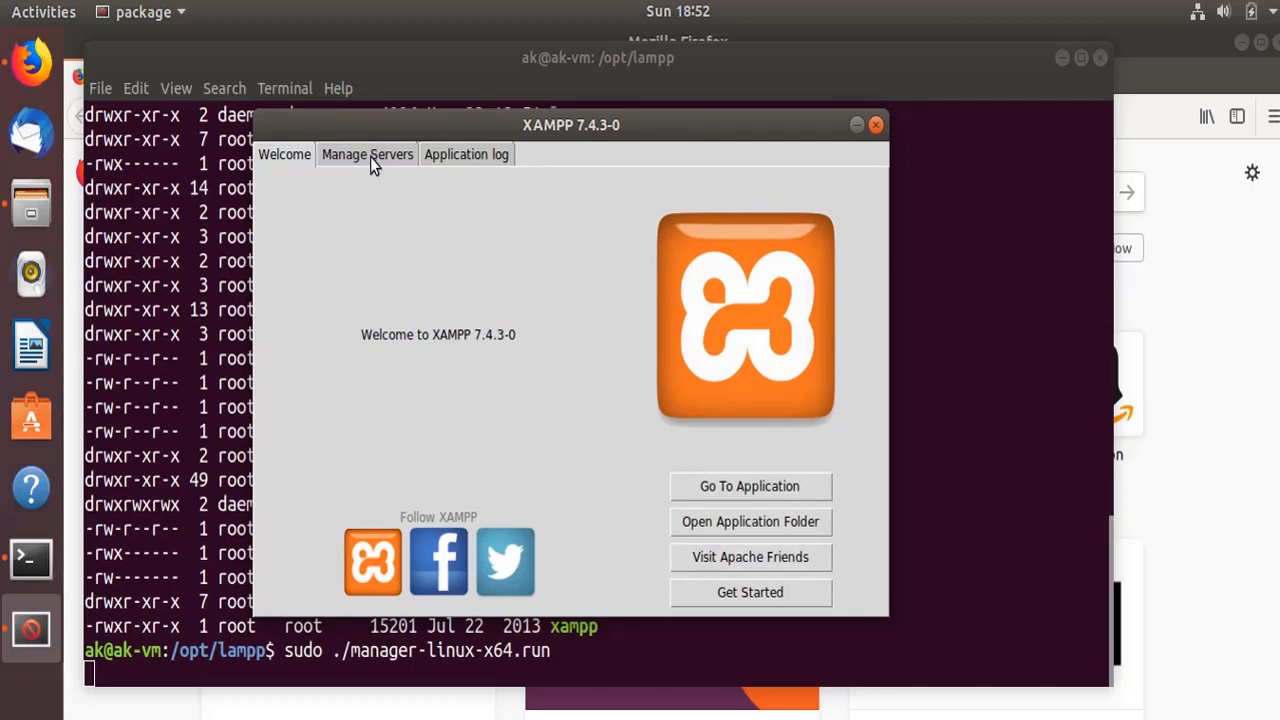
- In Manage Servers, configure MySQL Database to use port 3307
{"action": "left_click", "coordinate": [366, 154]}
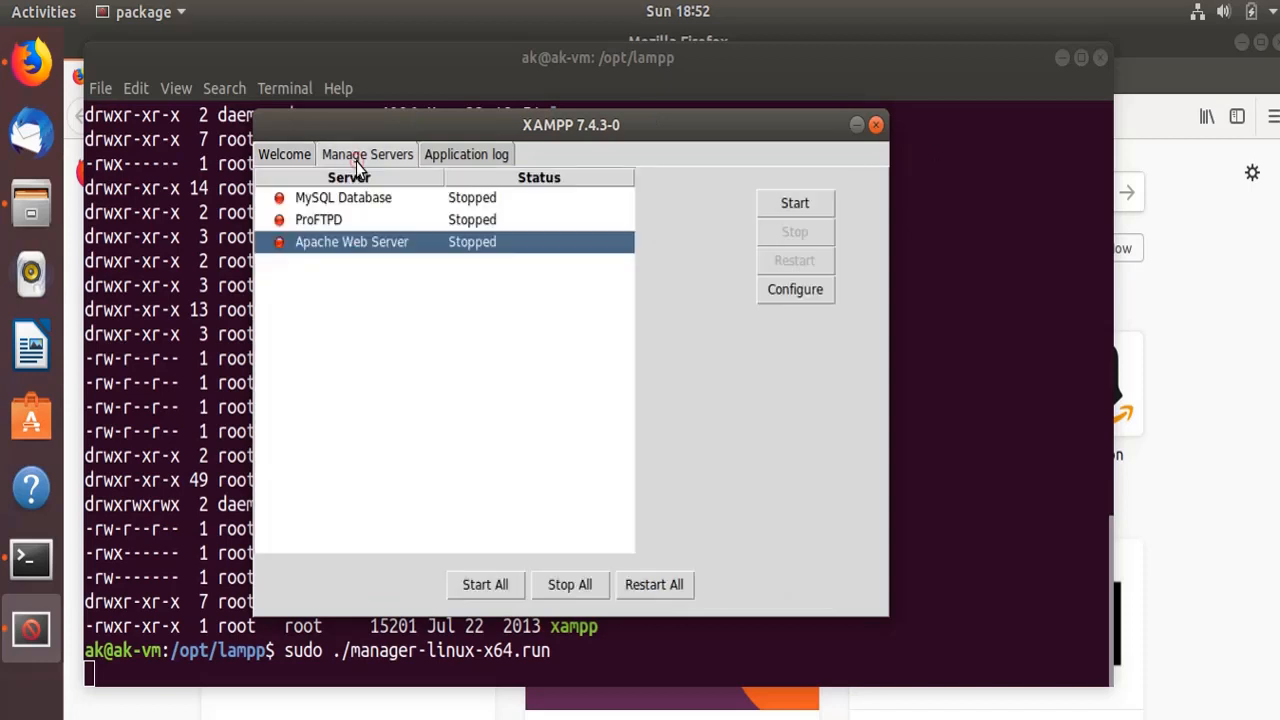
{"action": "left_click", "coordinate": [344, 198]}
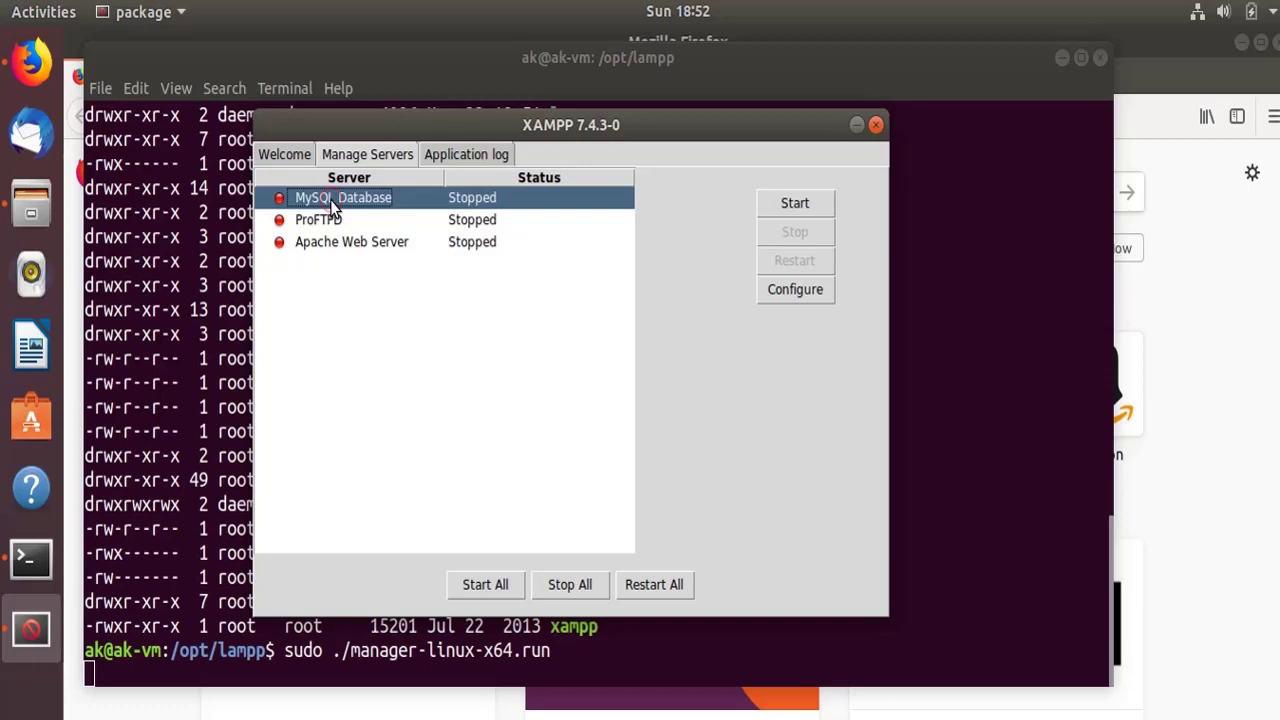
{"action": "mouse_move", "coordinate": [372, 258]}
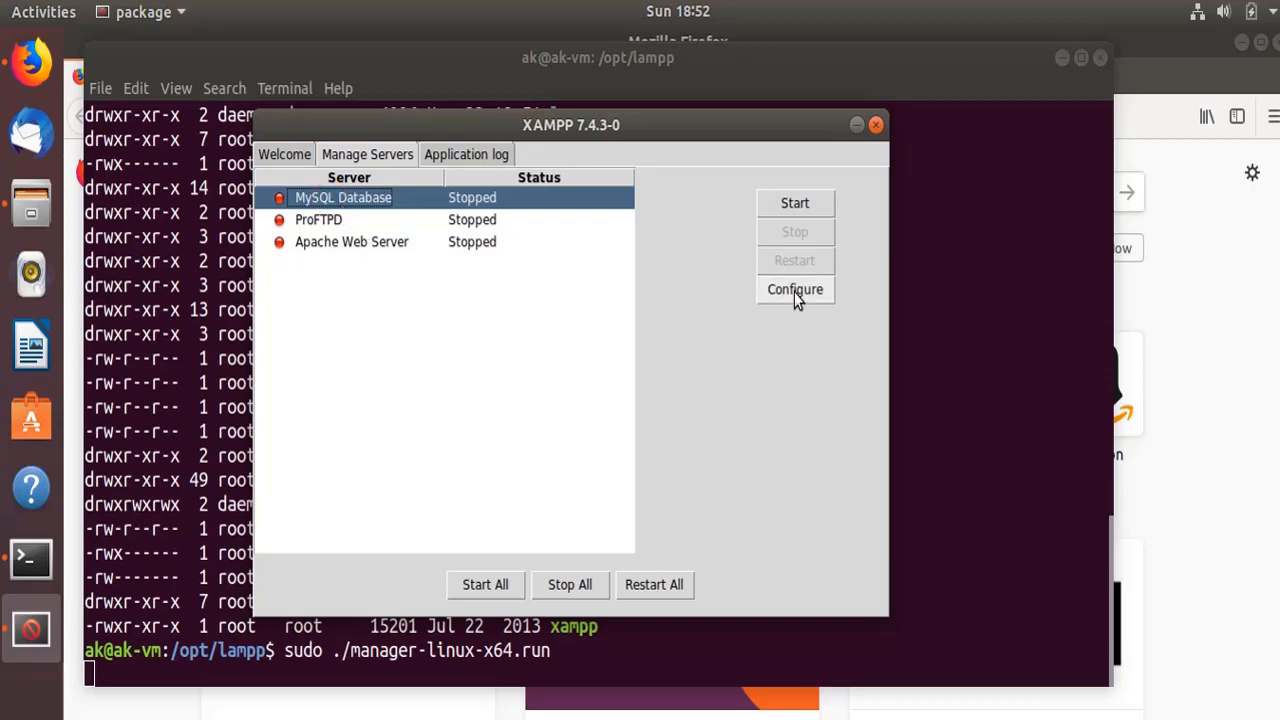
{"action": "left_click", "coordinate": [796, 288]}
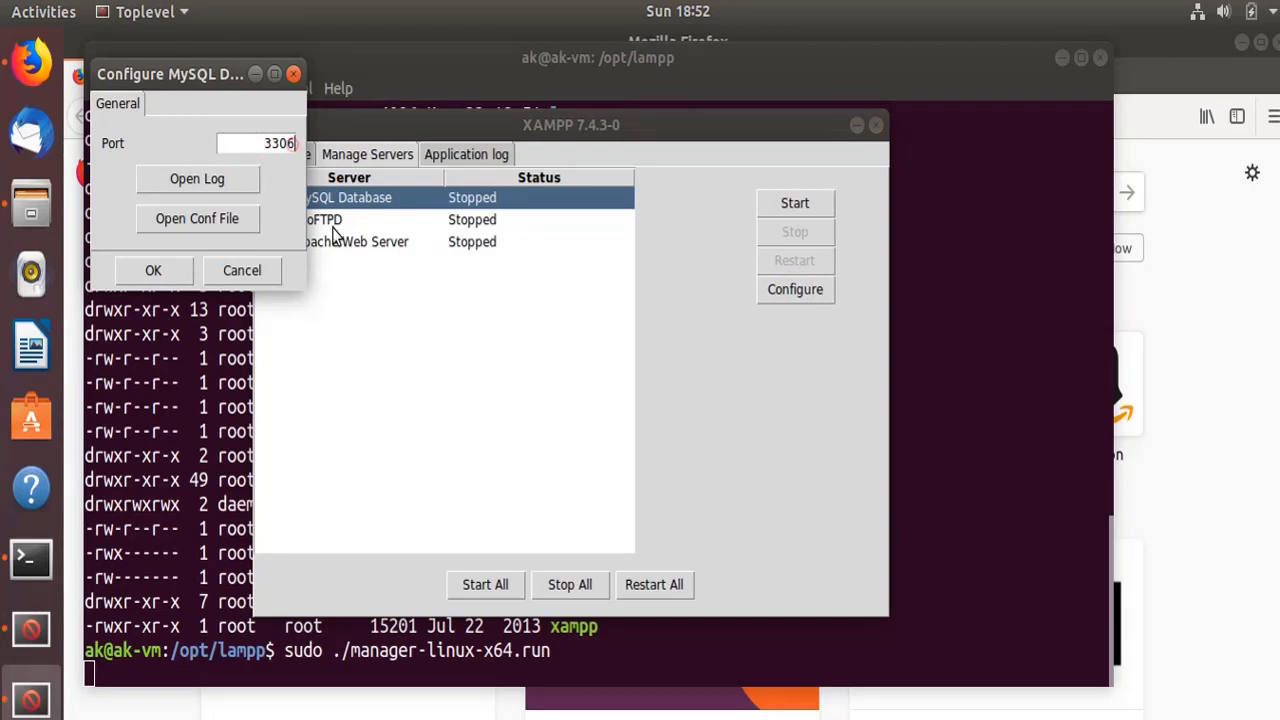
{"action": "key", "text": "BackSpace"}
{"action": "type", "text": "7"}
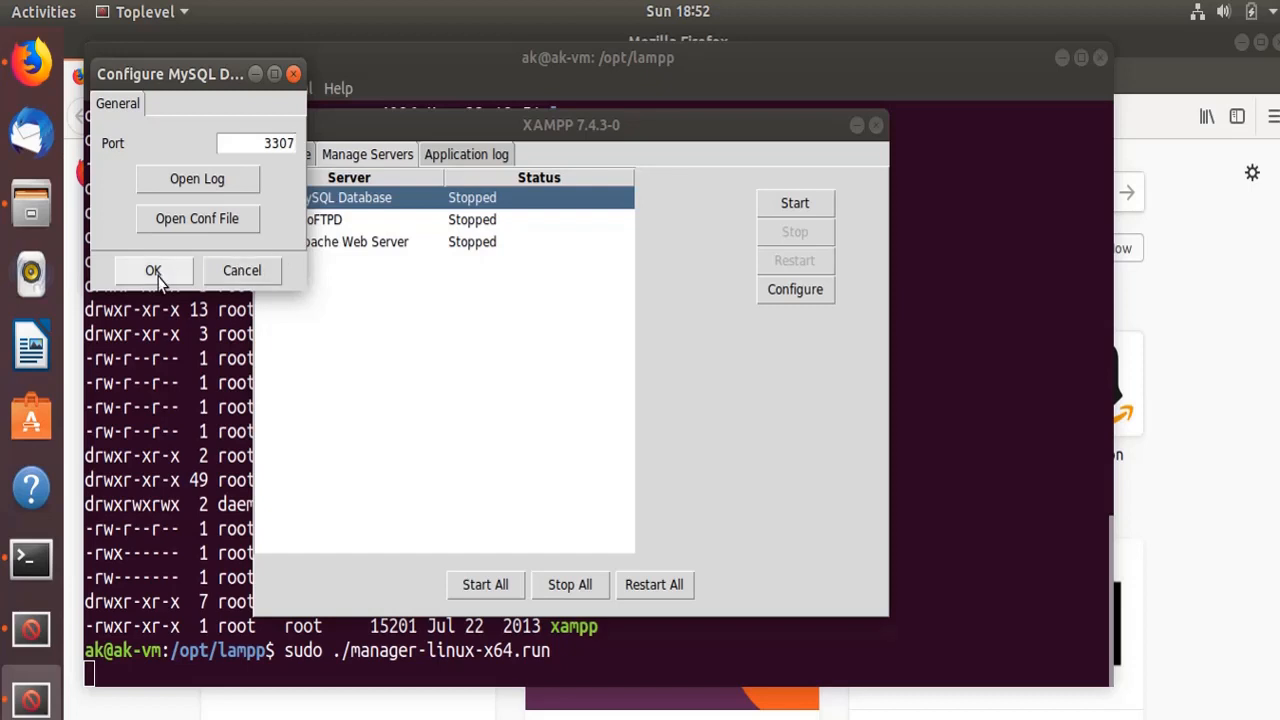
{"action": "left_click", "coordinate": [152, 270]}
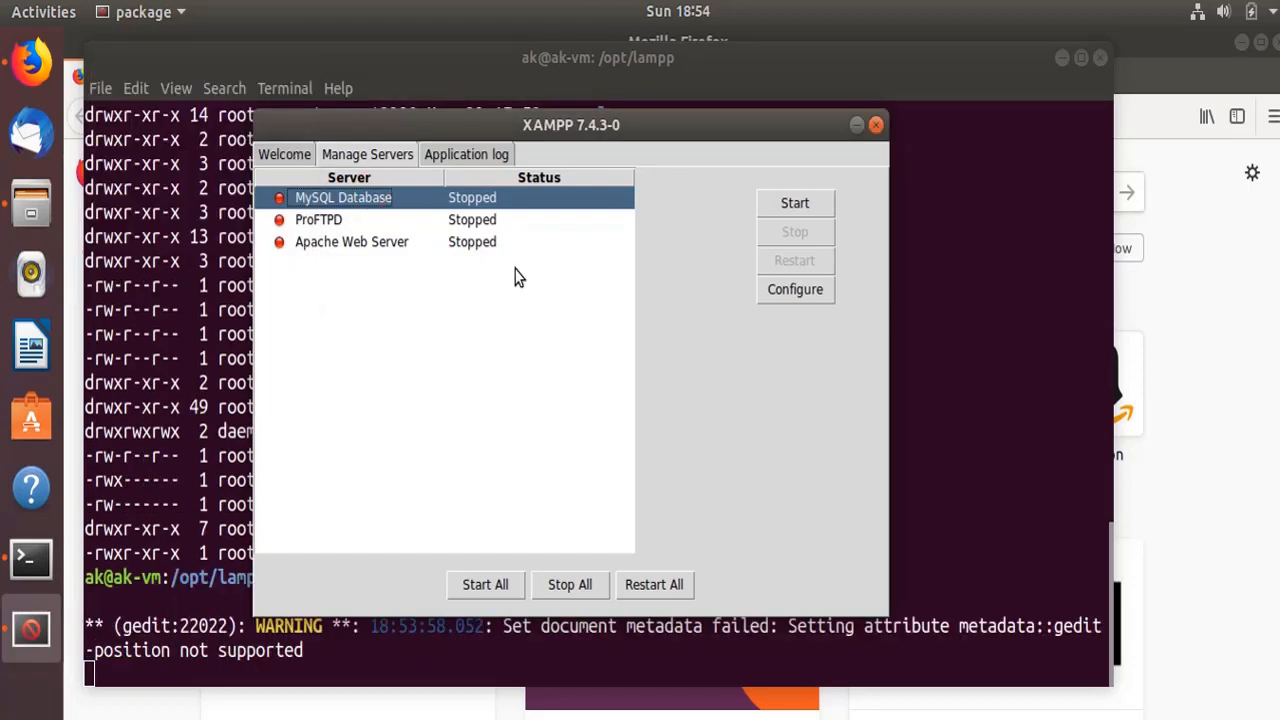
{"action": "mouse_move", "coordinate": [490, 600]}
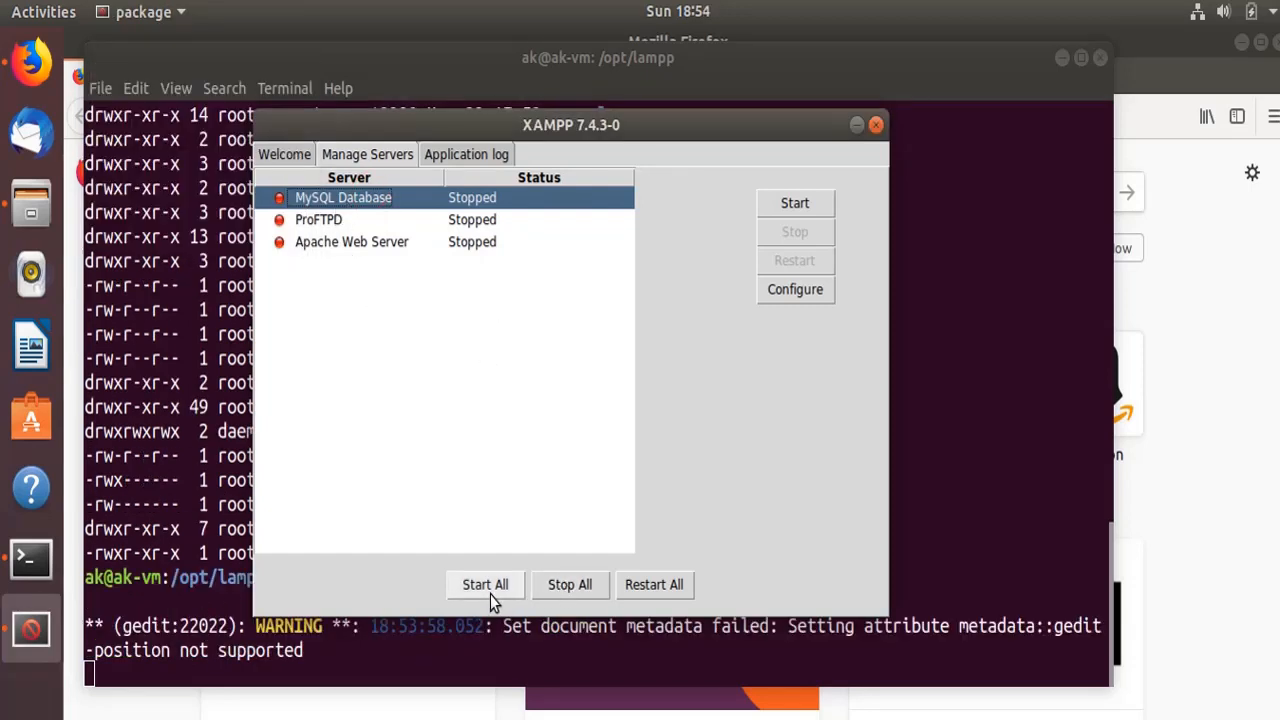
- Start all three servers (MySQL, ProFTPD, Apache) and minimize the manager
{"action": "left_click", "coordinate": [484, 584]}
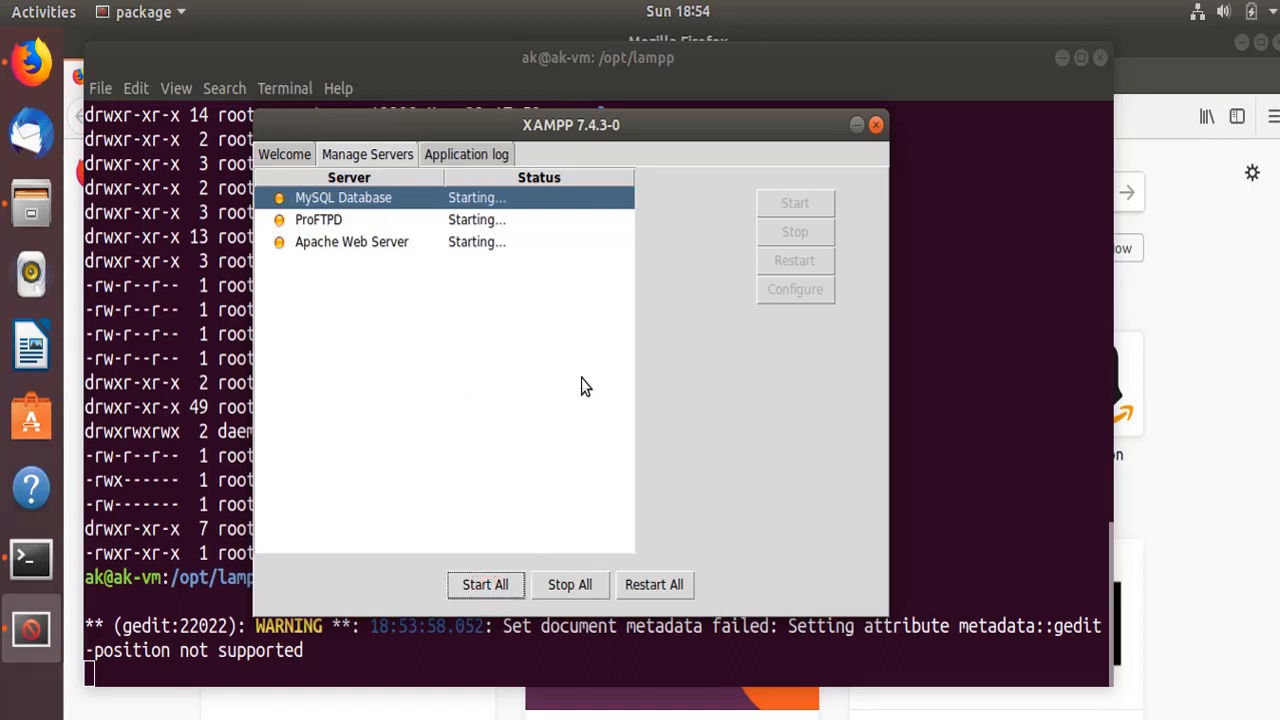
{"action": "mouse_move", "coordinate": [548, 222]}
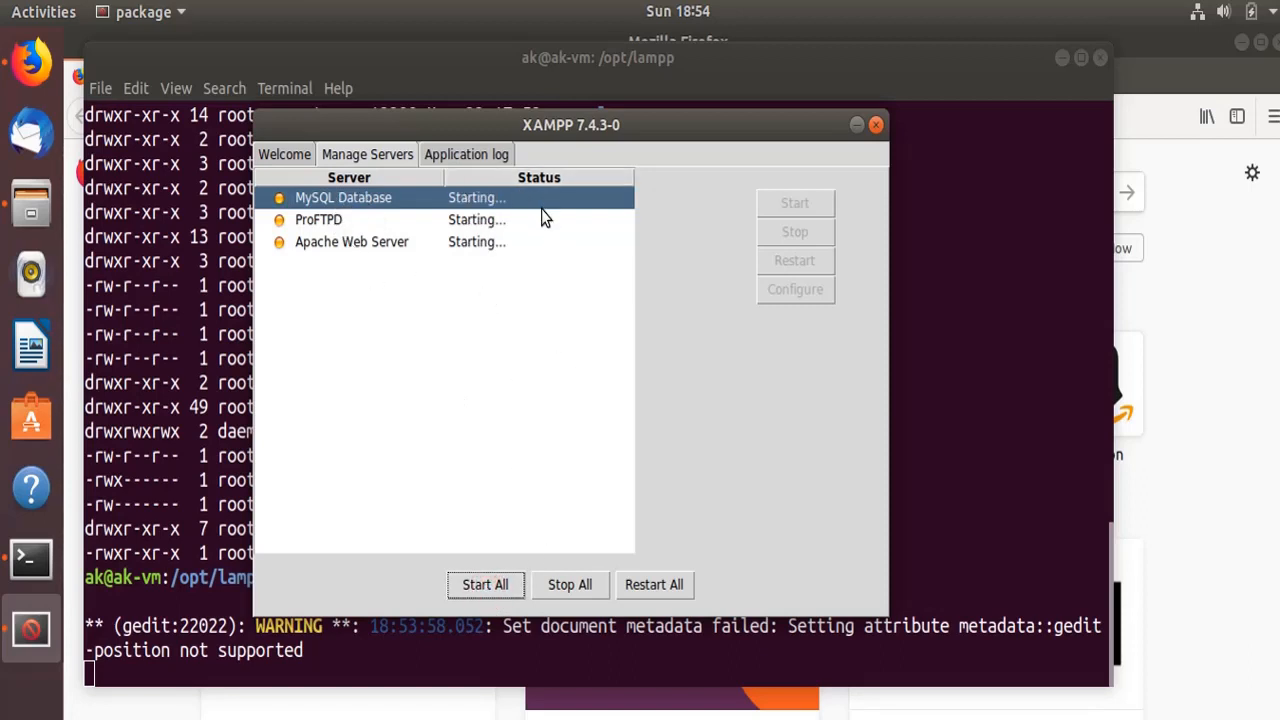
{"action": "mouse_move", "coordinate": [340, 220]}
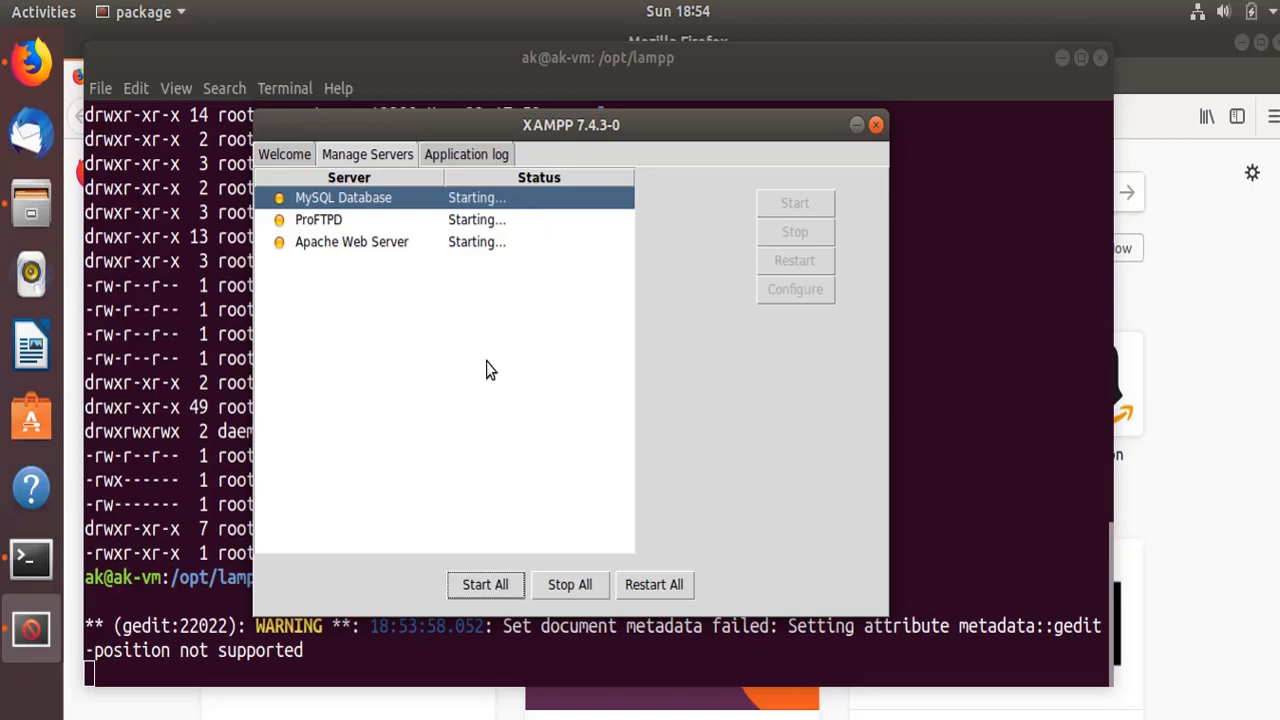
{"action": "mouse_move", "coordinate": [522, 290]}
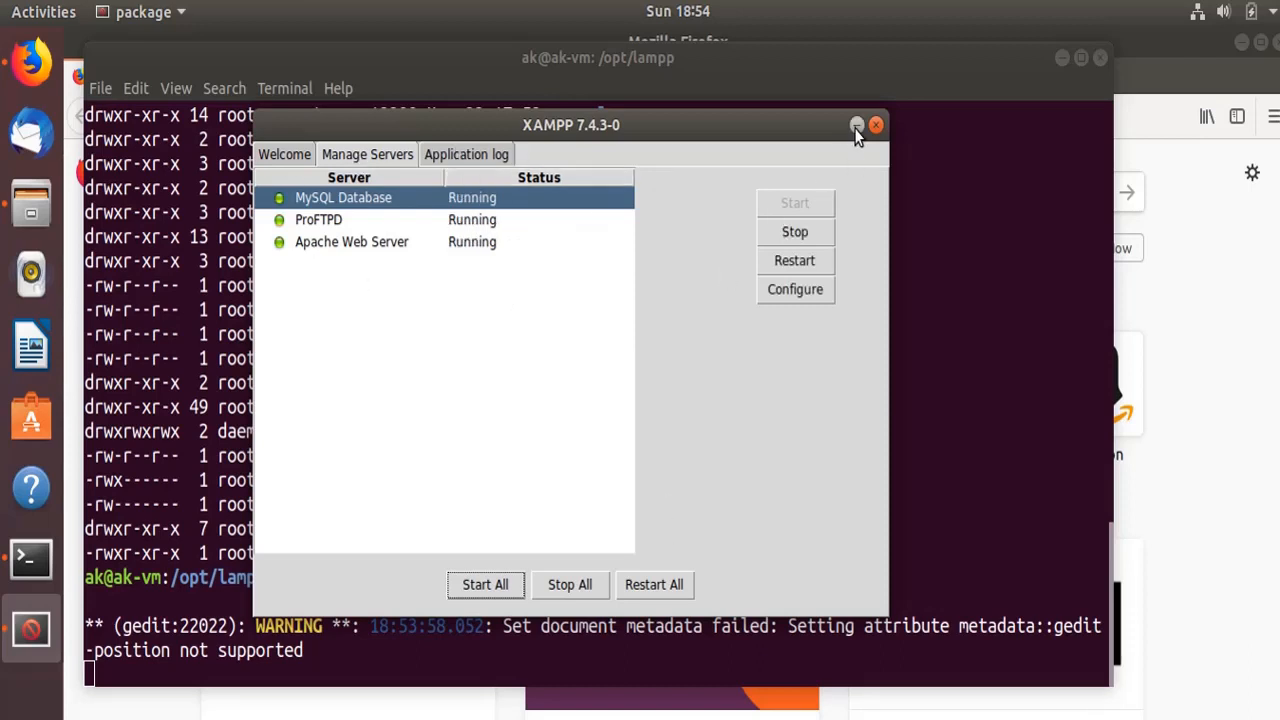
{"action": "left_click", "coordinate": [876, 124]}
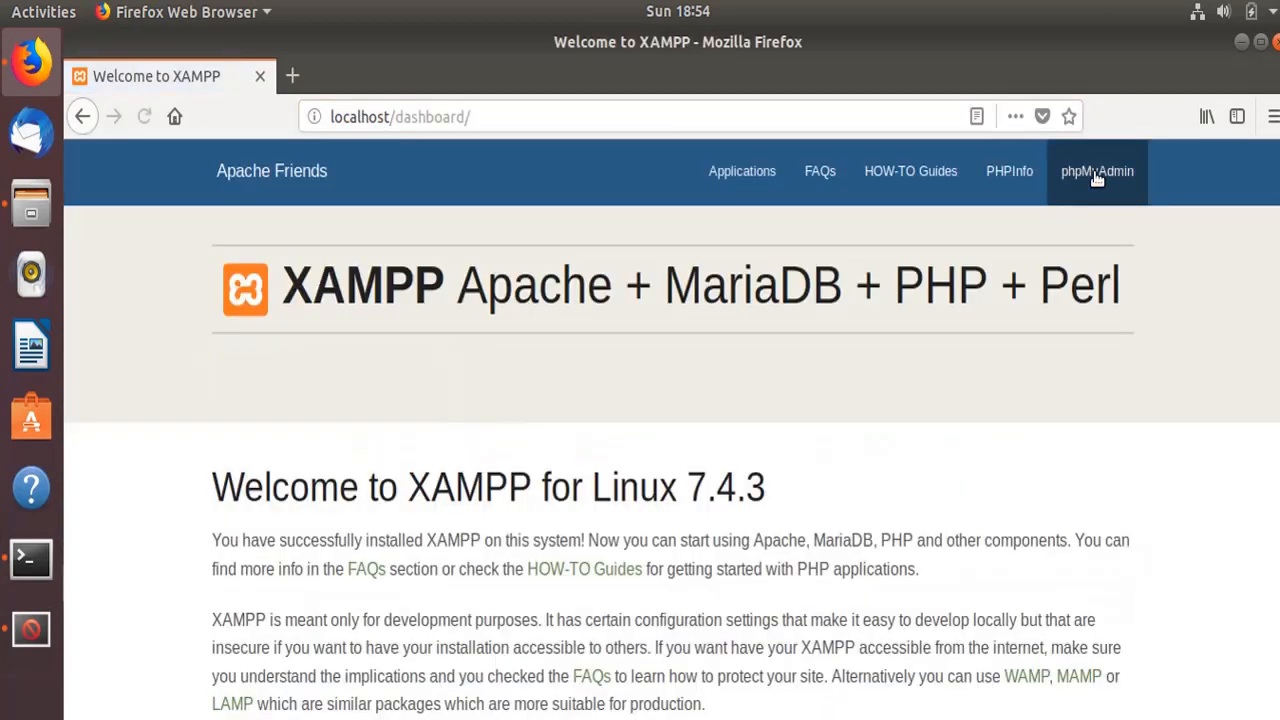
- Load phpMyAdmin from the XAMPP dashboard to see the MariaDB server overview
{"action": "left_click", "coordinate": [1096, 172]}
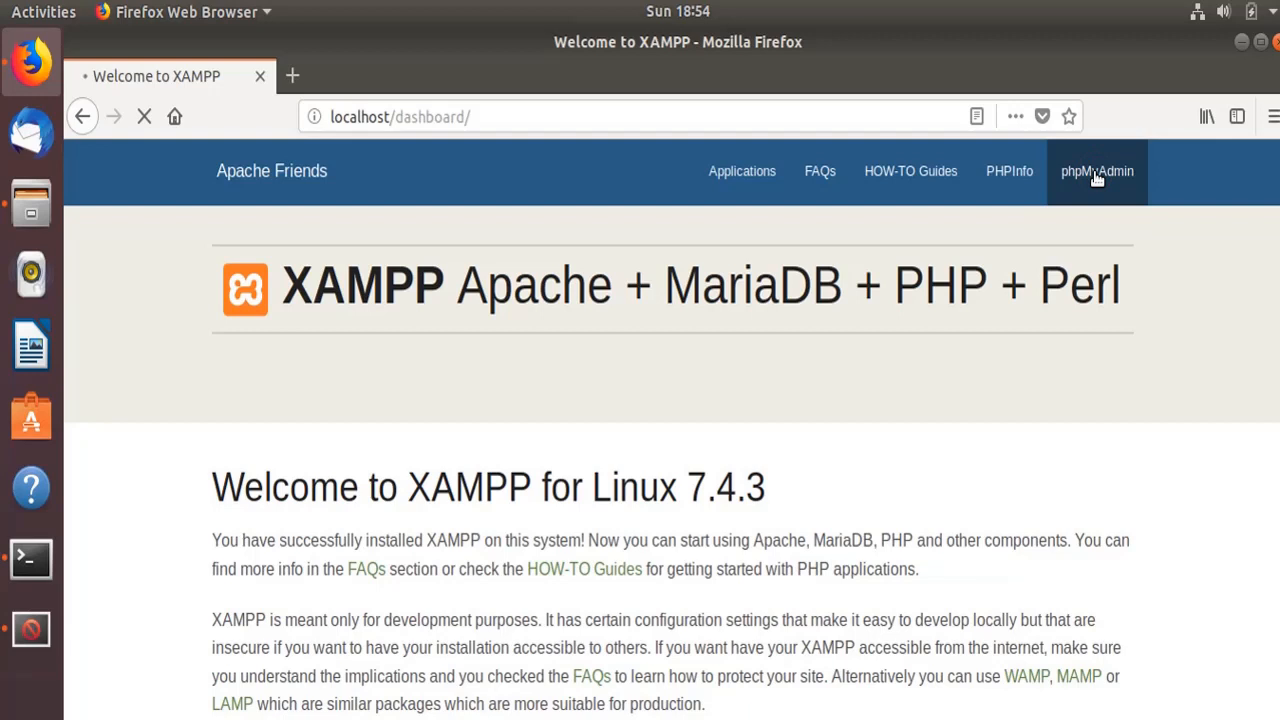
{"action": "left_click", "coordinate": [1096, 172]}
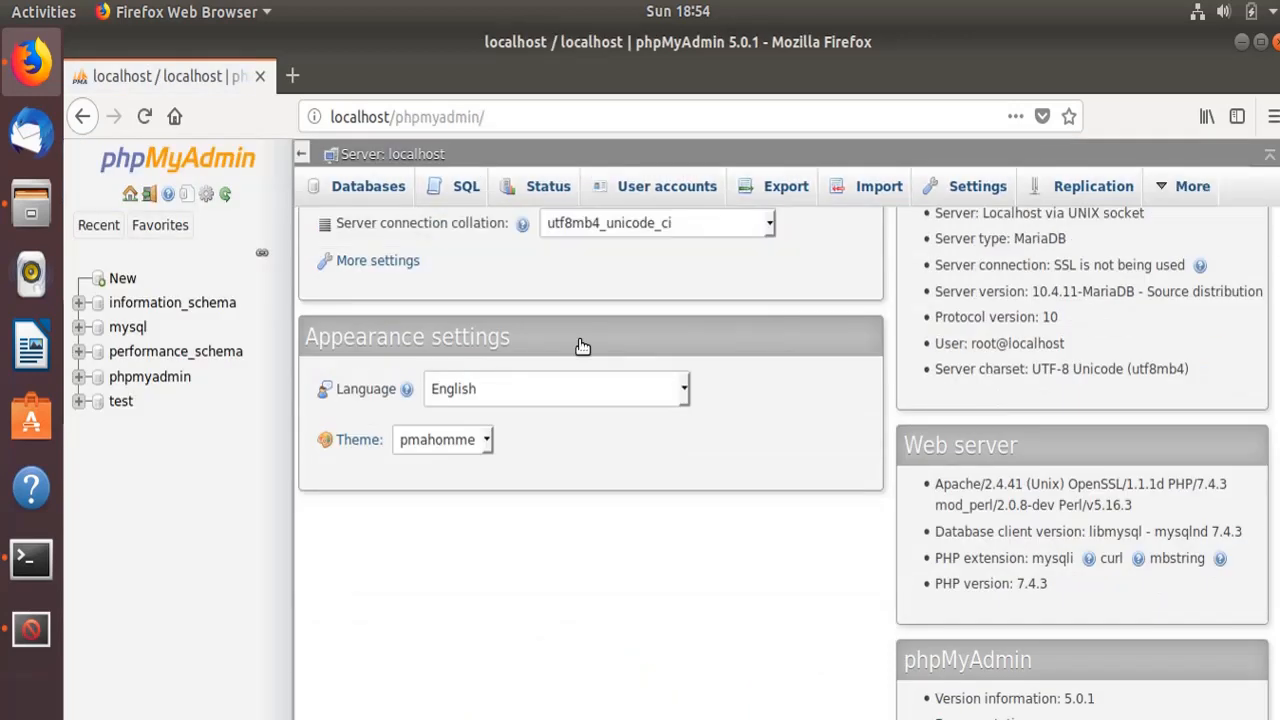
{"action": "scroll", "scroll_direction": "up", "scroll_amount": 3}
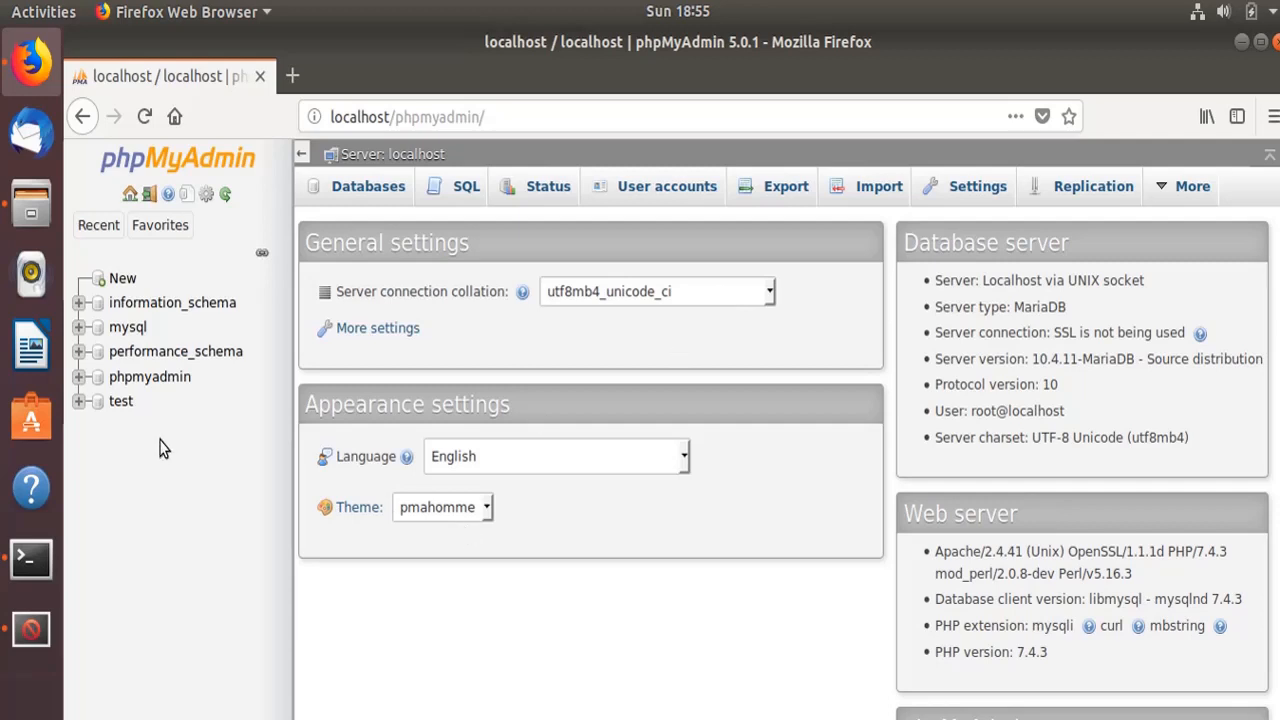
{"action": "mouse_move", "coordinate": [260, 436]}
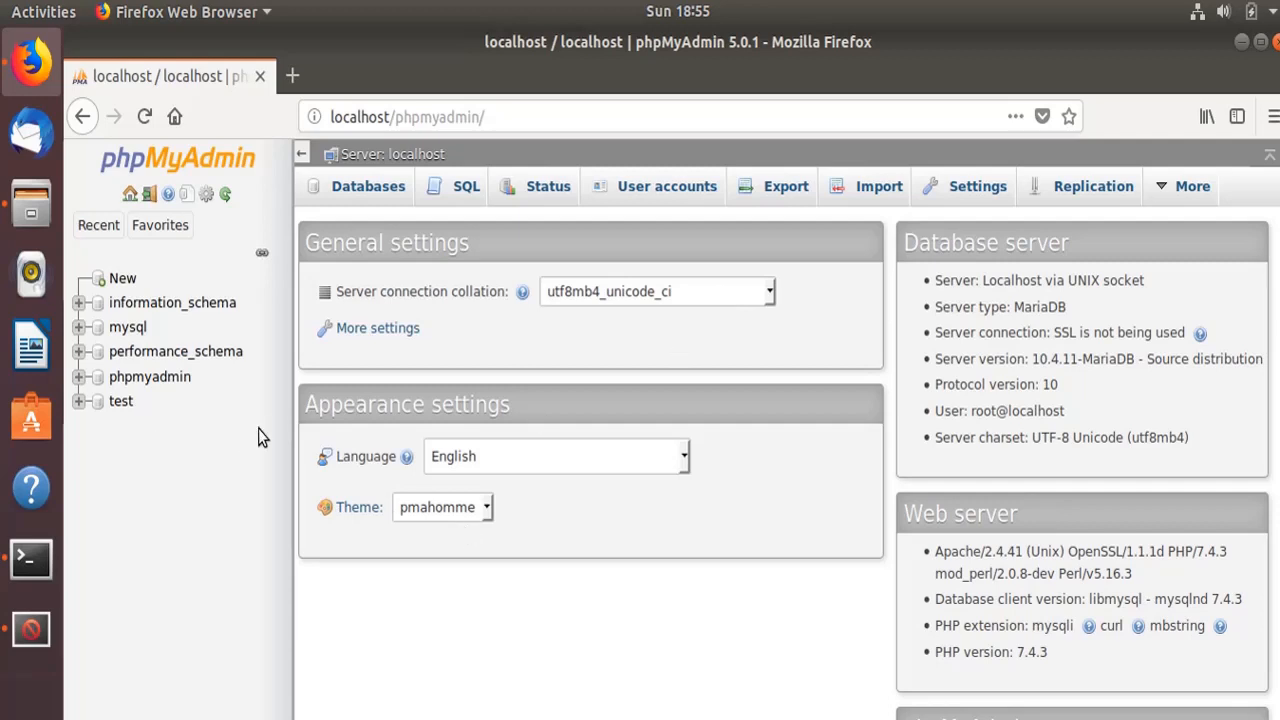
{"action": "mouse_move", "coordinate": [194, 432]}
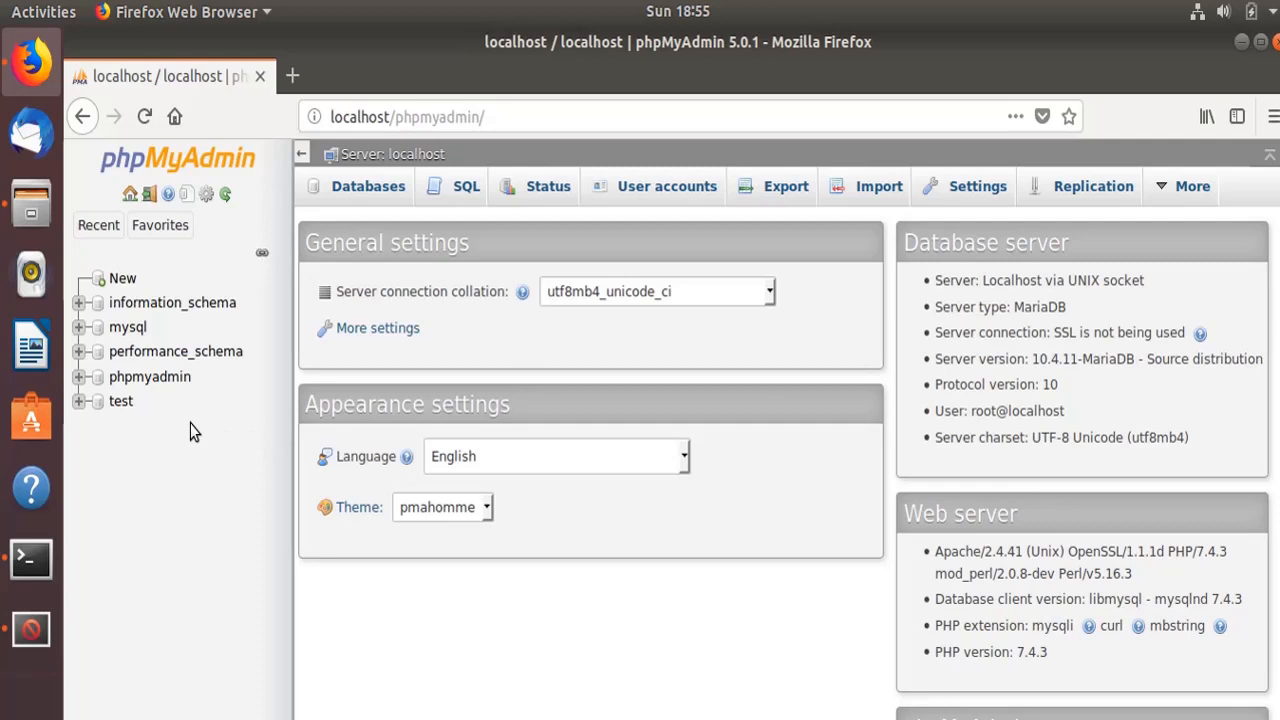
{"action": "mouse_move", "coordinate": [404, 220]}
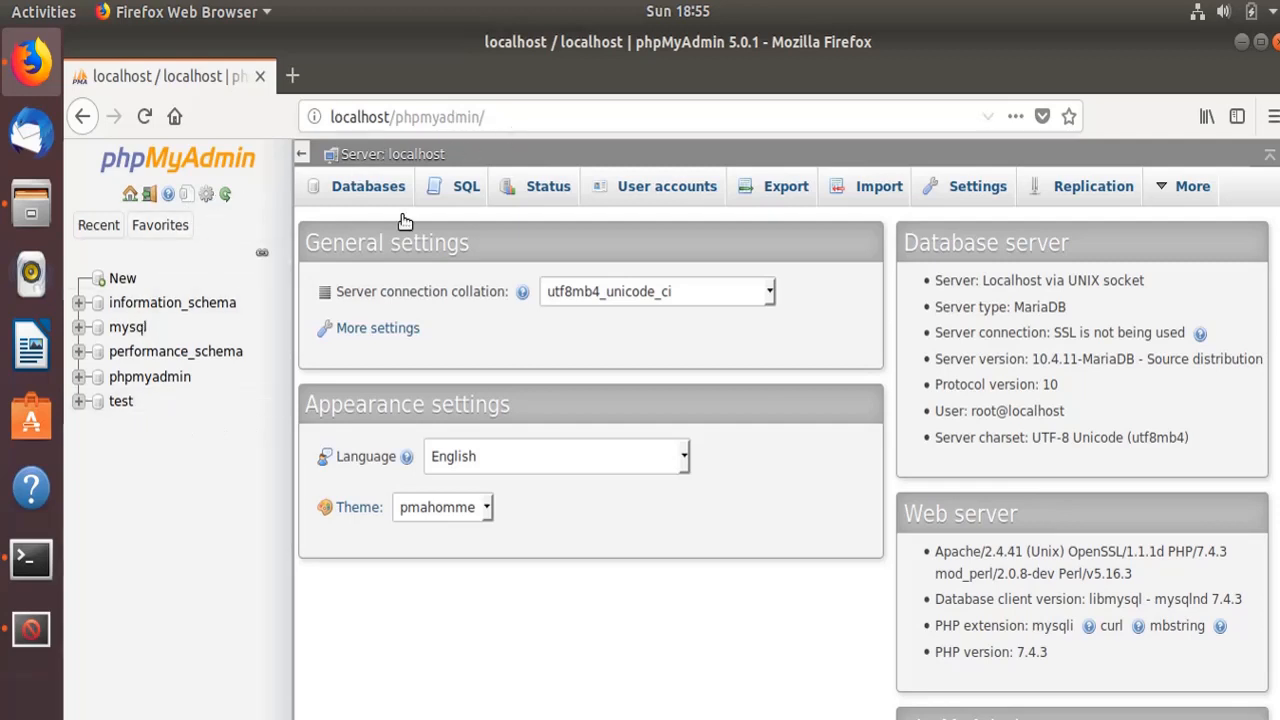
{"action": "mouse_move", "coordinate": [188, 480]}
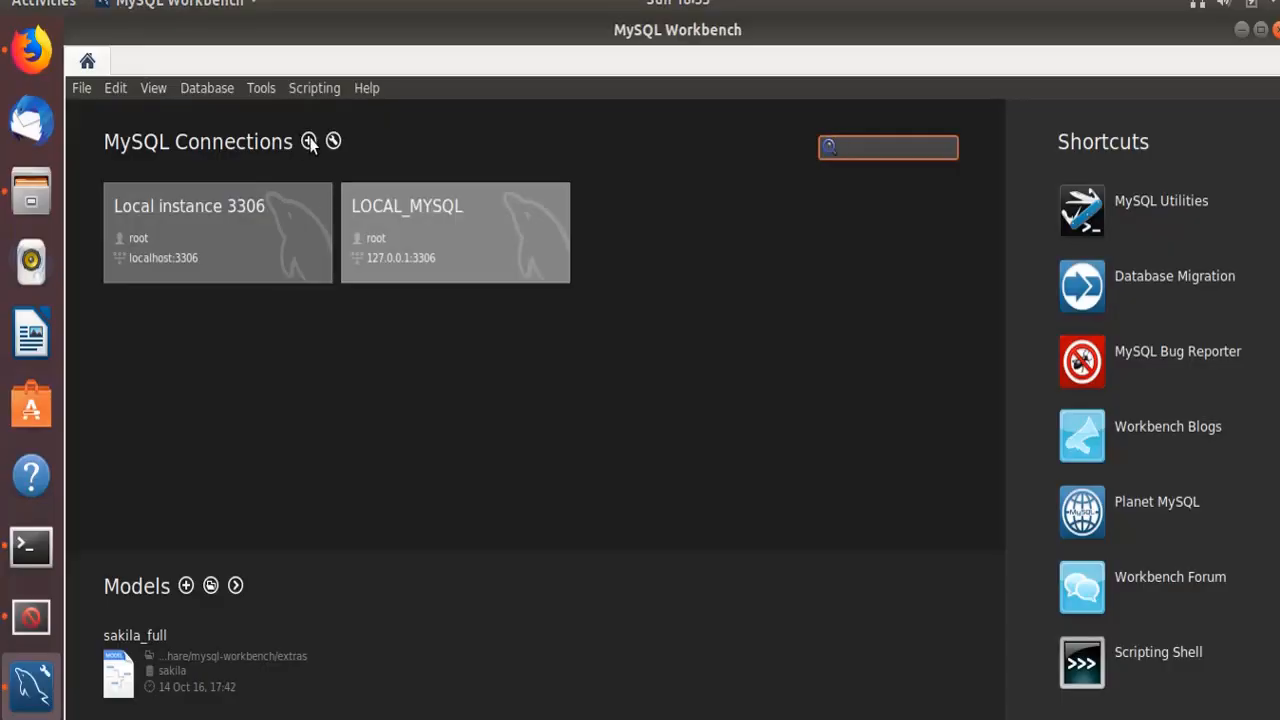
- Create and test a LOCAL_XAMPP connection to 127.0.0.1 port 3307, then save it
{"action": "left_click", "coordinate": [310, 140]}
{"action": "type", "text": "LOCAL_XAMPP"}
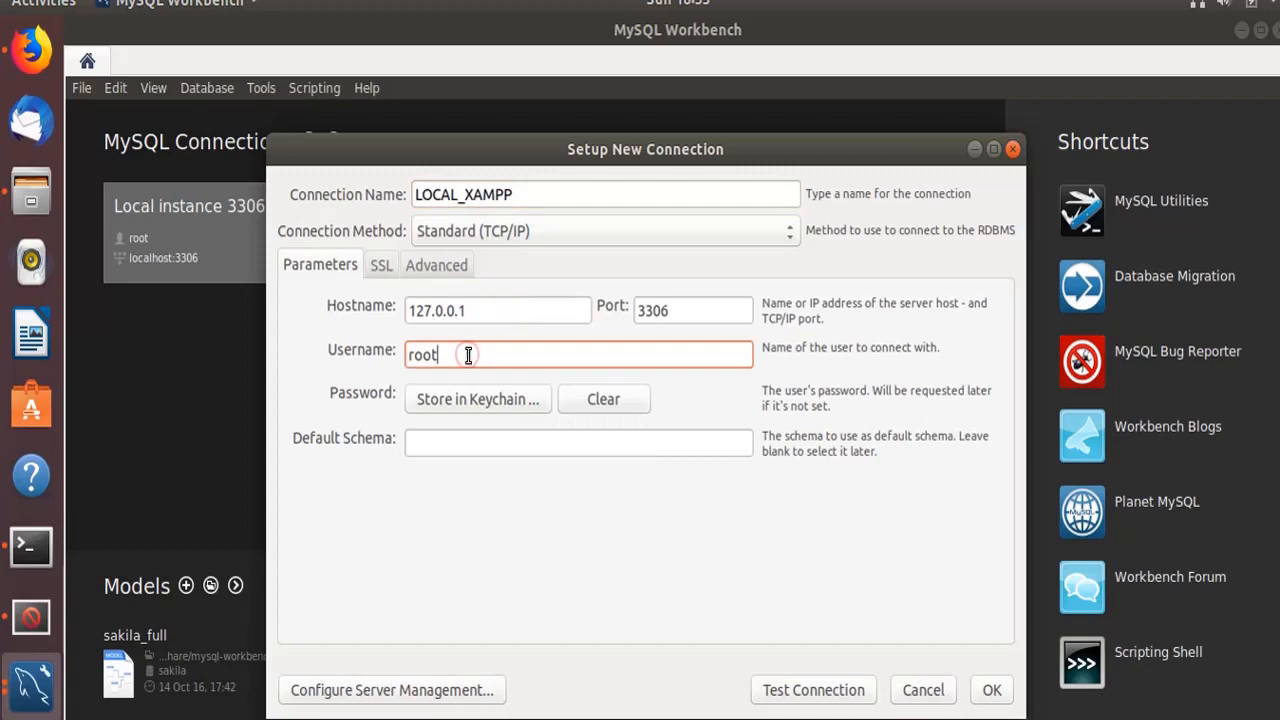
{"action": "left_click", "coordinate": [690, 310]}
{"action": "type", "text": "3307"}
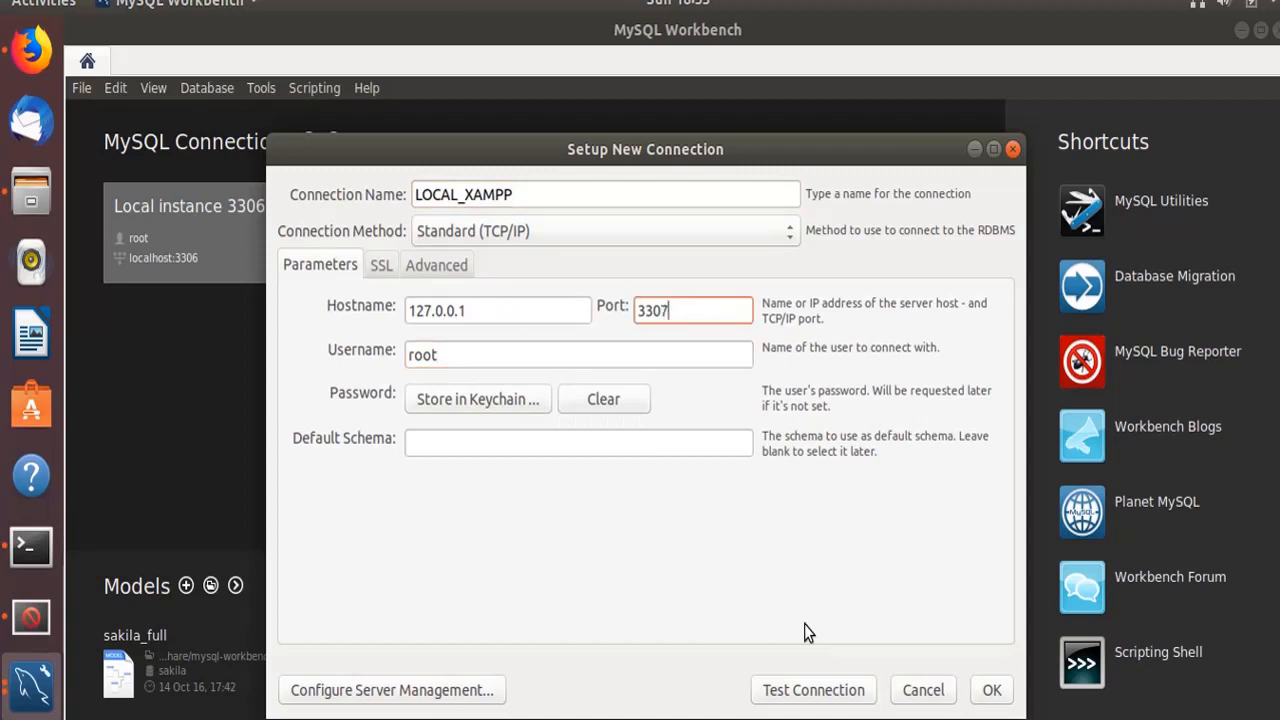
{"action": "left_click", "coordinate": [812, 688]}
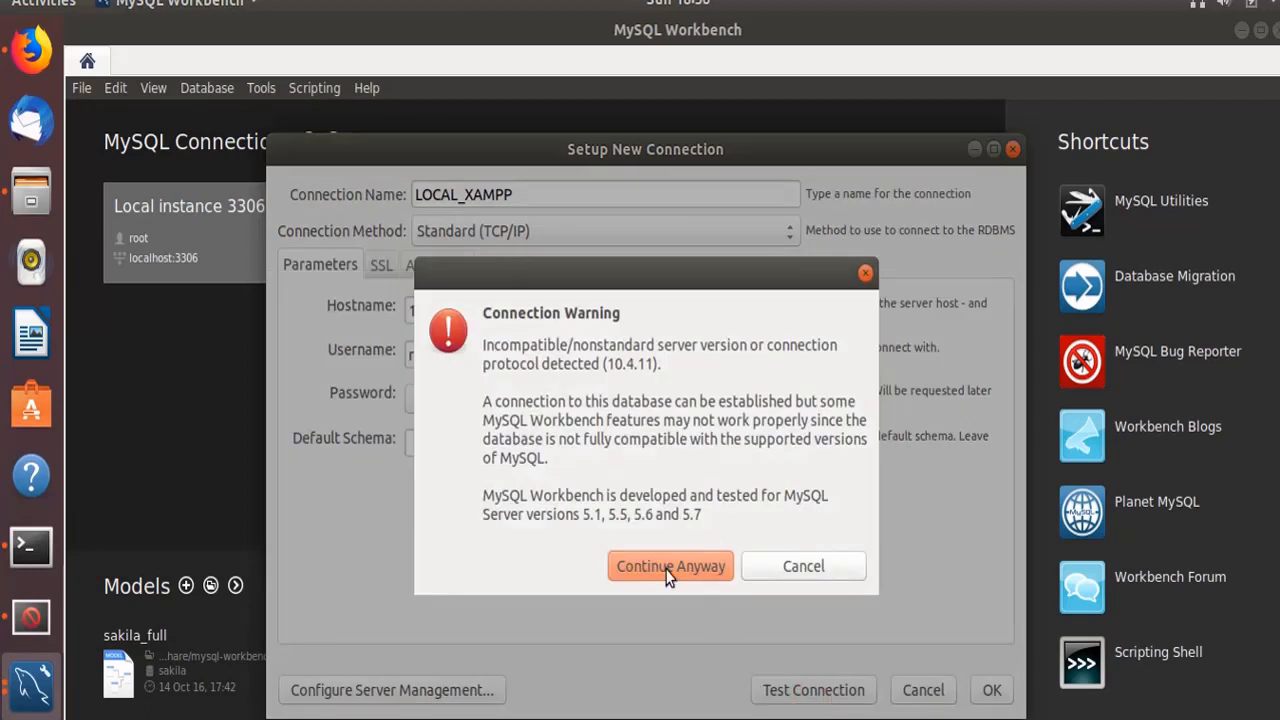
{"action": "left_click", "coordinate": [670, 566]}
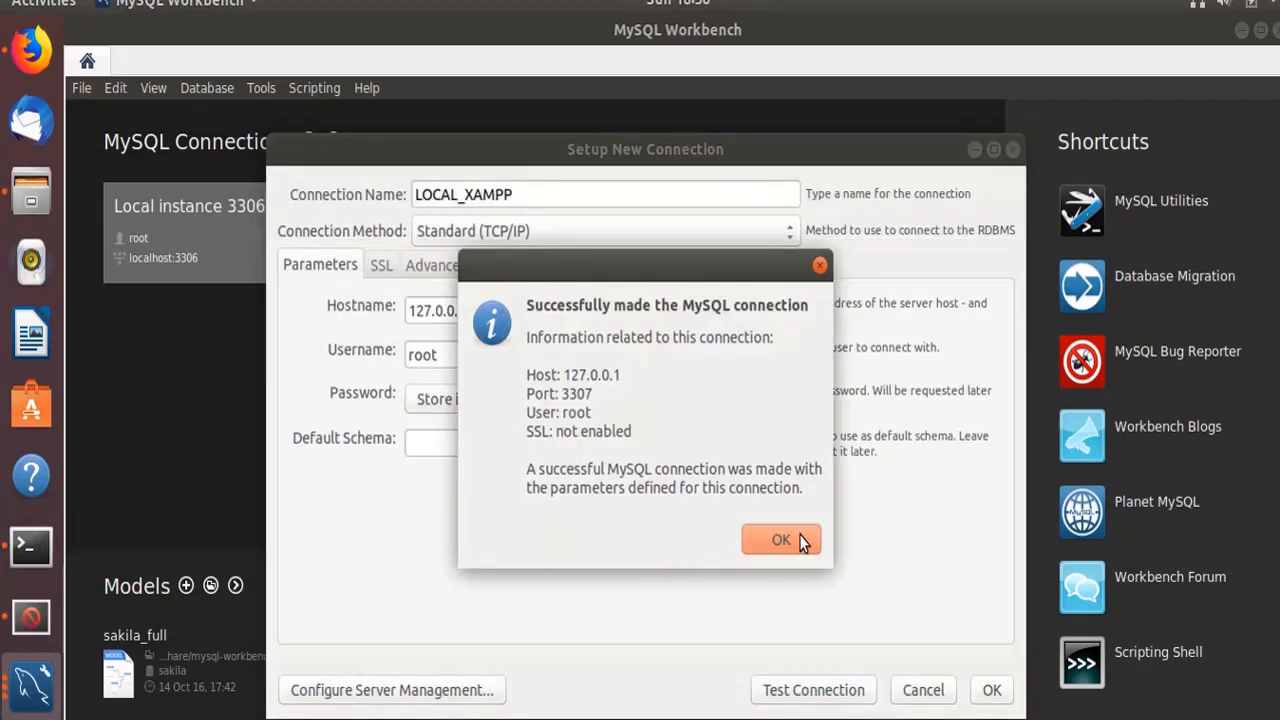
{"action": "left_click", "coordinate": [782, 540]}
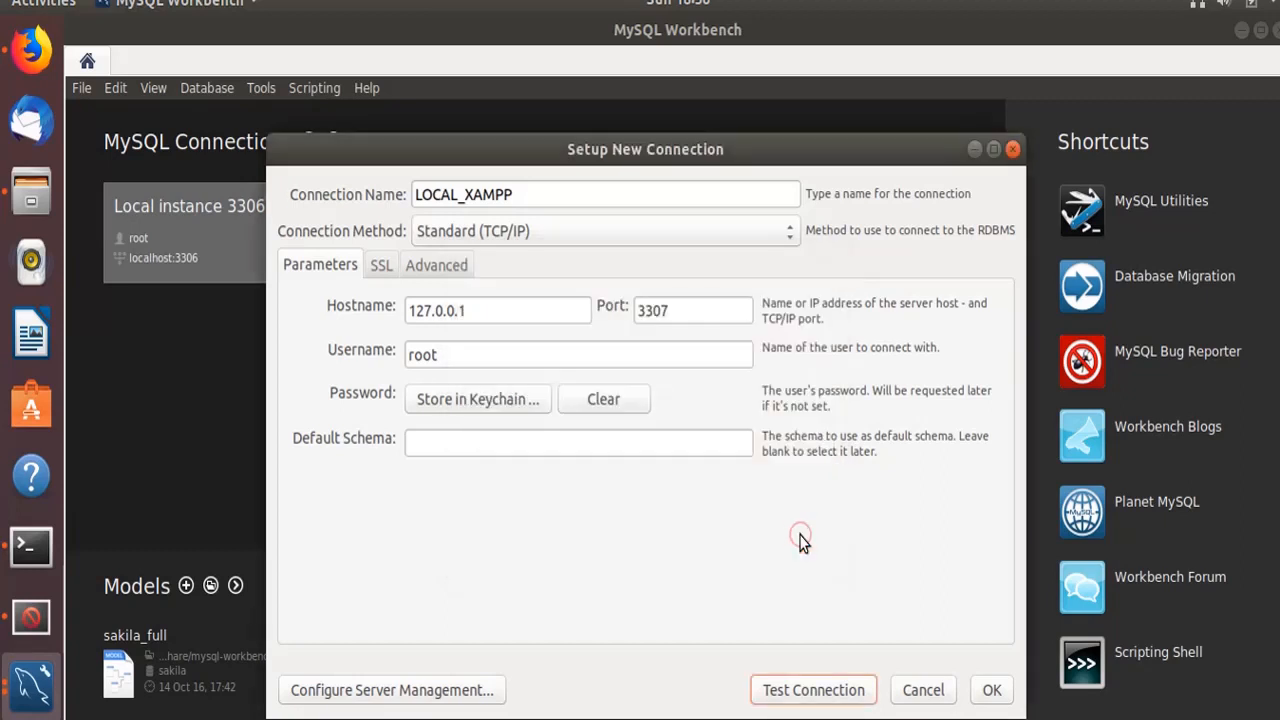
{"action": "left_click", "coordinate": [992, 688]}
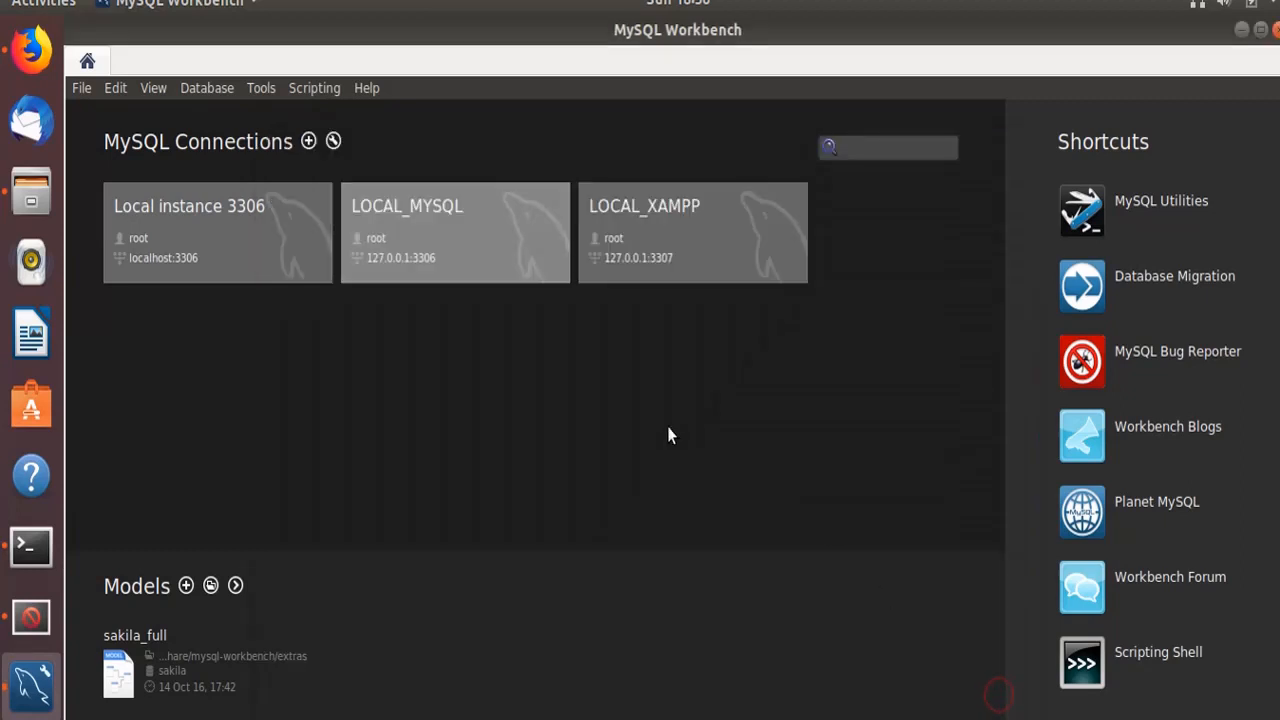
{"action": "mouse_move", "coordinate": [650, 250]}
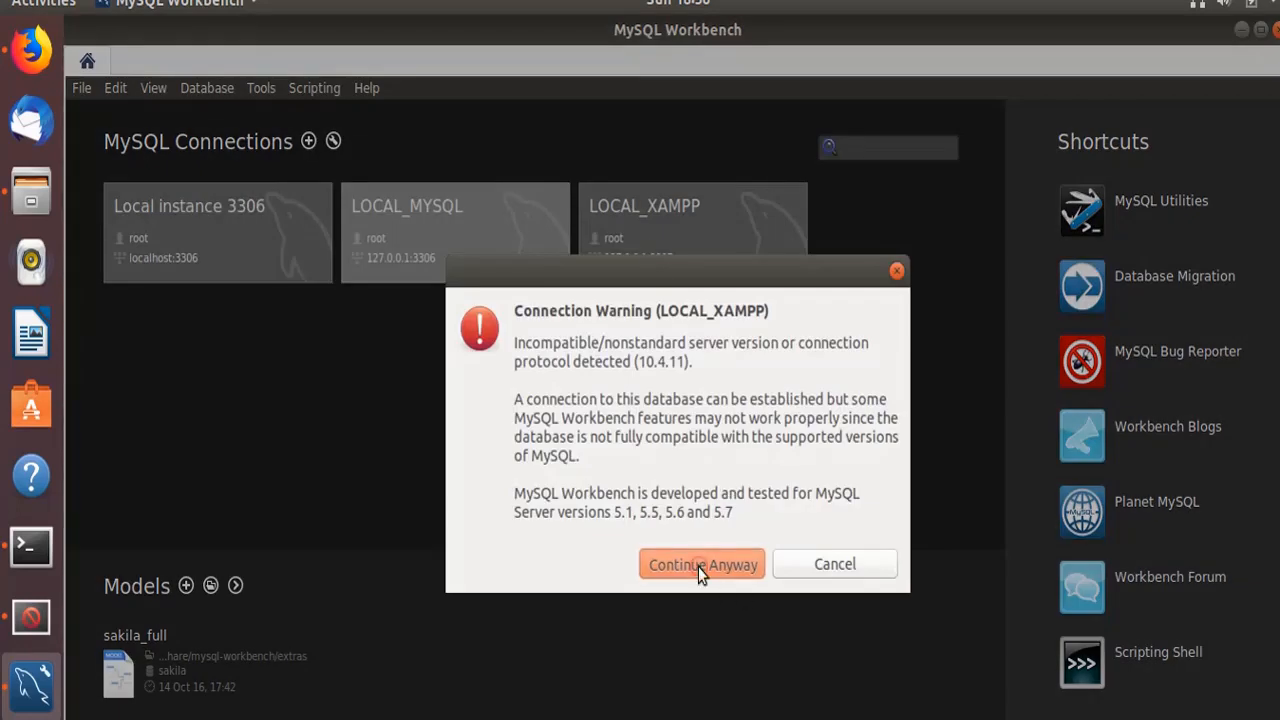
- Connect to LOCAL_XAMPP despite the version warning, showing the phpmyadmin and test schemas
{"action": "left_click", "coordinate": [702, 564]}
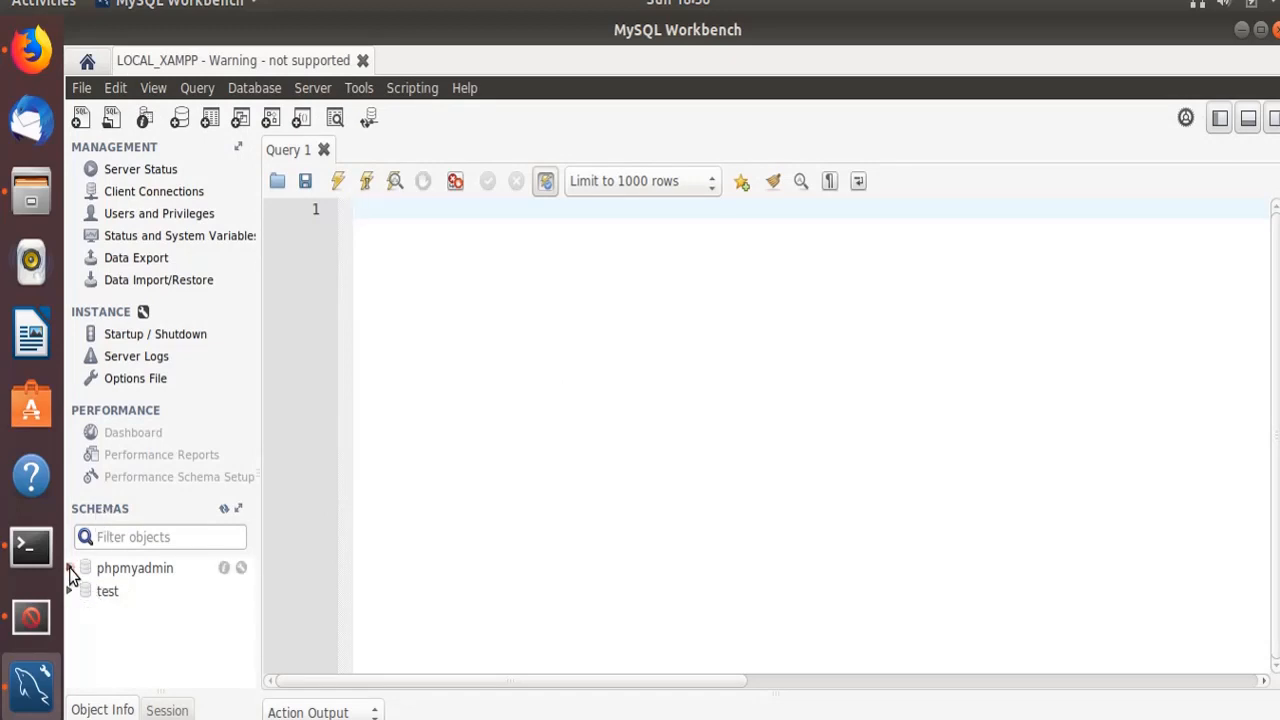
{"action": "left_click", "coordinate": [72, 592]}
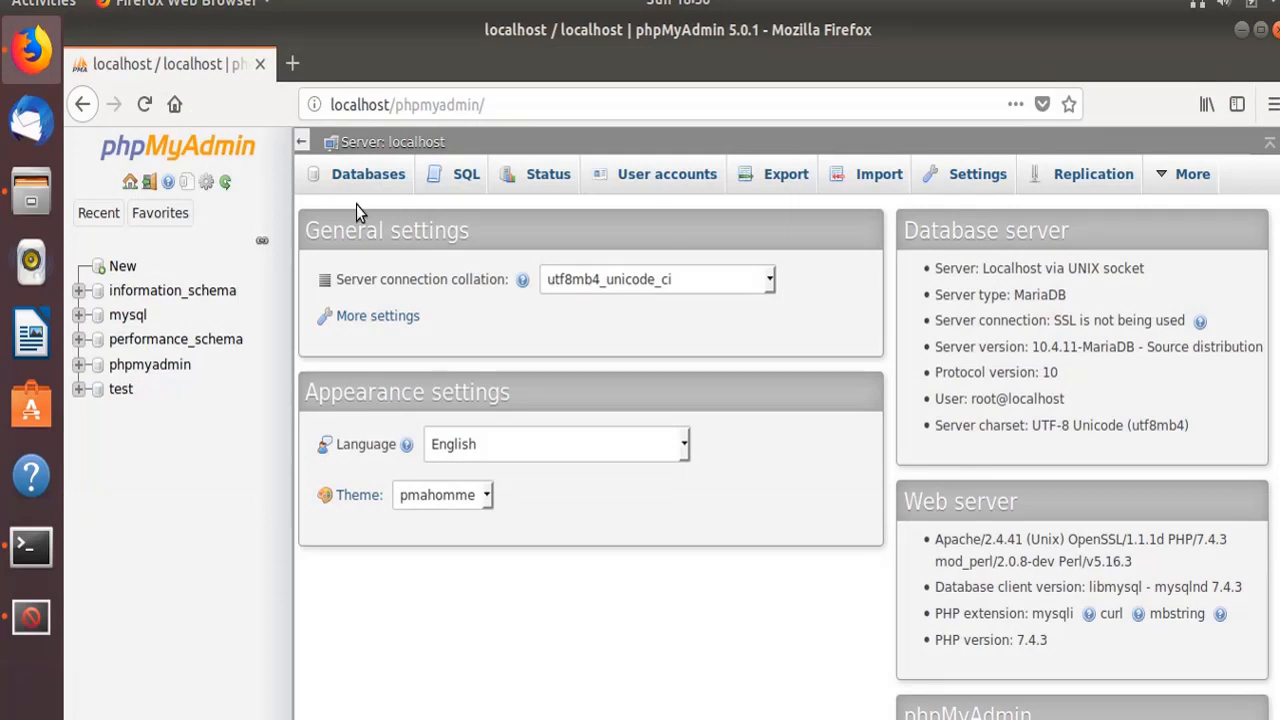
{"action": "mouse_move", "coordinate": [864, 136]}
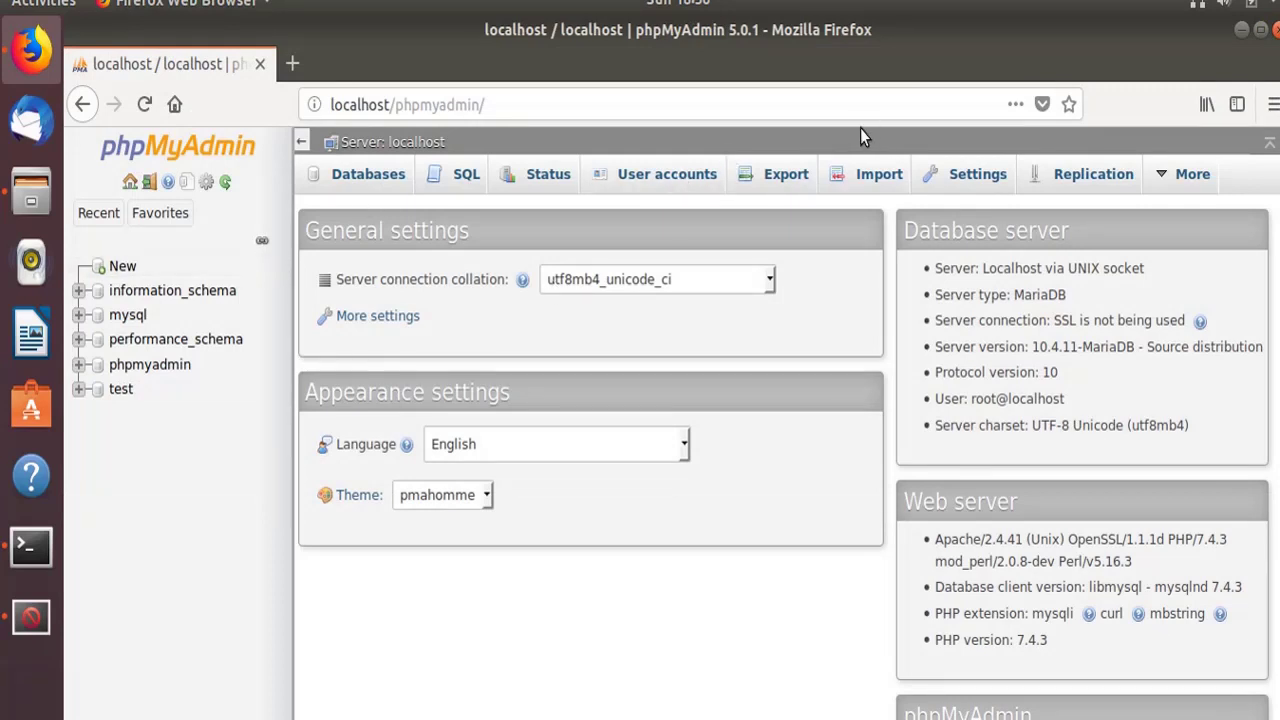
{"action": "mouse_move", "coordinate": [18, 204]}
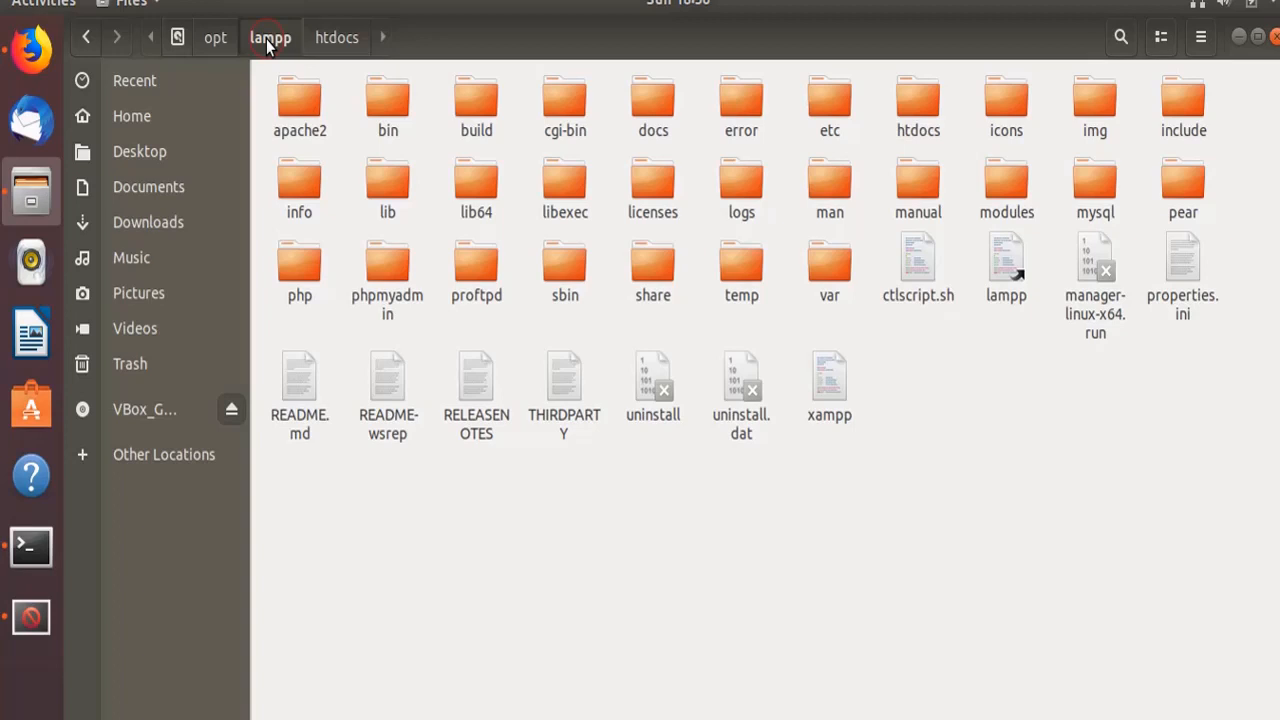
{"action": "mouse_move", "coordinate": [920, 112]}
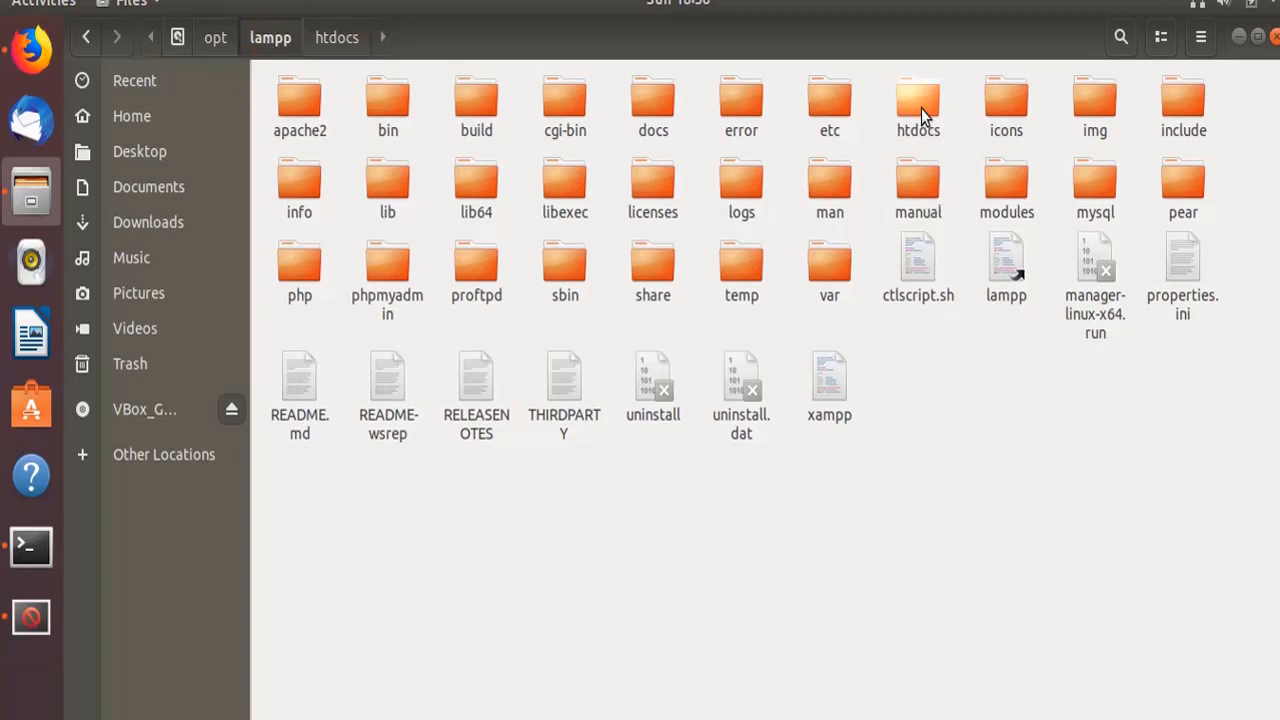
- Enter the htdocs folder under /opt/lampp
{"action": "double_click", "coordinate": [916, 100]}
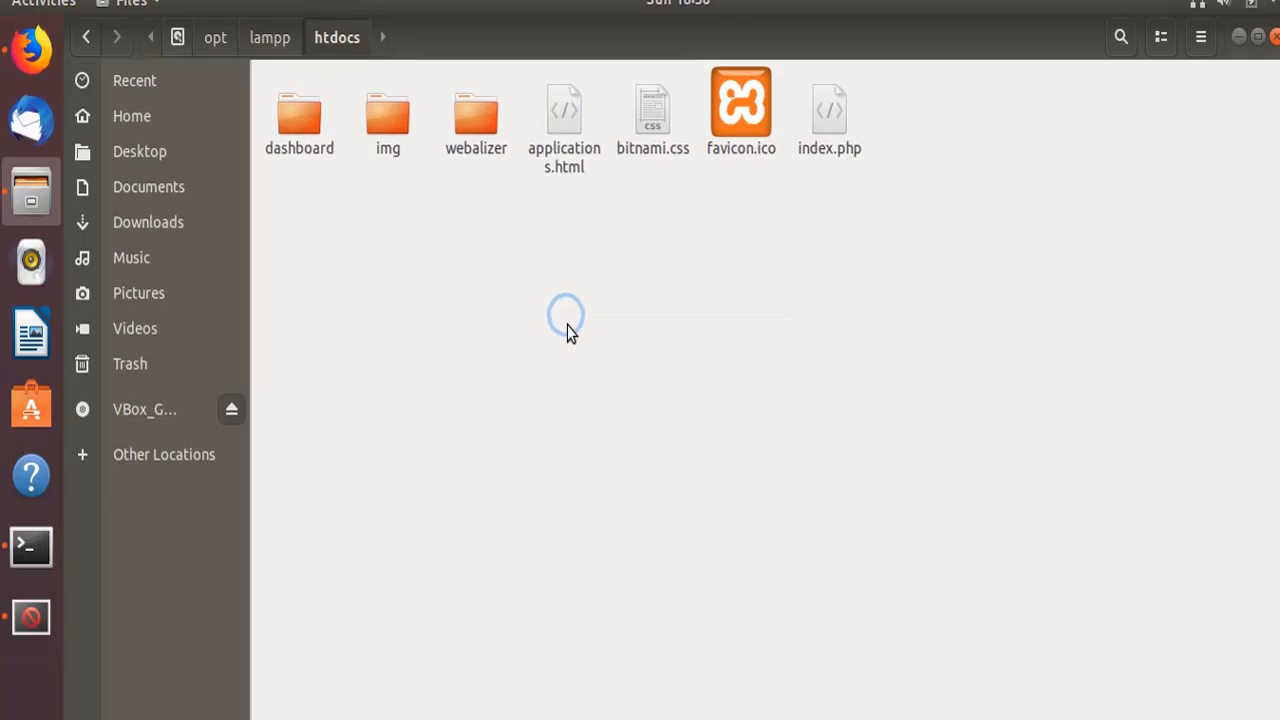
{"action": "left_click", "coordinate": [30, 548]}
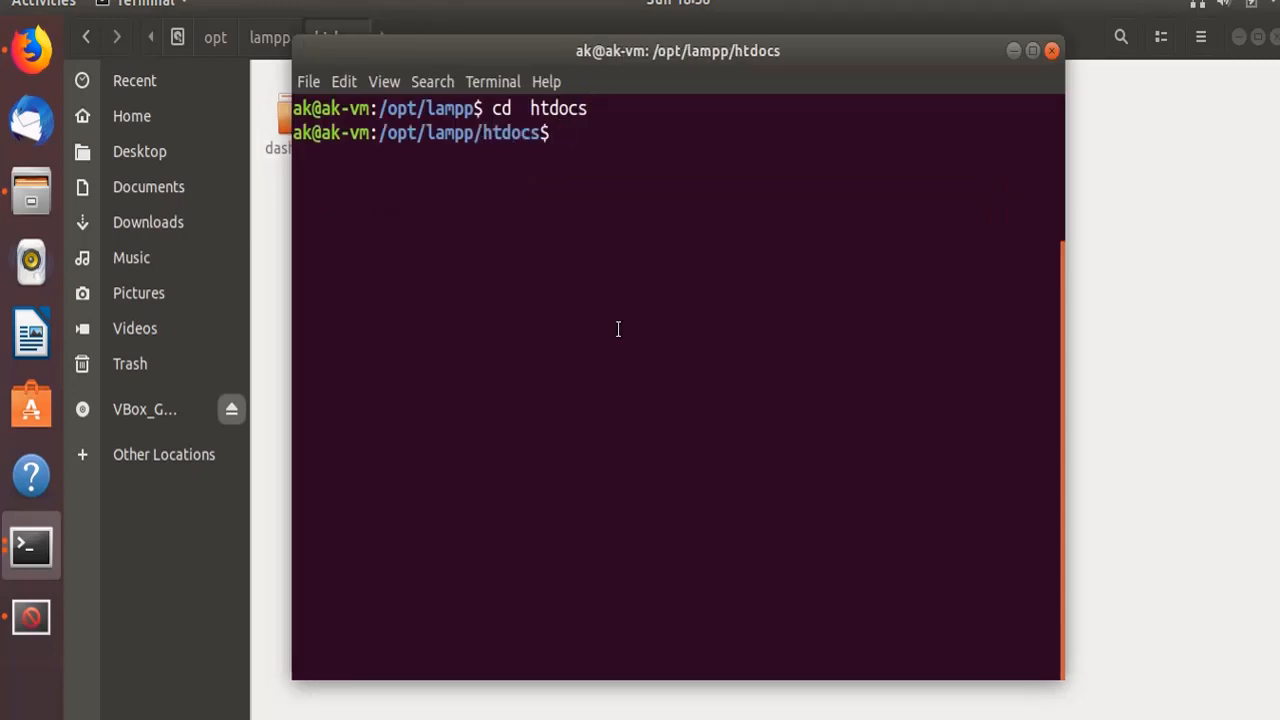
- Make a moe folder in htdocs with sudo and create an empty index.php inside it
{"action": "type", "text": "mkdir"}
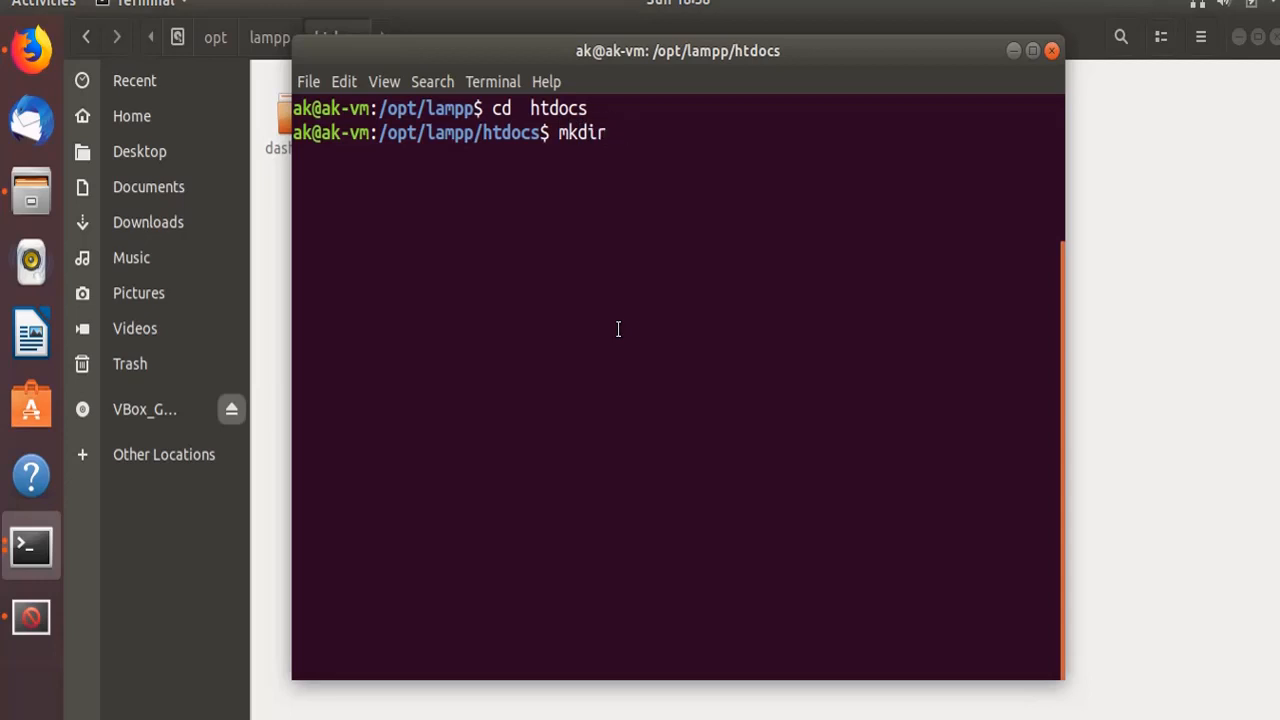
{"action": "type", "text": "moe"}
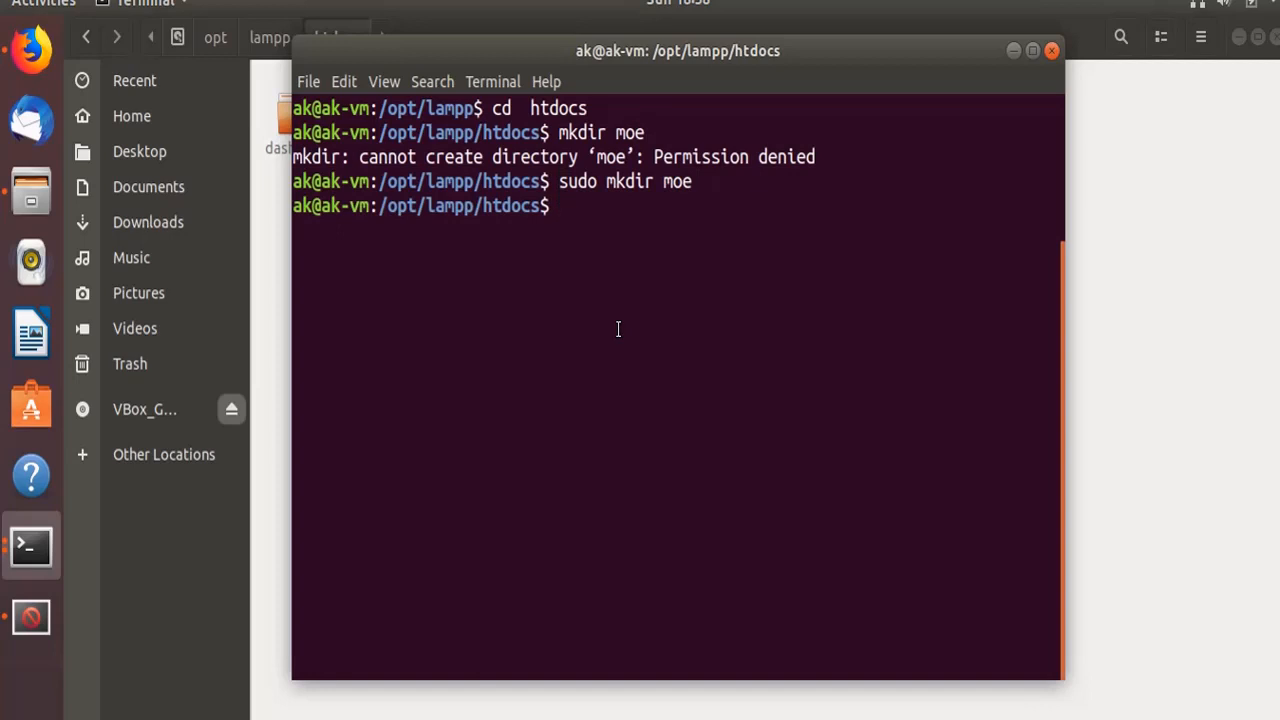
{"action": "type", "text": "ls"}
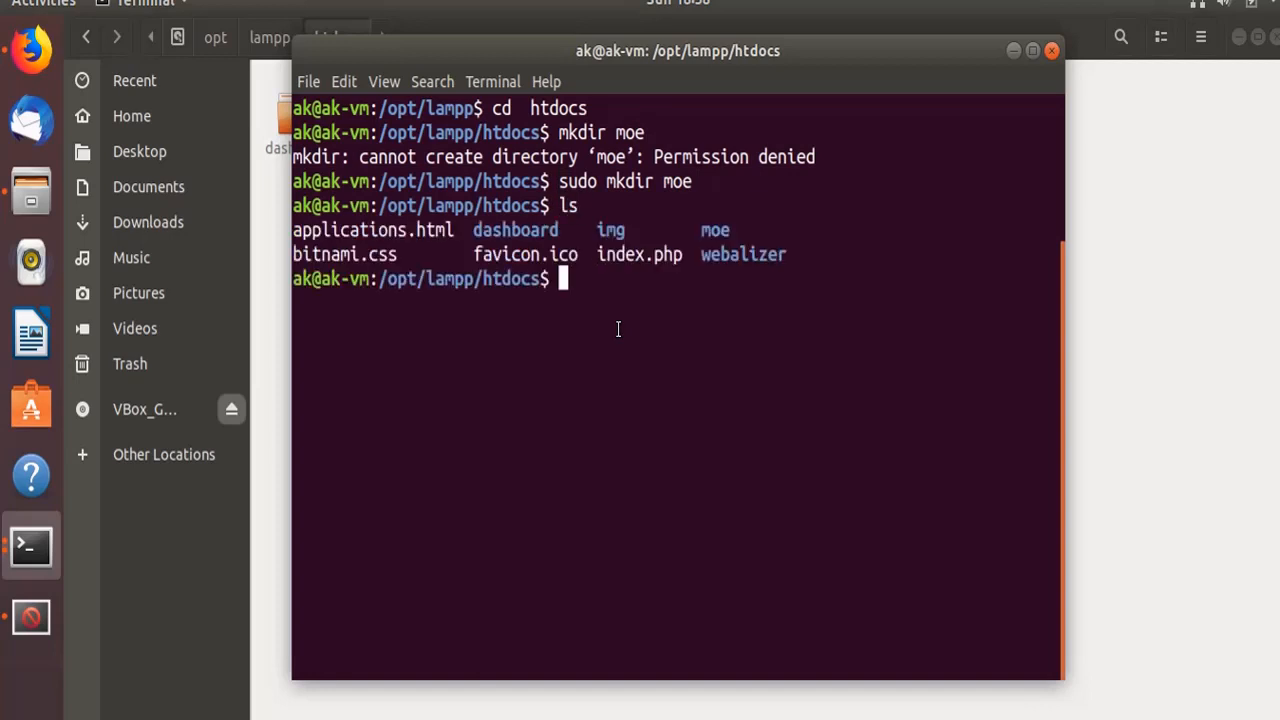
{"action": "type", "text": "cd moe"}
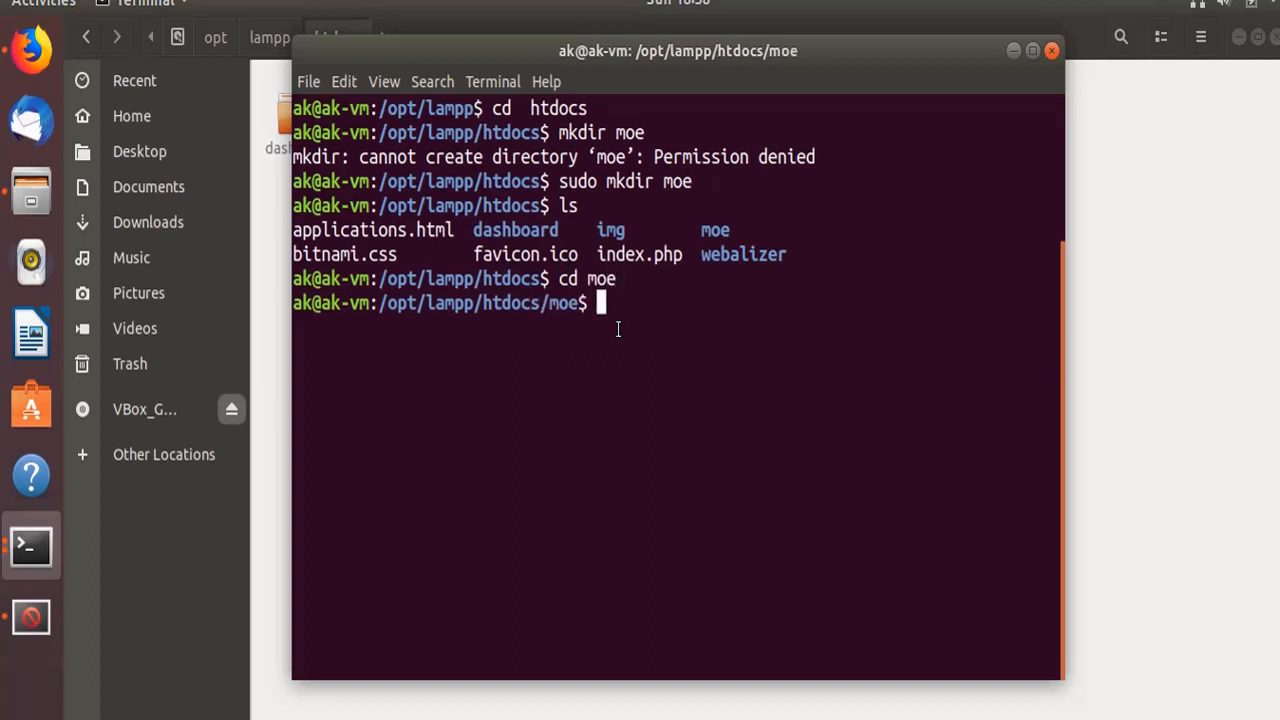
{"action": "mouse_move", "coordinate": [724, 360]}
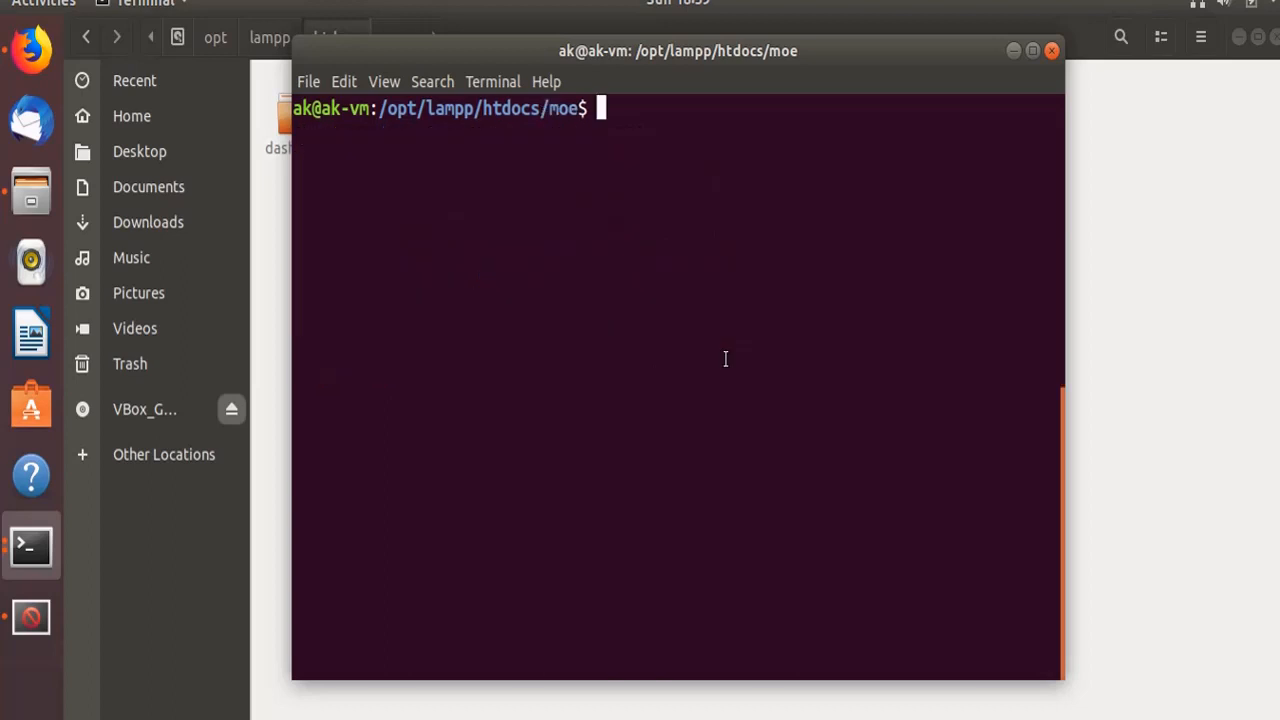
{"action": "type", "text": "sudo touch index.php"}
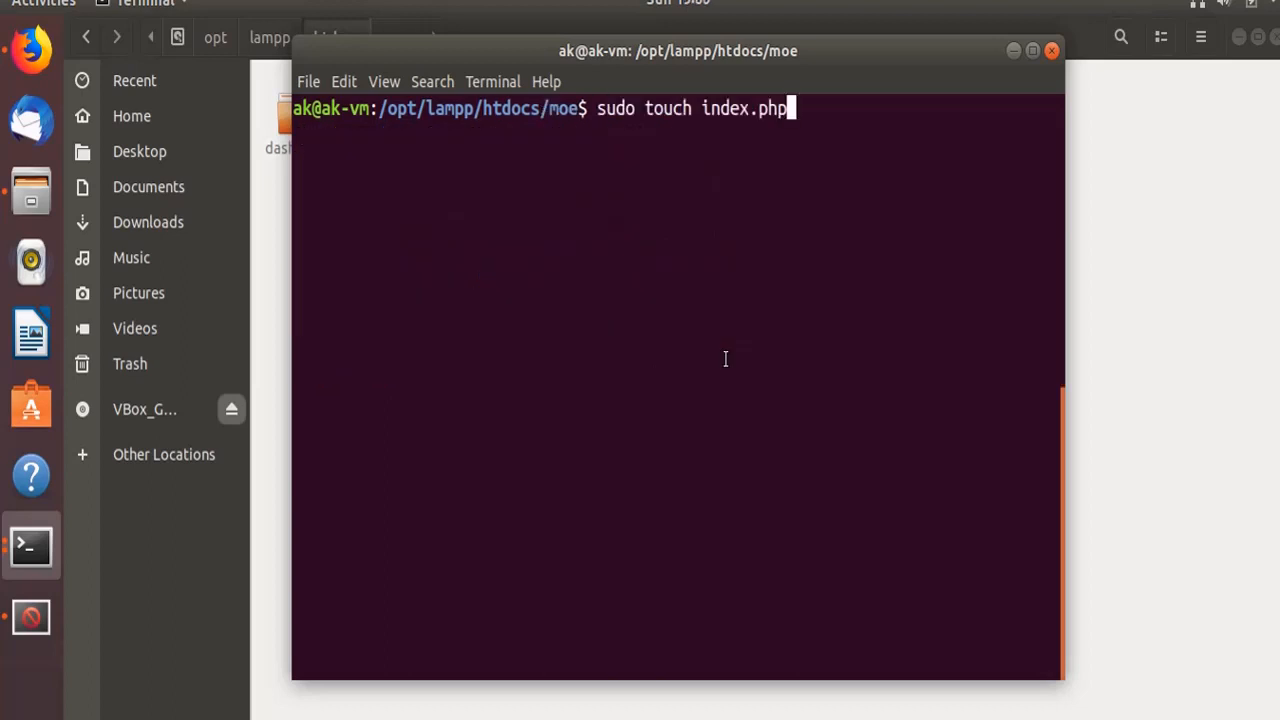
{"action": "key", "text": "Return"}
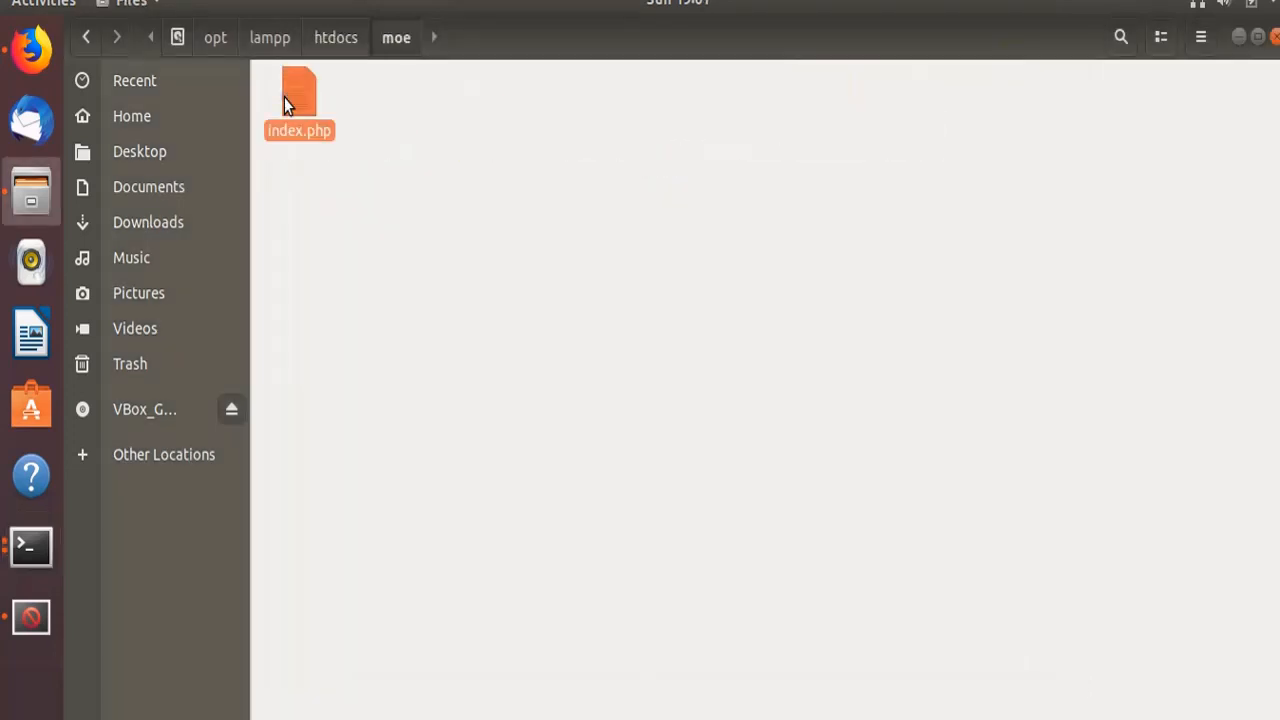
- Edit index.php to echo 'Welcome to MyOnlneEdu.com Tutorial', save and close it
{"action": "double_click", "coordinate": [302, 90]}
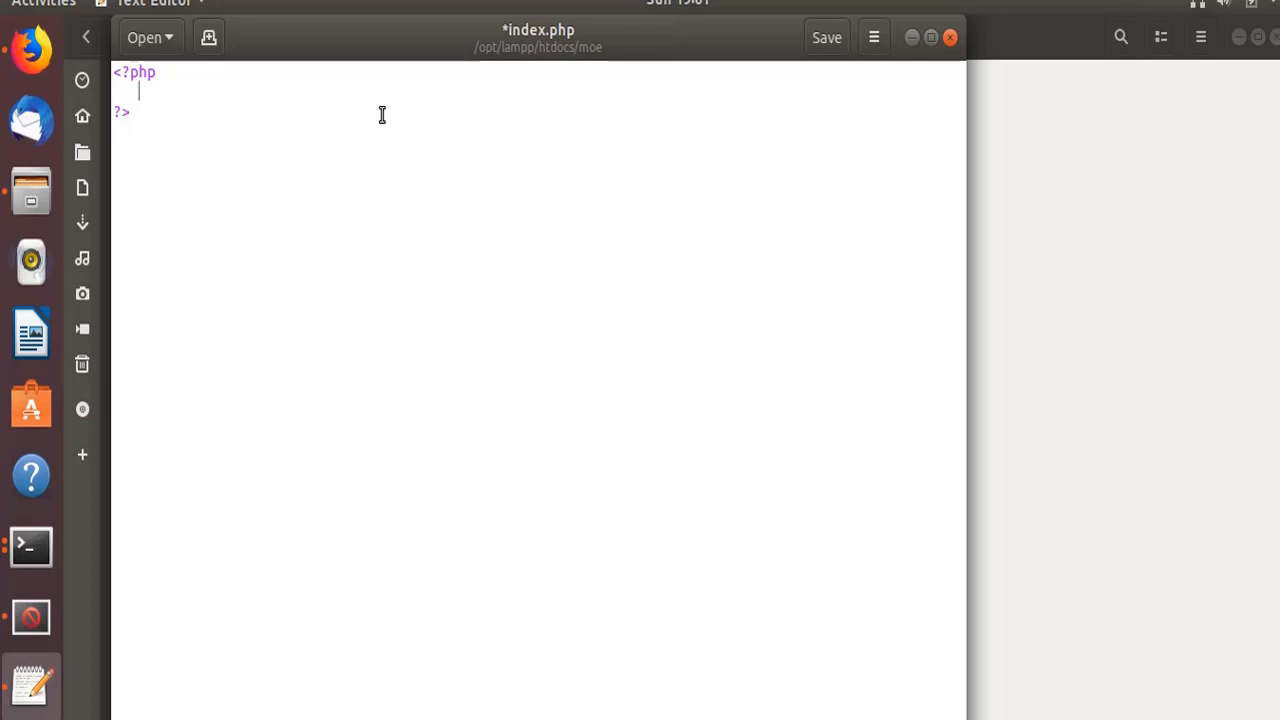
{"action": "type", "text": "echo 'Welcome to MyOnlneEdu.com Tutorial';"}
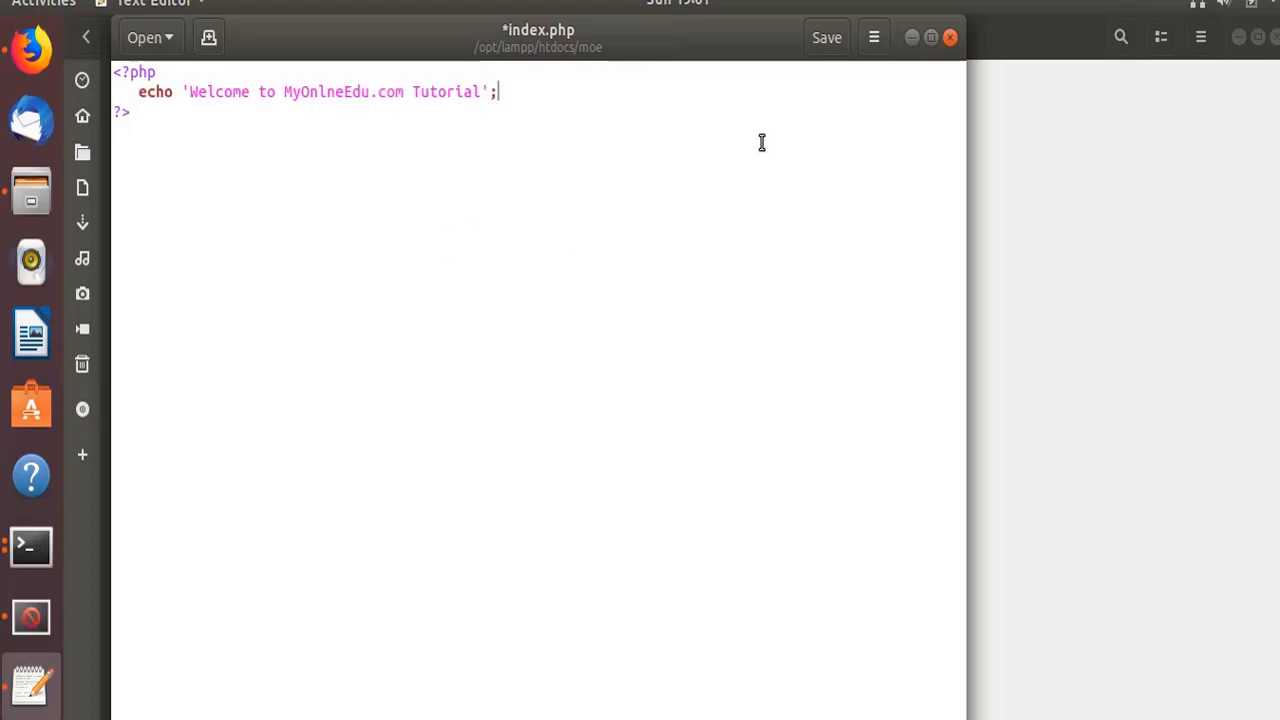
{"action": "left_click", "coordinate": [826, 36]}
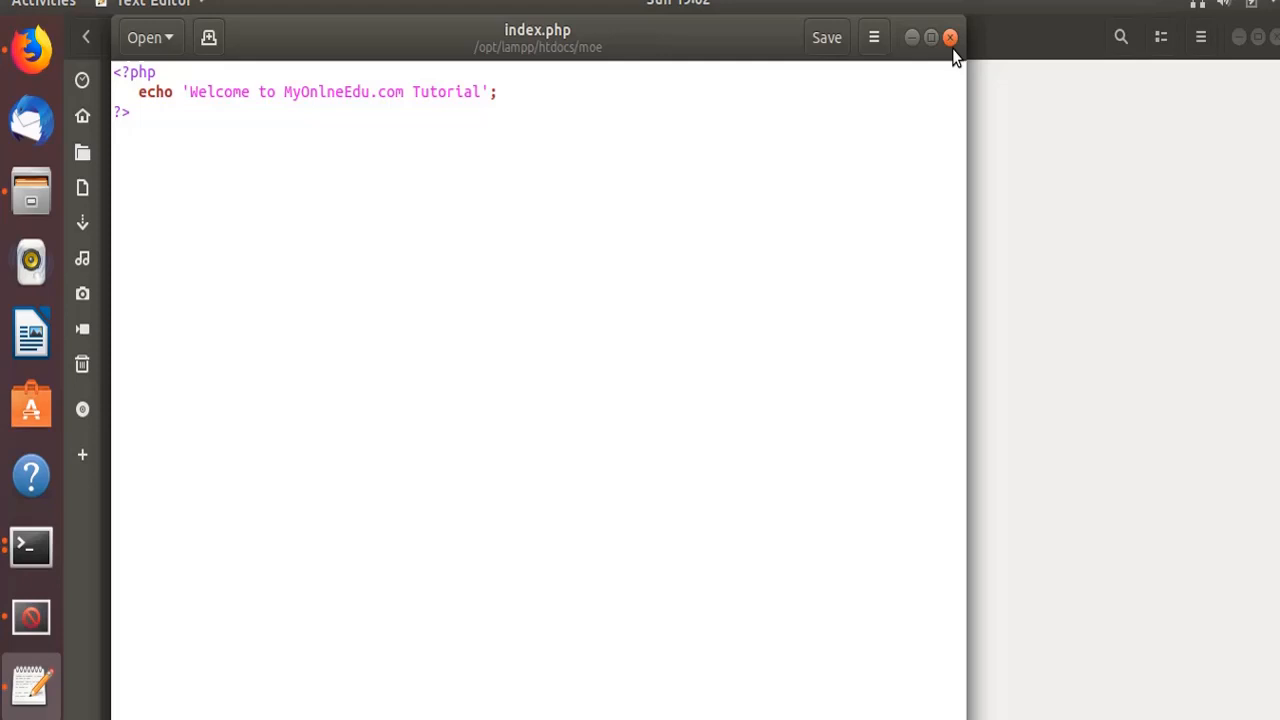
{"action": "left_click", "coordinate": [948, 38]}
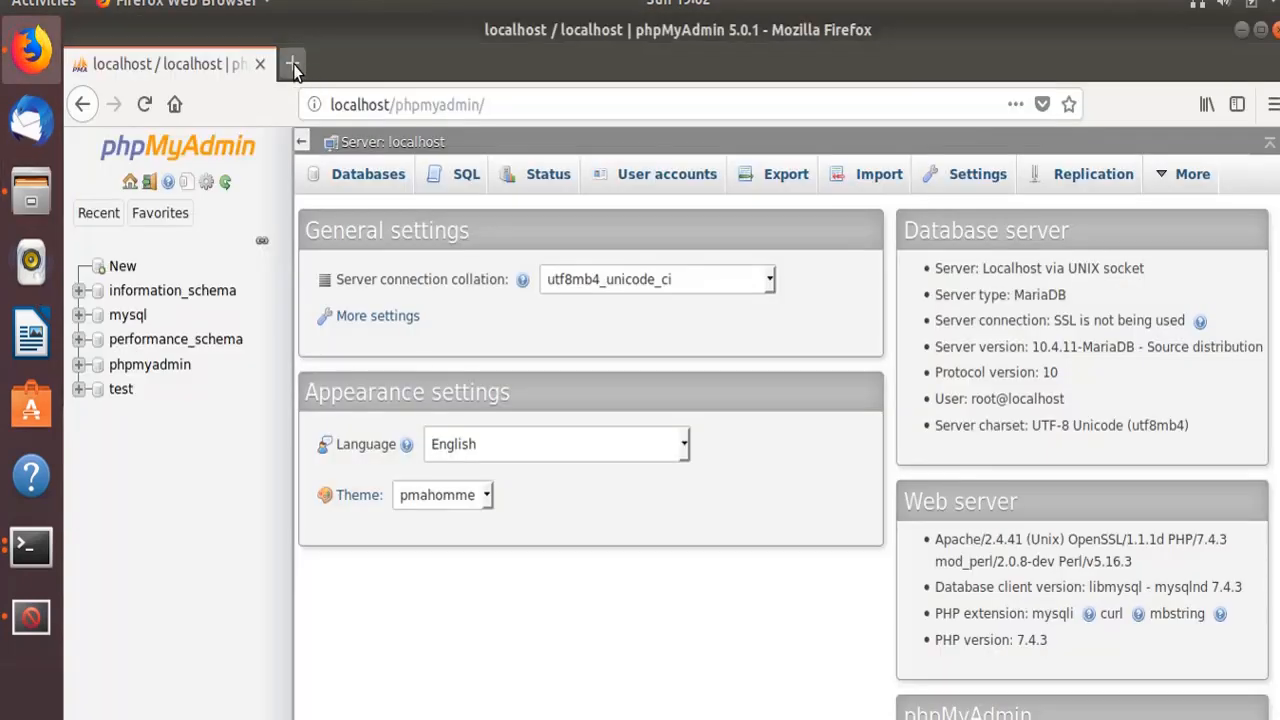
- Load localhost/moe in a new tab to show the PHP welcome page
{"action": "left_click", "coordinate": [292, 64]}
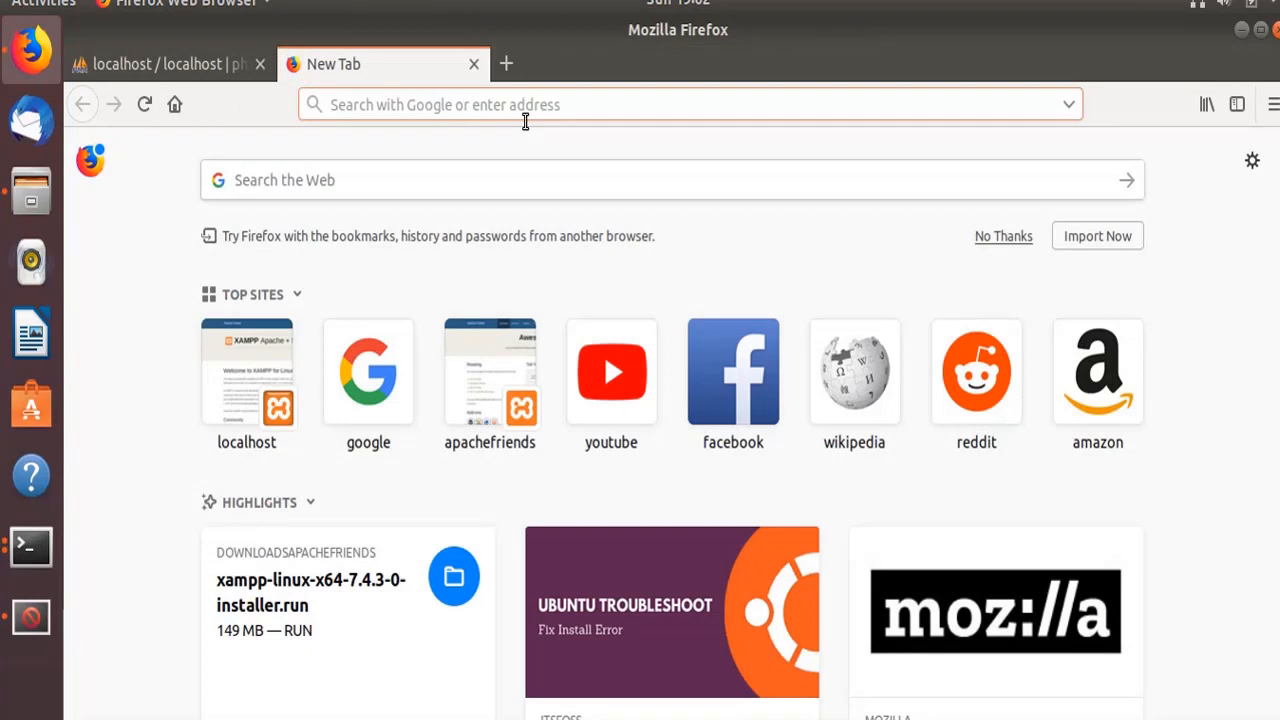
{"action": "type", "text": "localhost/moe/"}
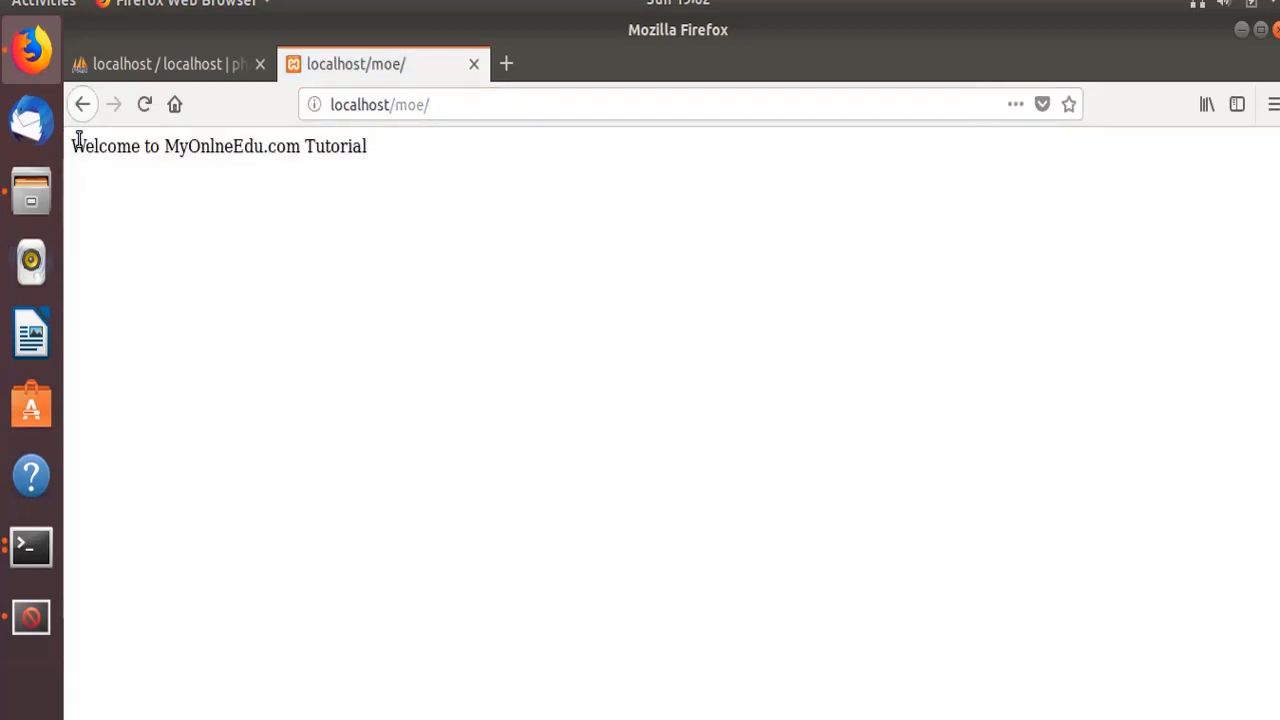
{"action": "mouse_move", "coordinate": [428, 168]}
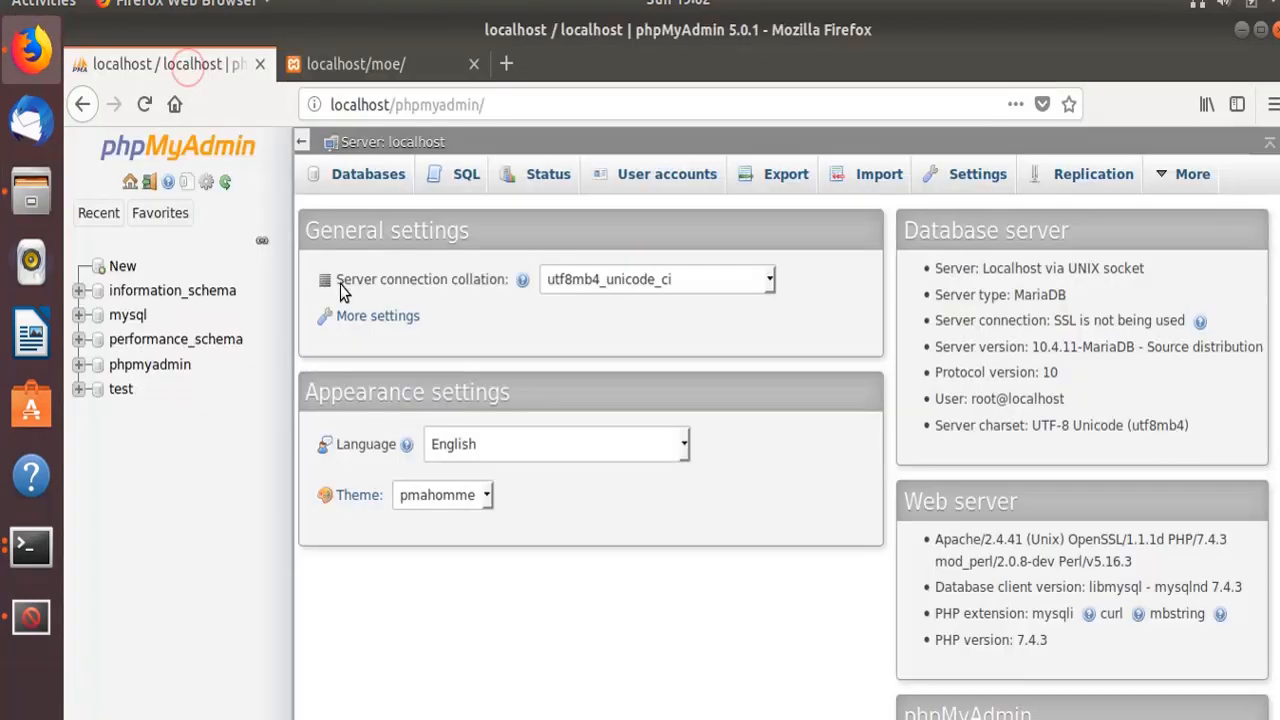
{"action": "mouse_move", "coordinate": [200, 190]}
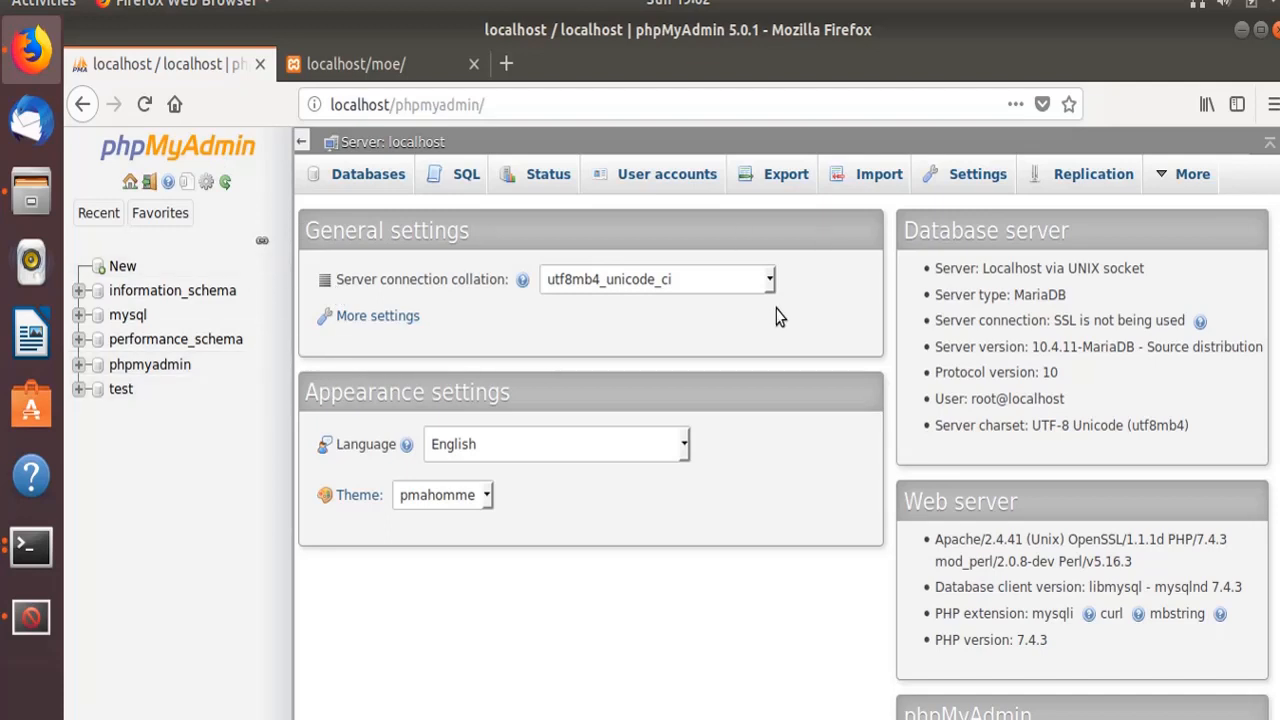
{"action": "mouse_move", "coordinate": [828, 458]}
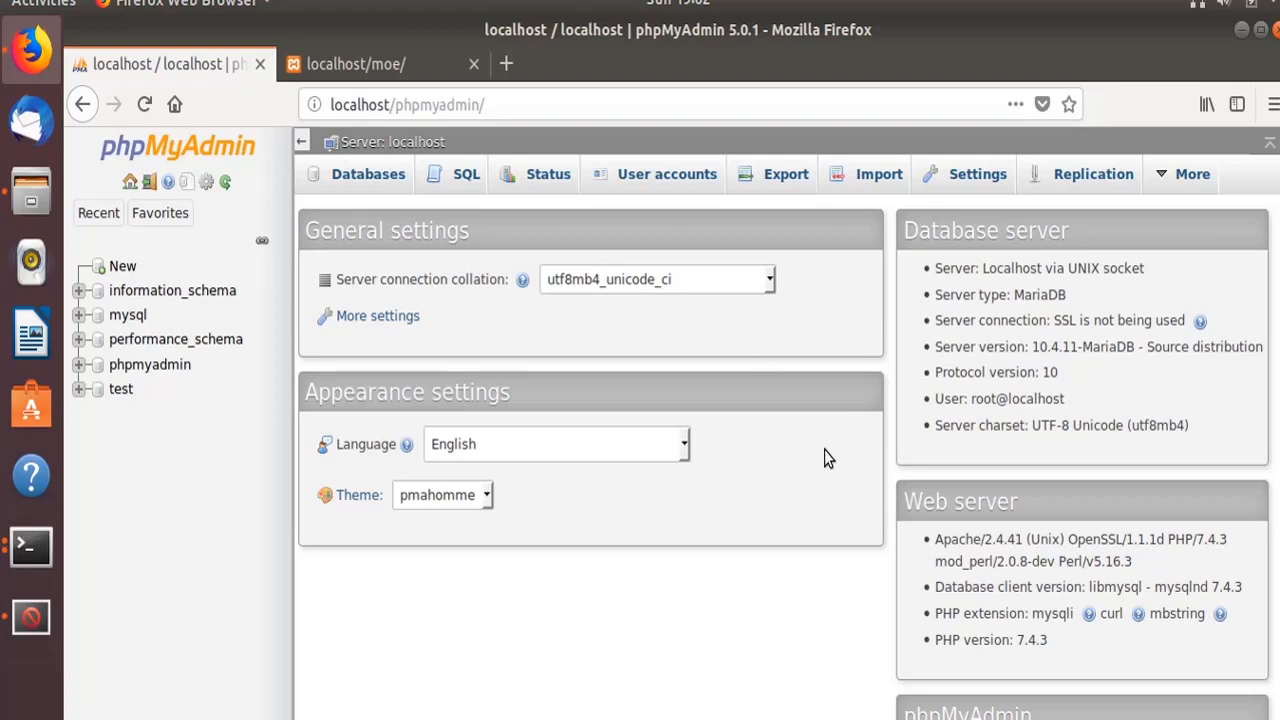
{"action": "mouse_move", "coordinate": [744, 508]}
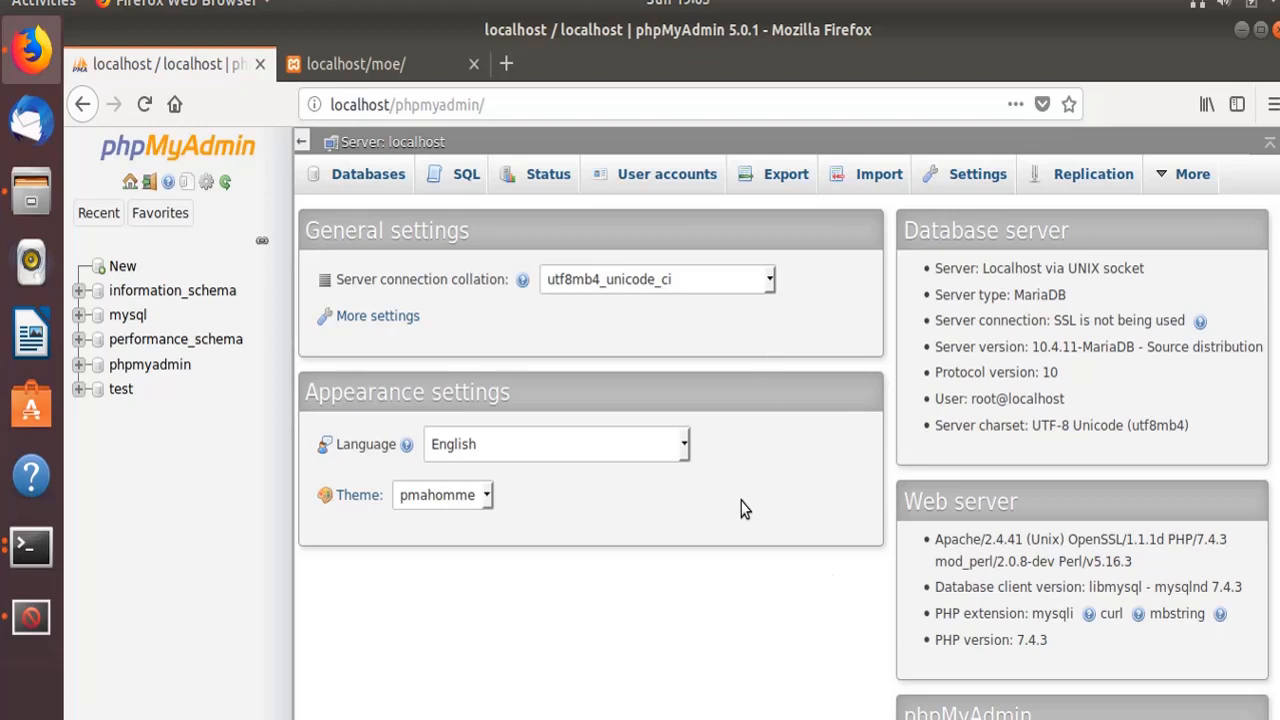